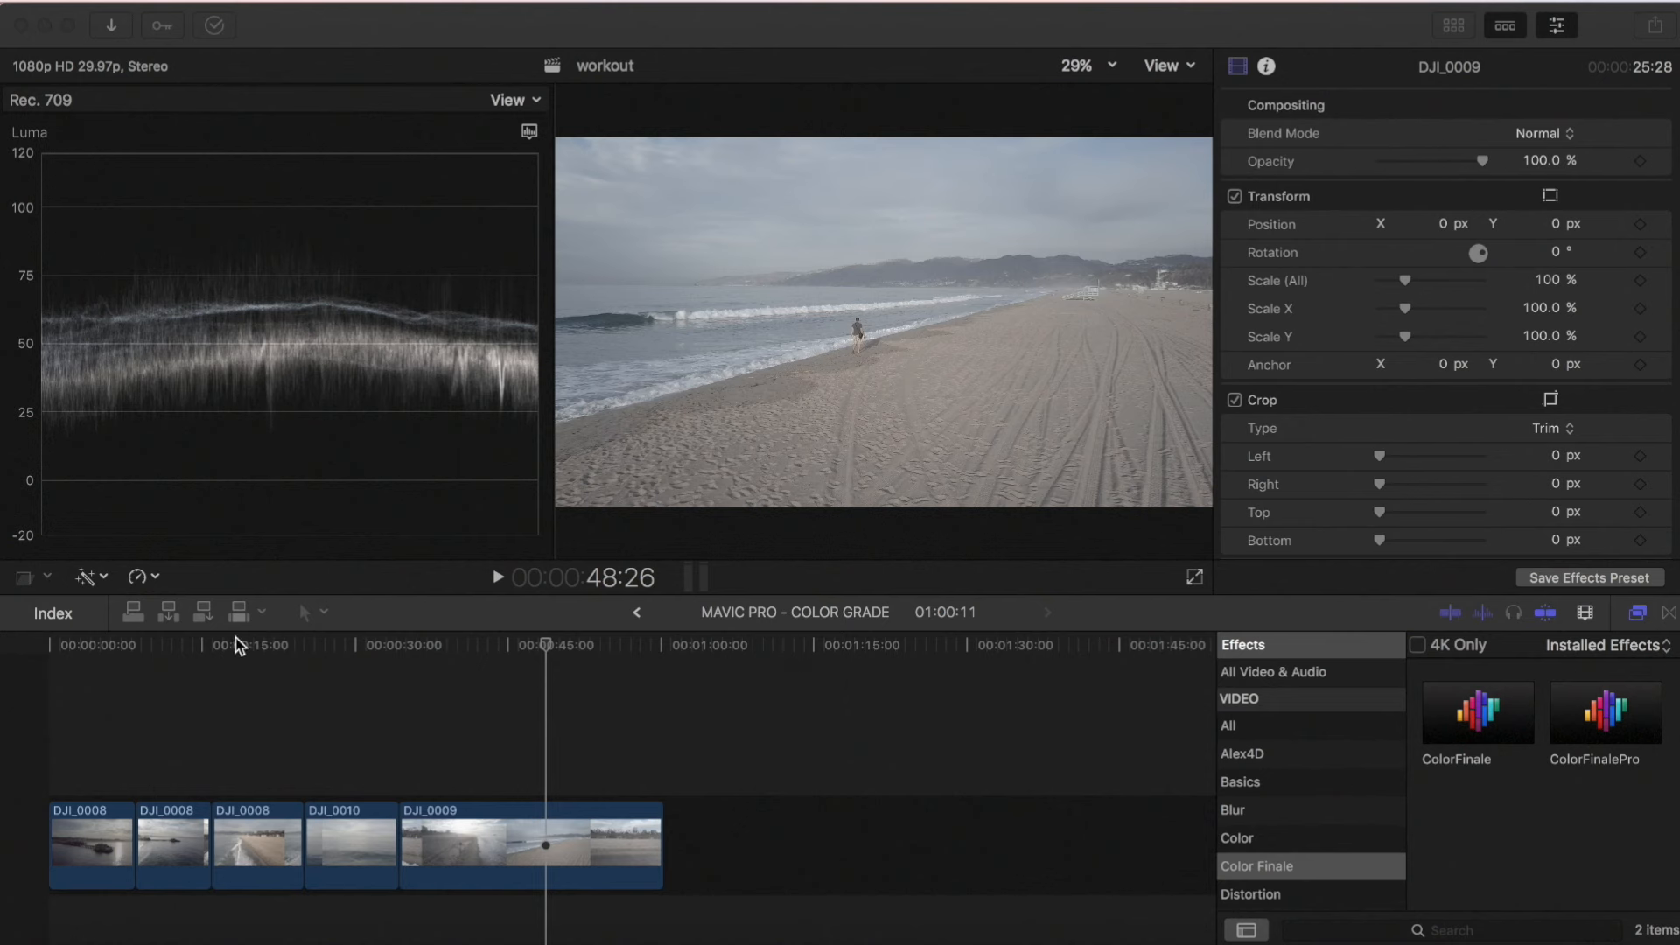
# Scrub the timeline to preview the pier clip and the last beach clip
pyautogui.click(72, 650)
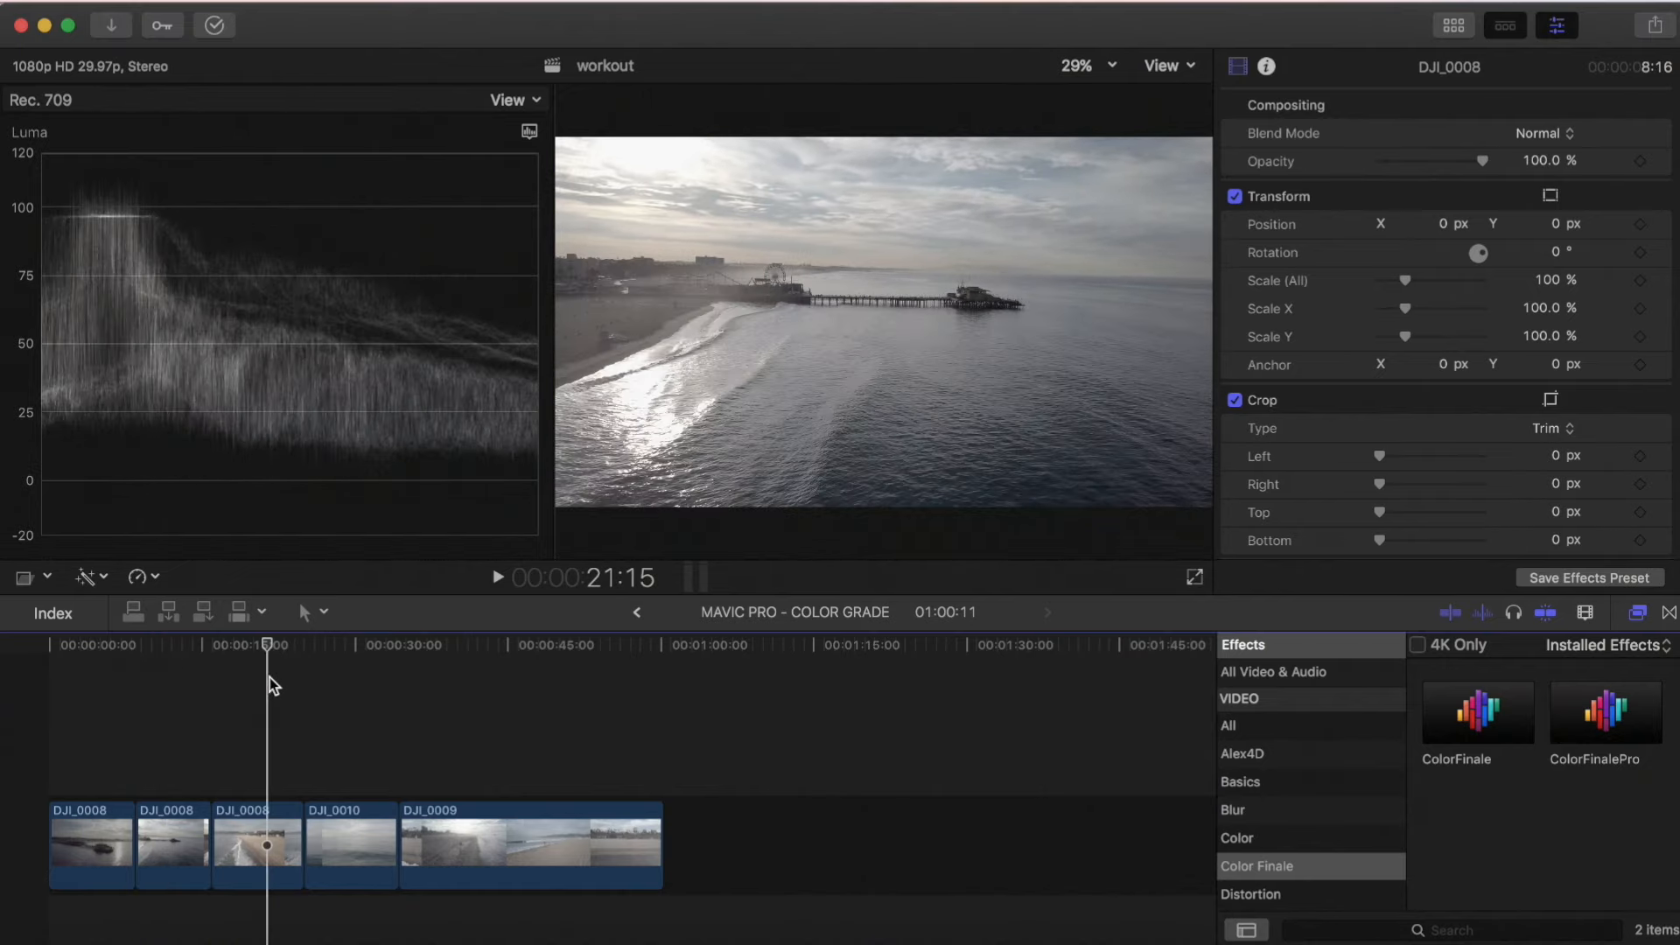
pyautogui.moveTo(267, 659); pyautogui.dragTo(257, 659)
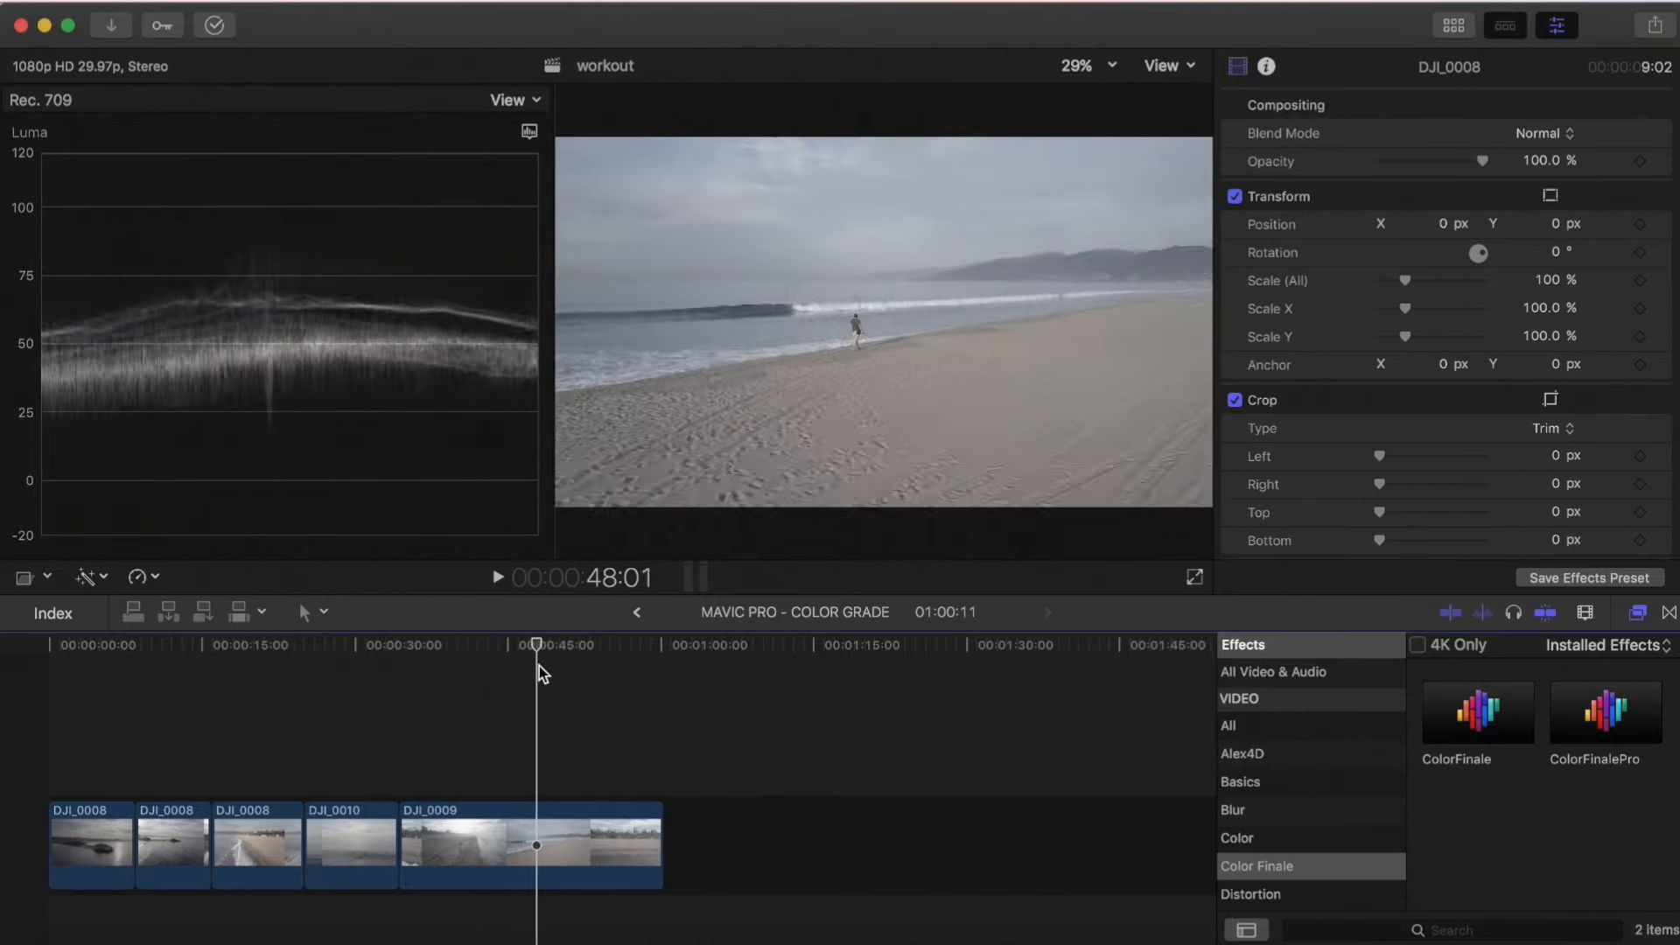
pyautogui.moveTo(536, 648); pyautogui.dragTo(564, 647)
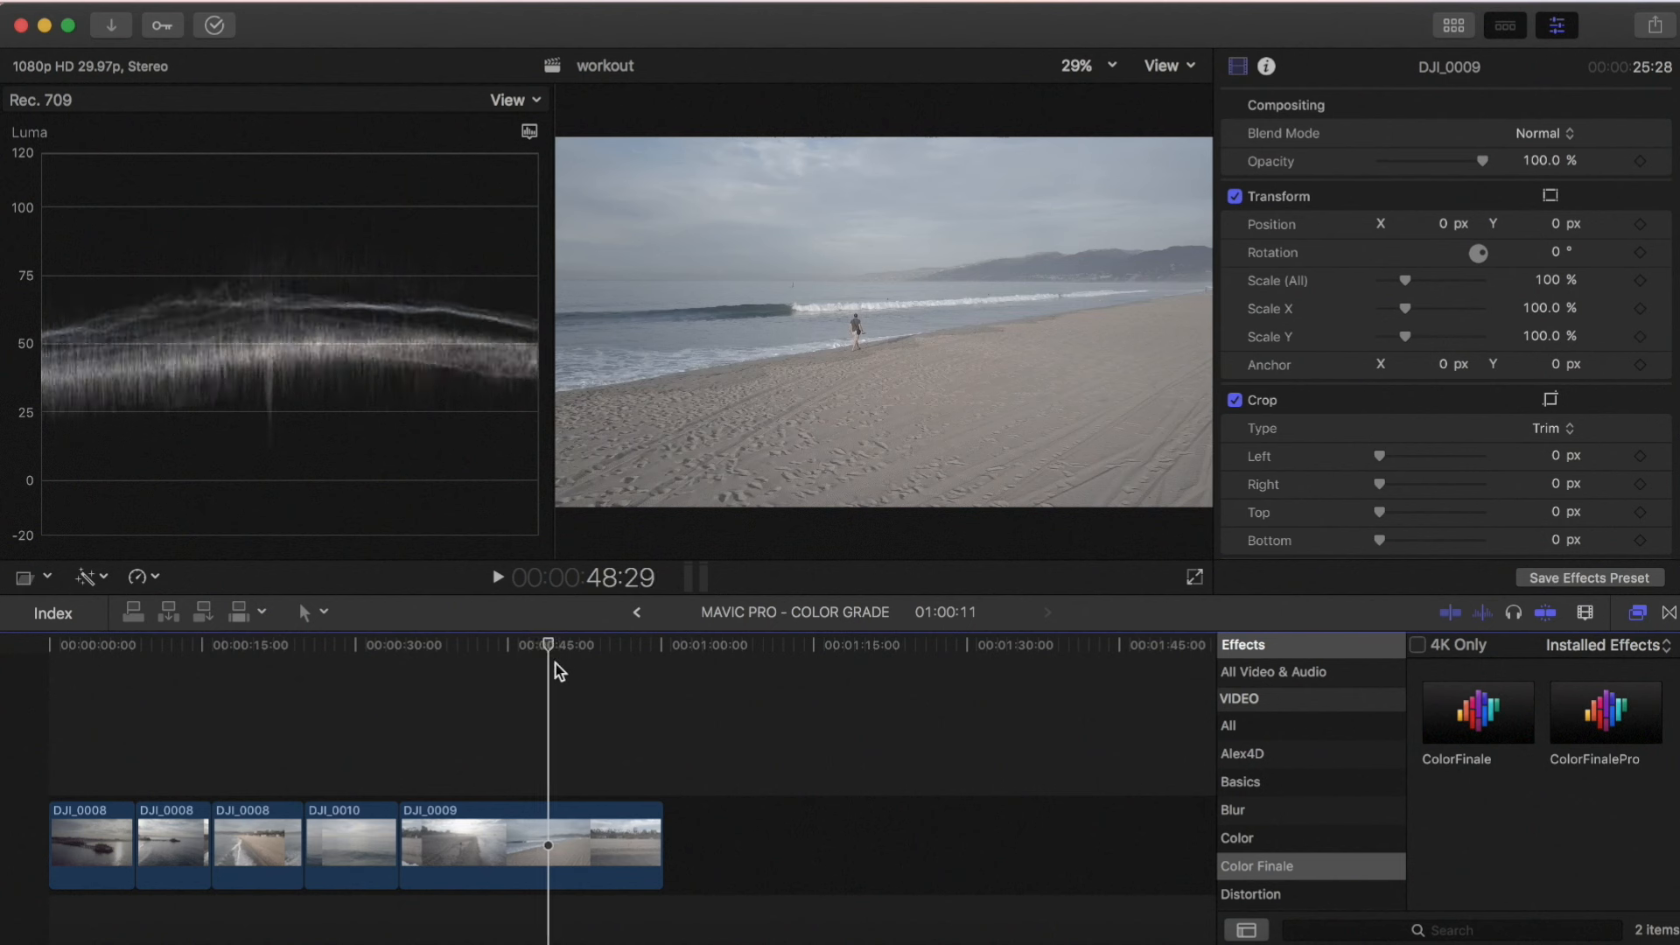
# Keep the waveform scope on luma and open Color Finale controls for the coastline clip
pyautogui.click(528, 132)
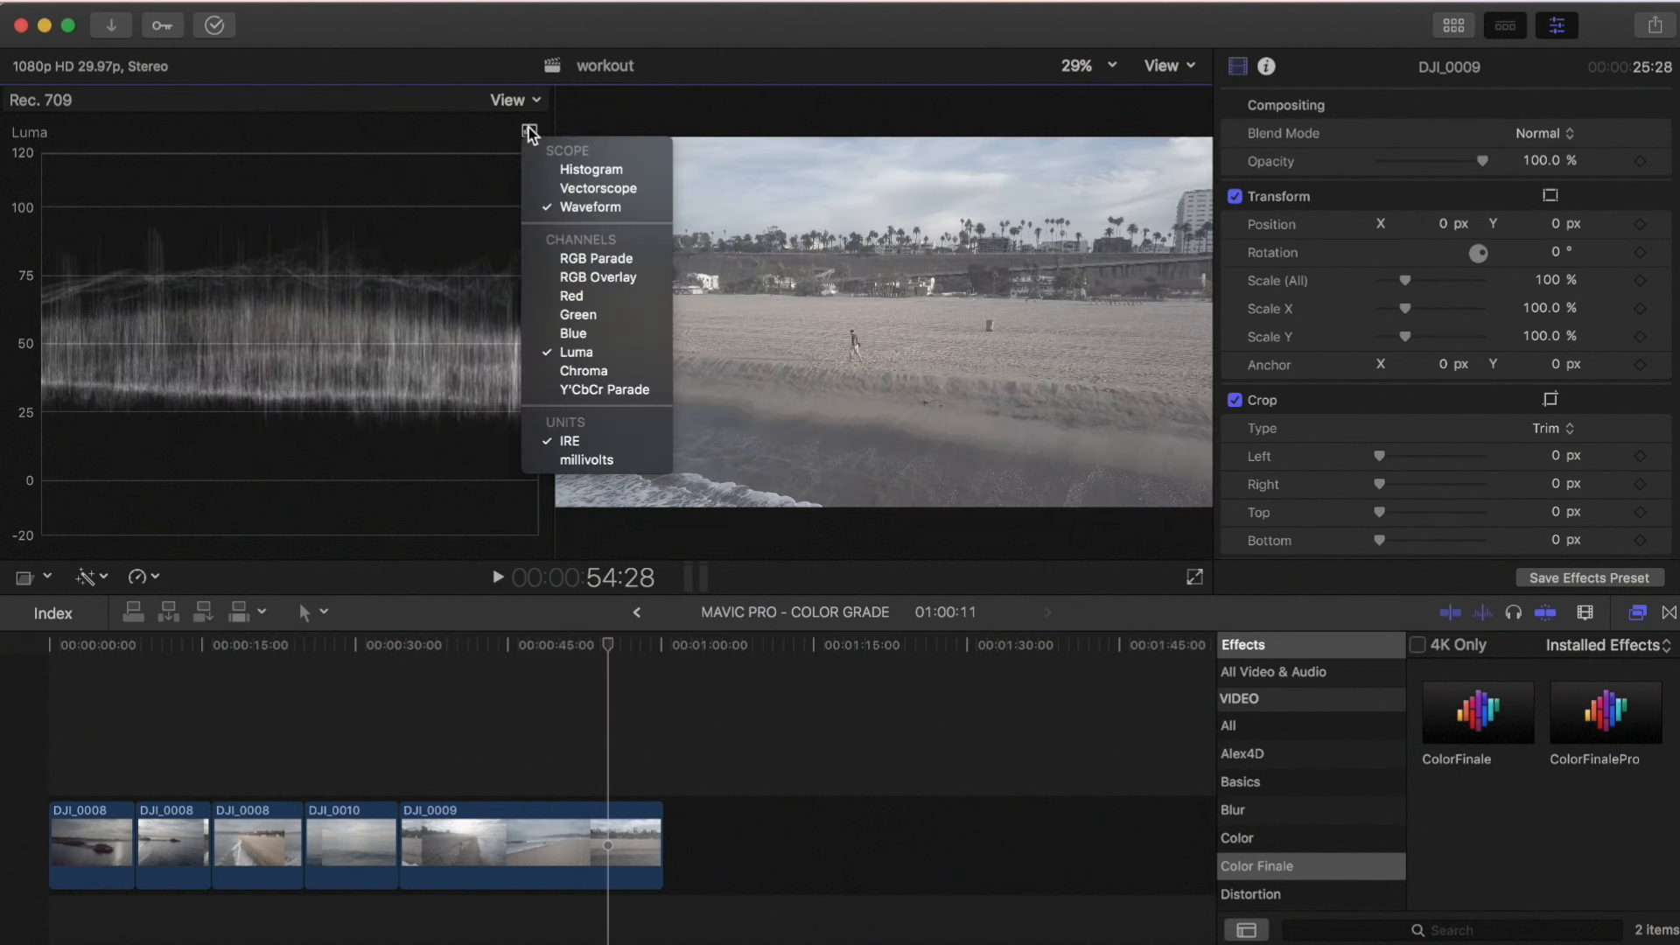
pyautogui.moveTo(576, 351)
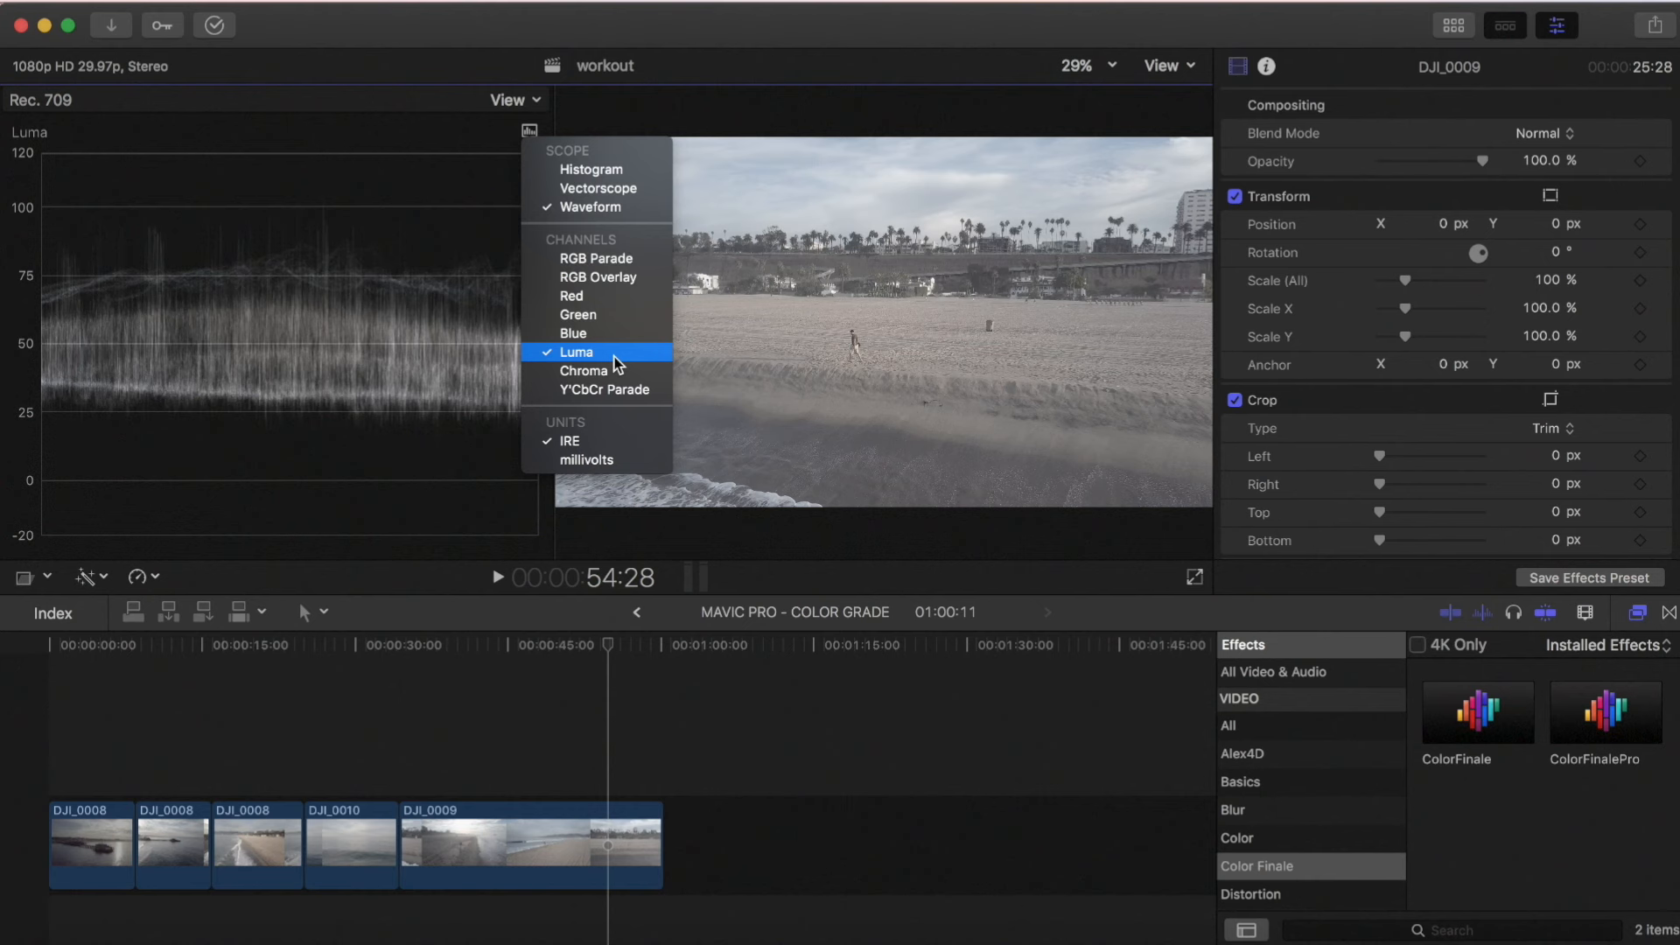
pyautogui.click(575, 352)
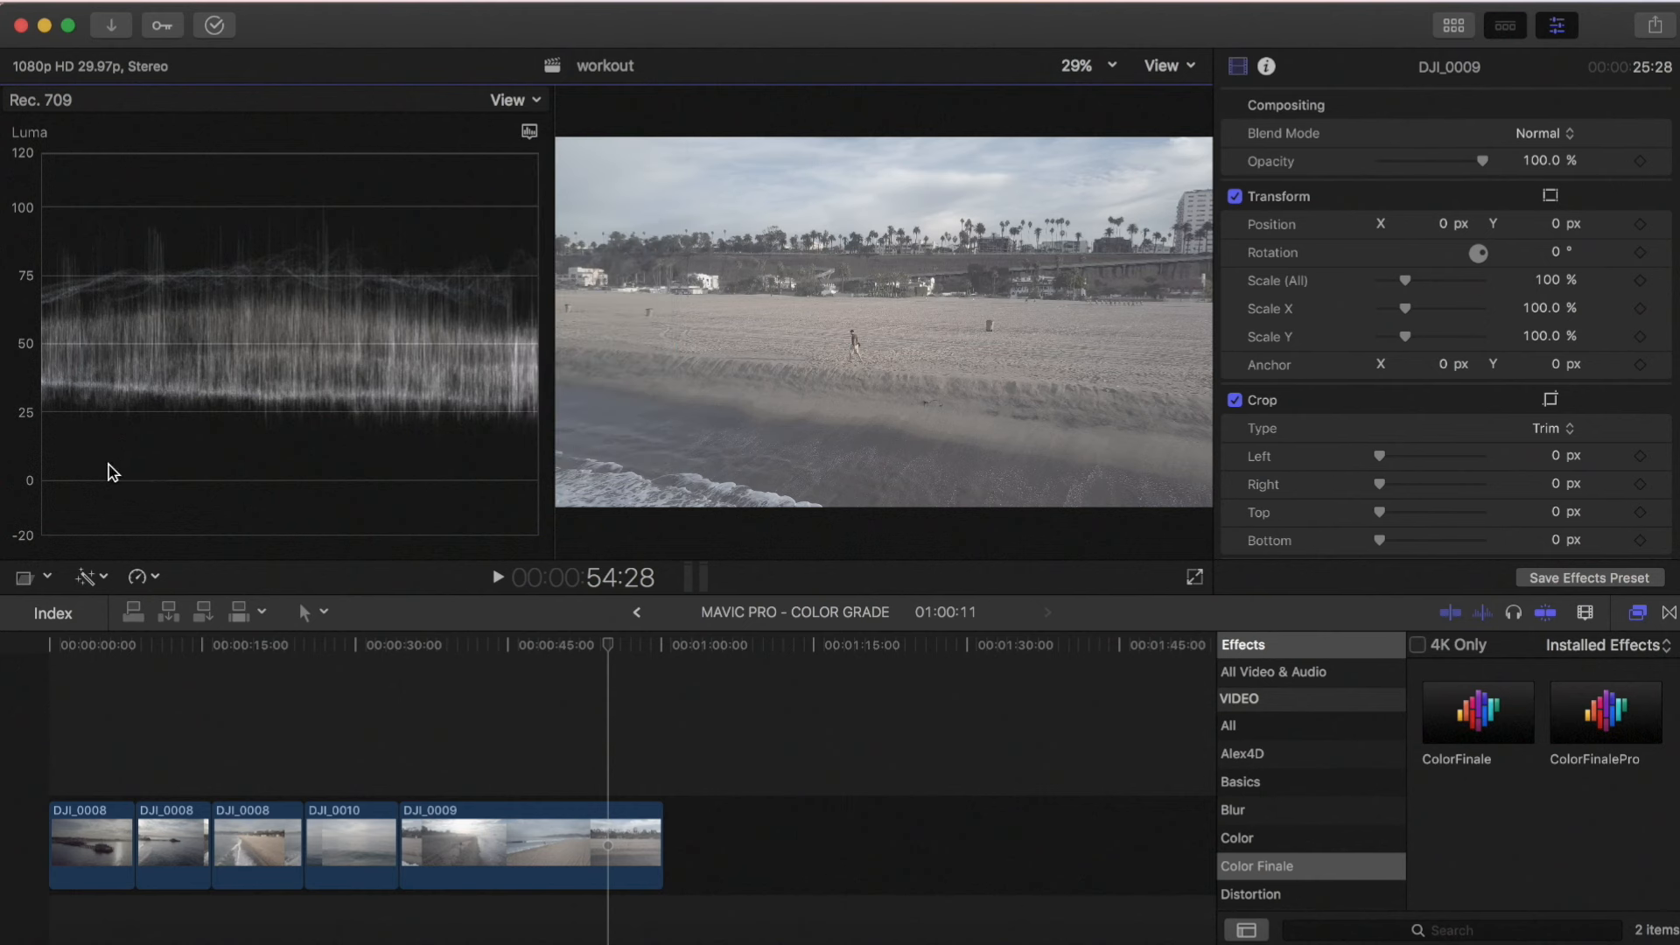
pyautogui.moveTo(176, 425)
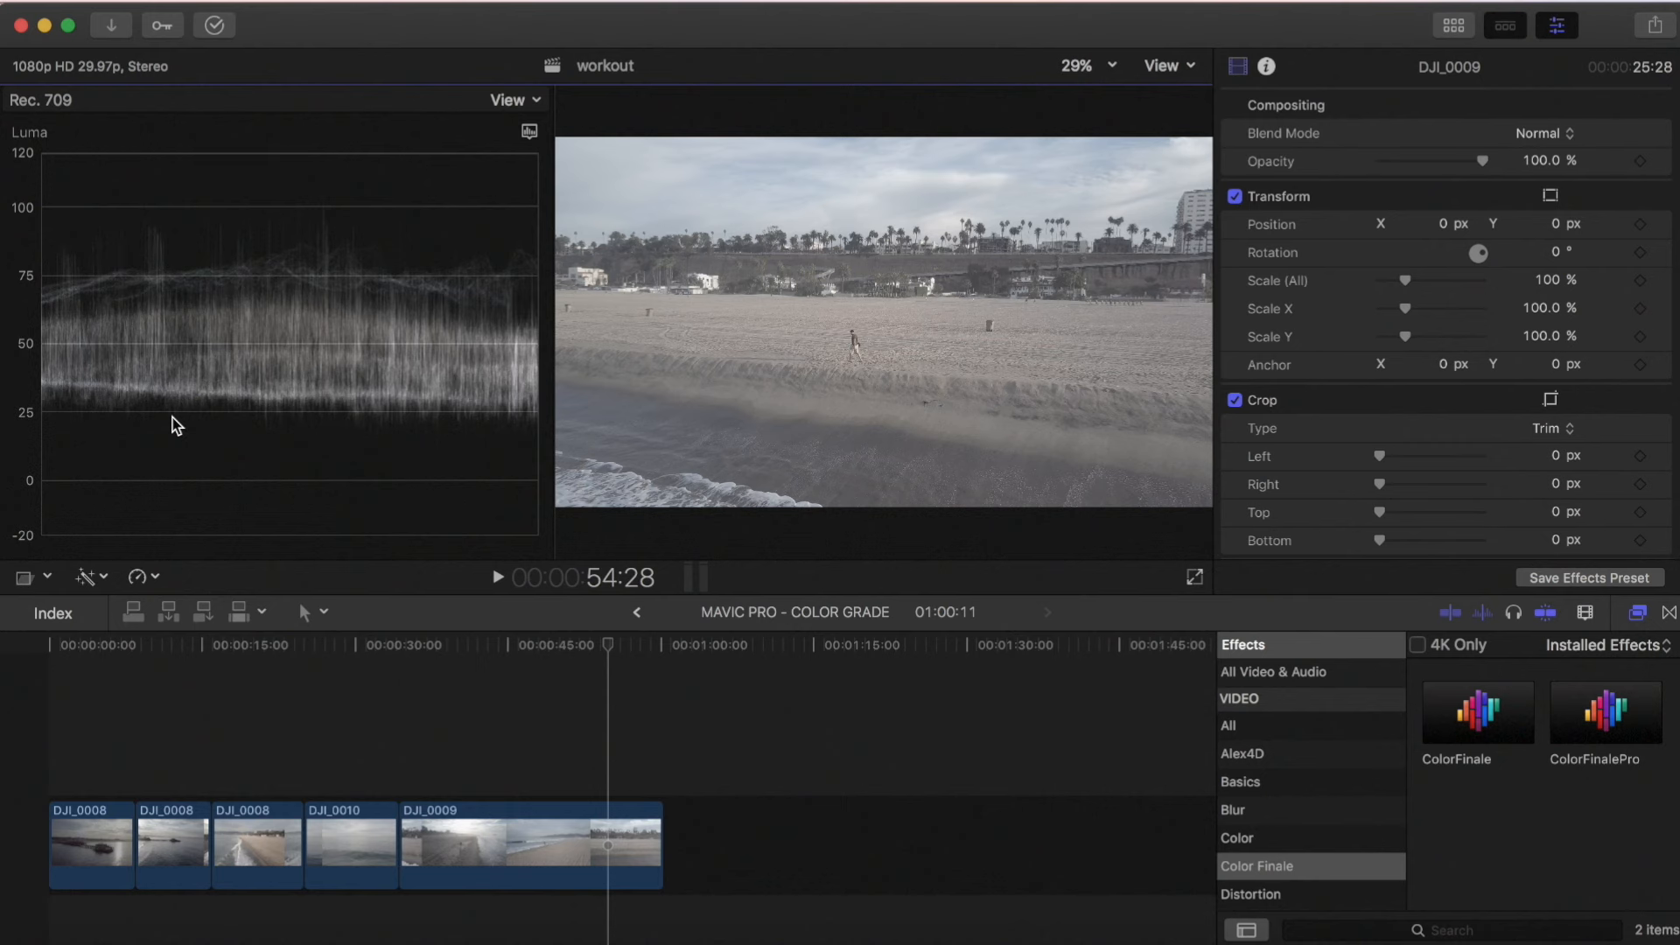
pyautogui.moveTo(24, 484)
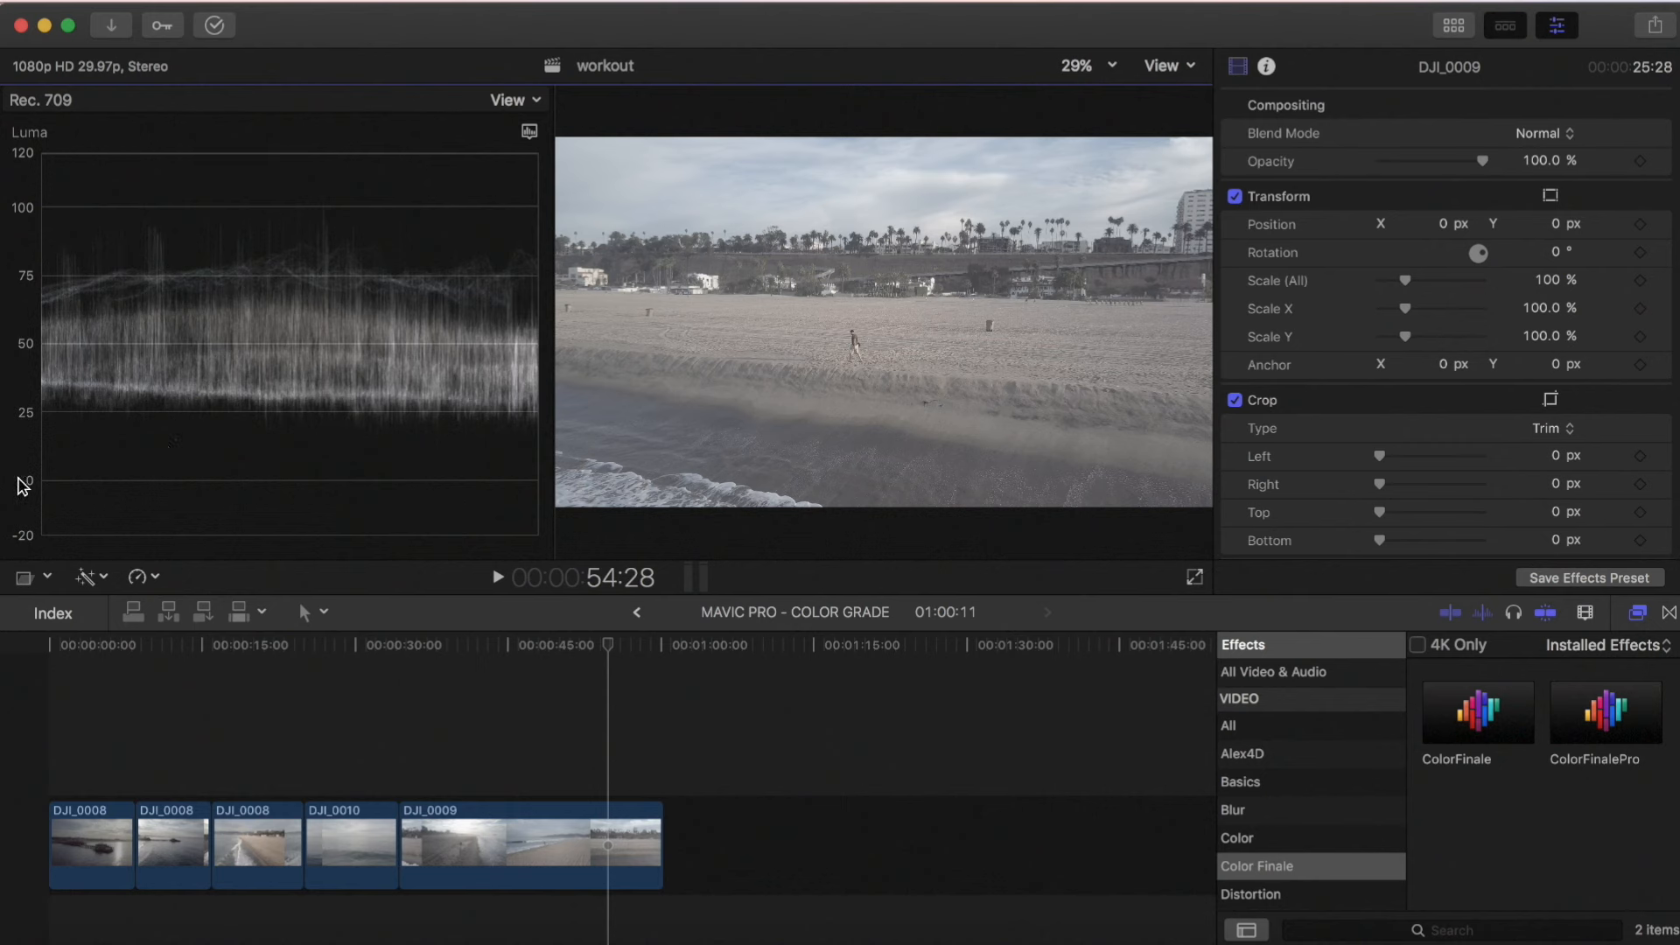
pyautogui.moveTo(310, 199)
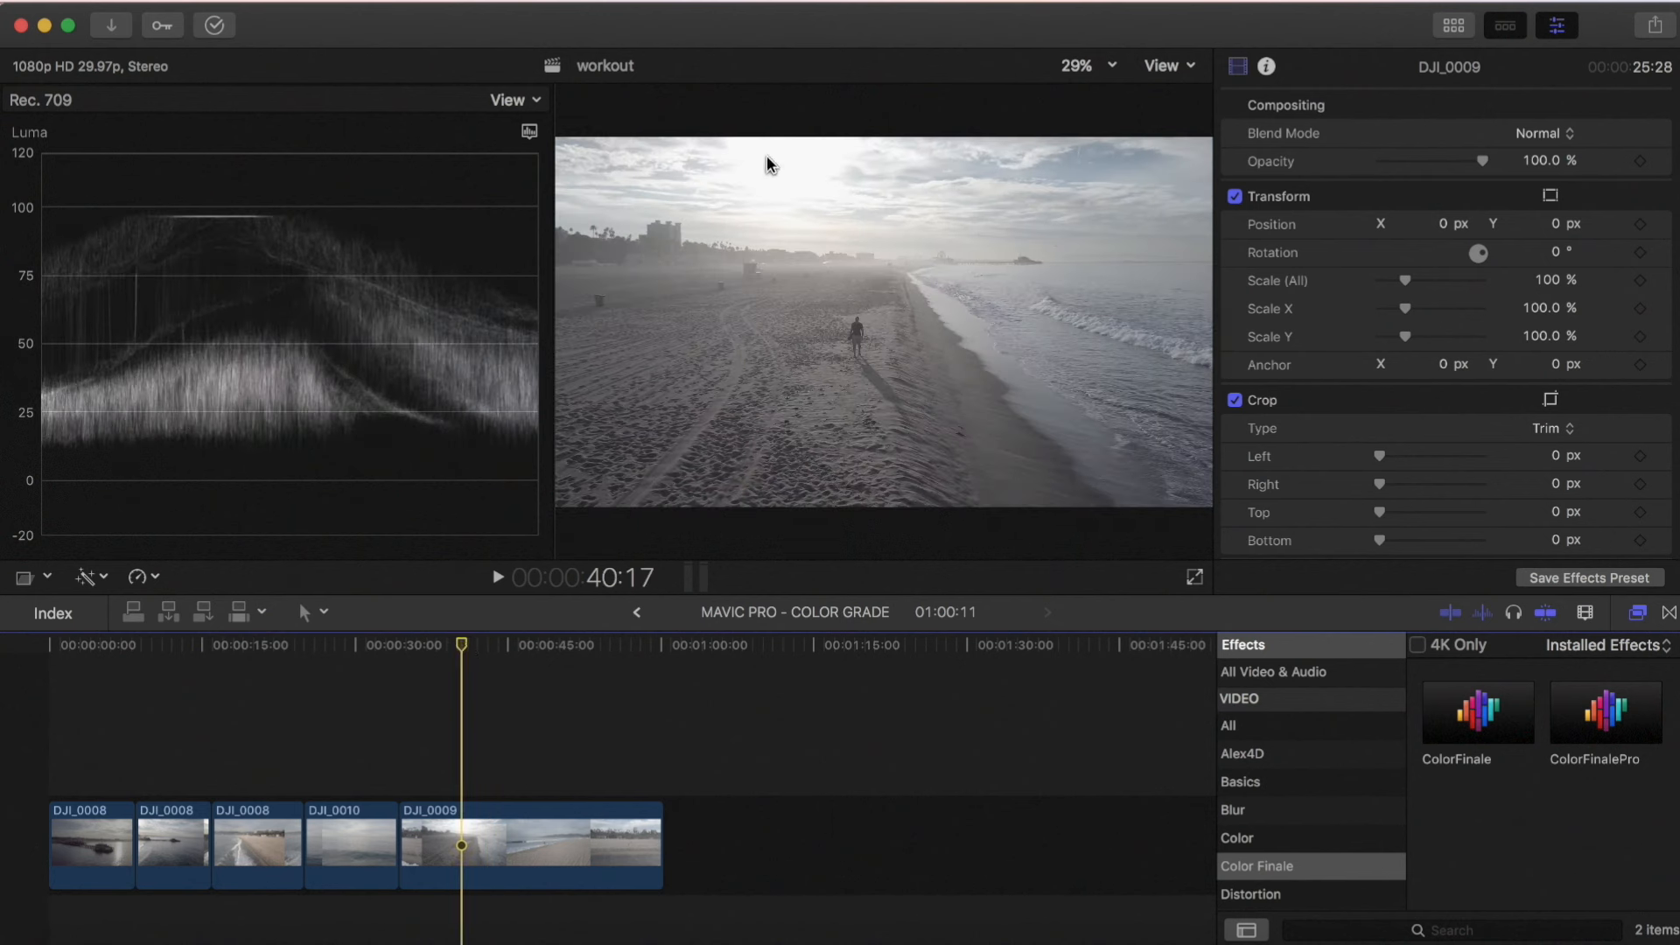
pyautogui.moveTo(163, 245)
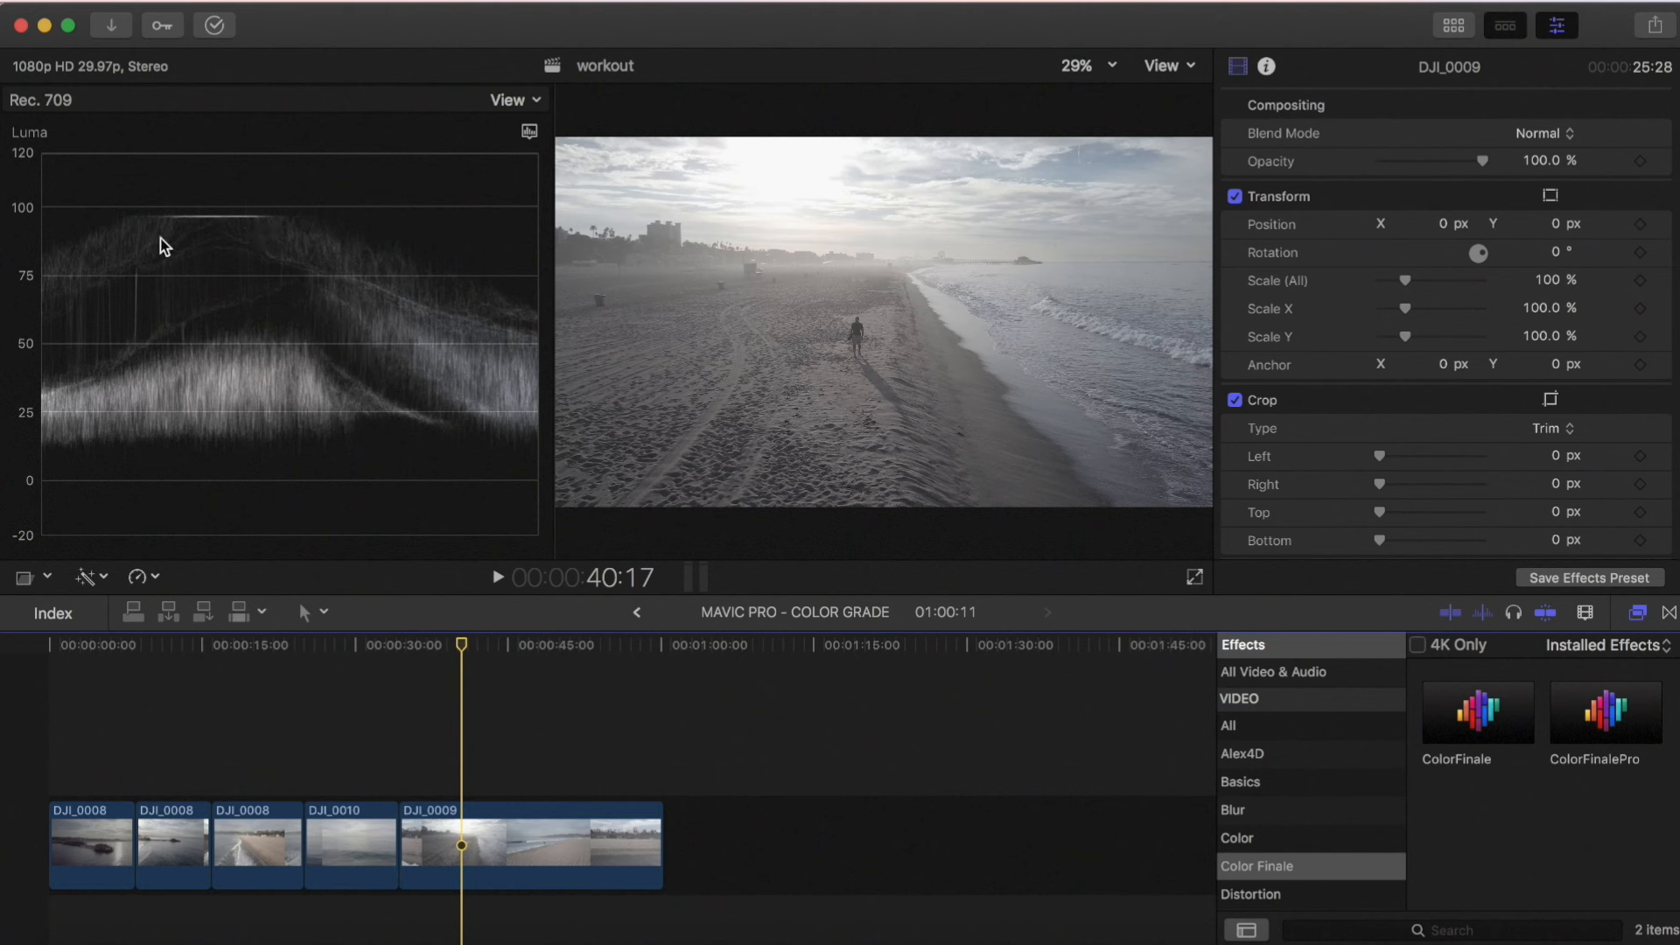
pyautogui.moveTo(183, 225)
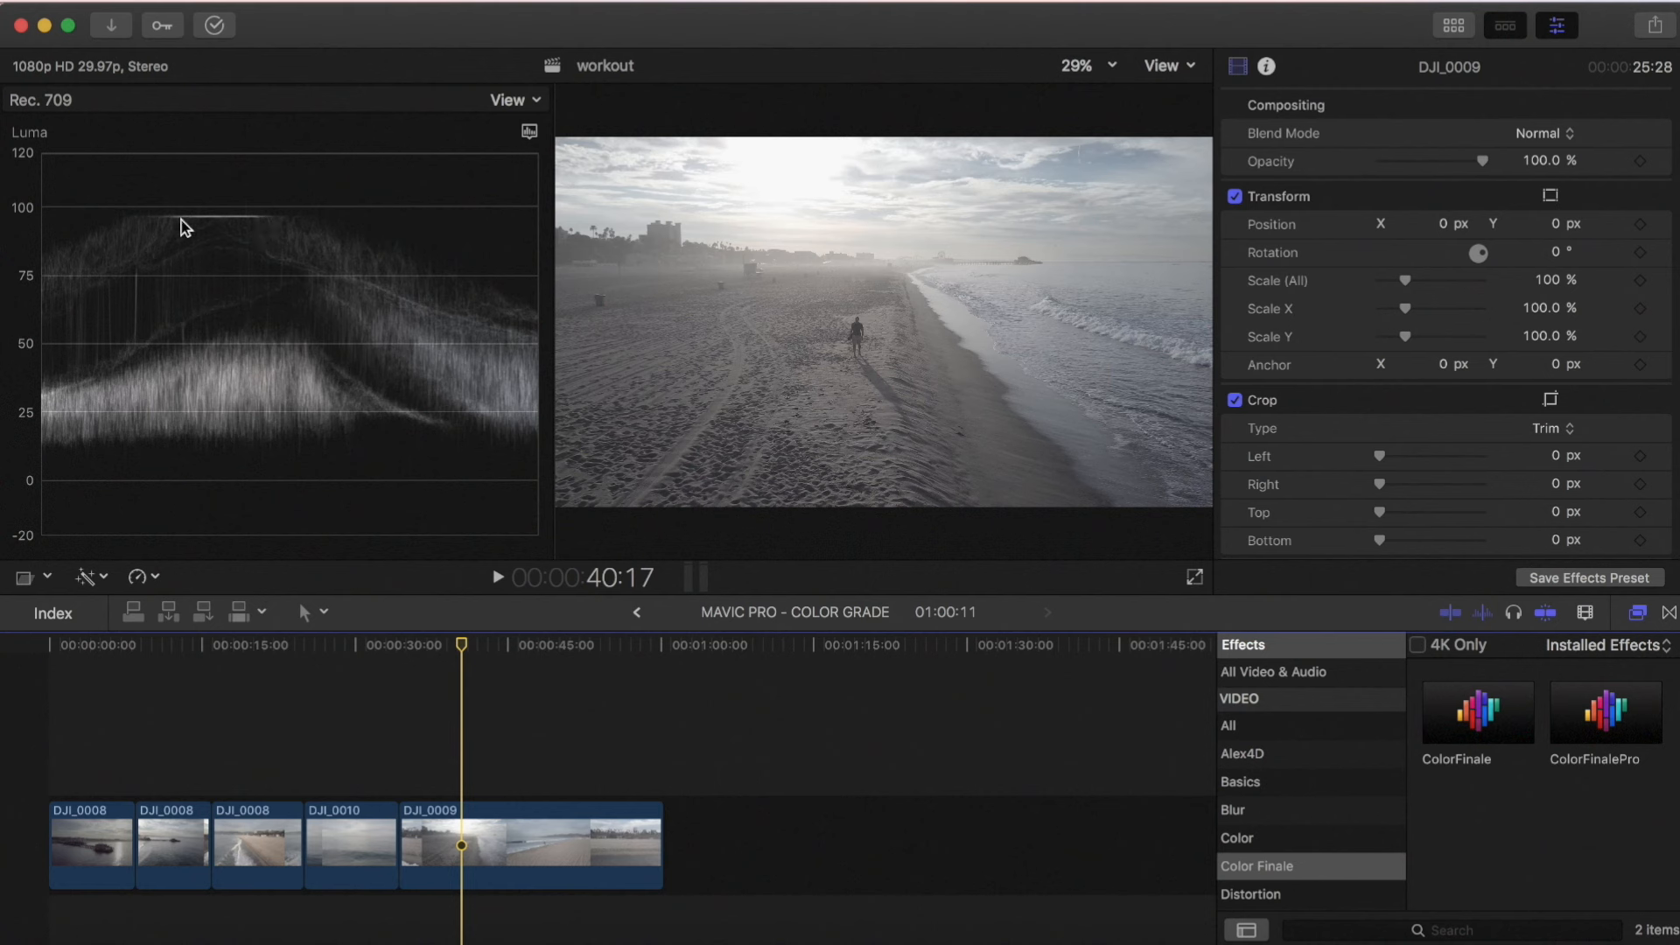
pyautogui.moveTo(210, 228)
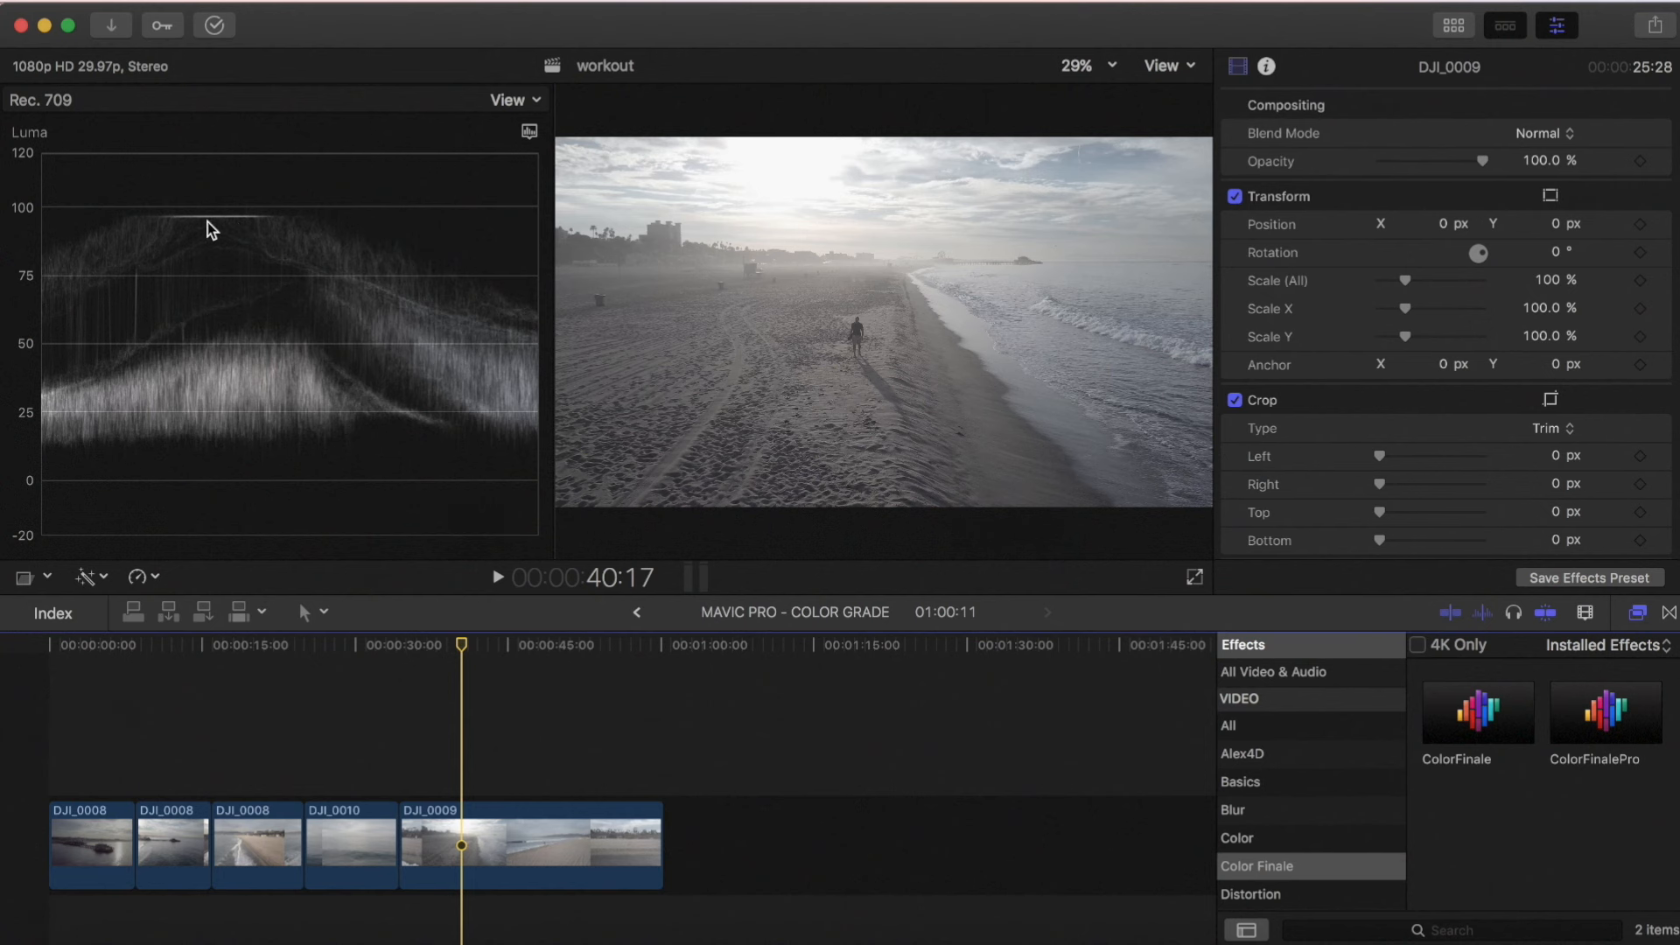
pyautogui.moveTo(212, 223)
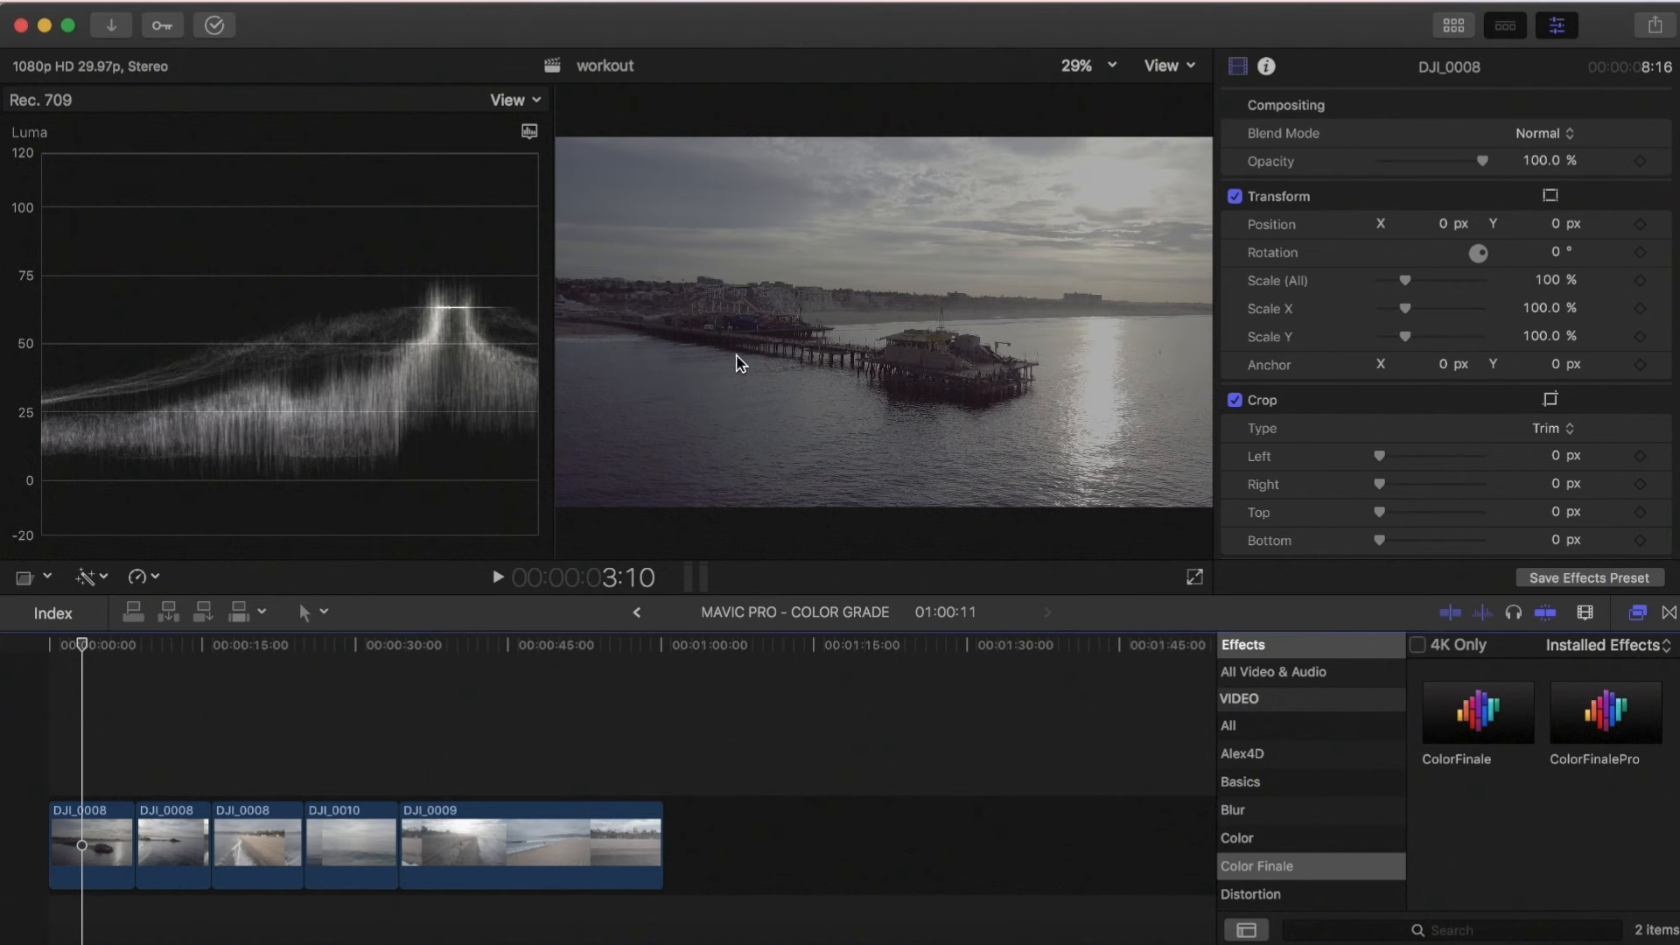
pyautogui.moveTo(340, 485)
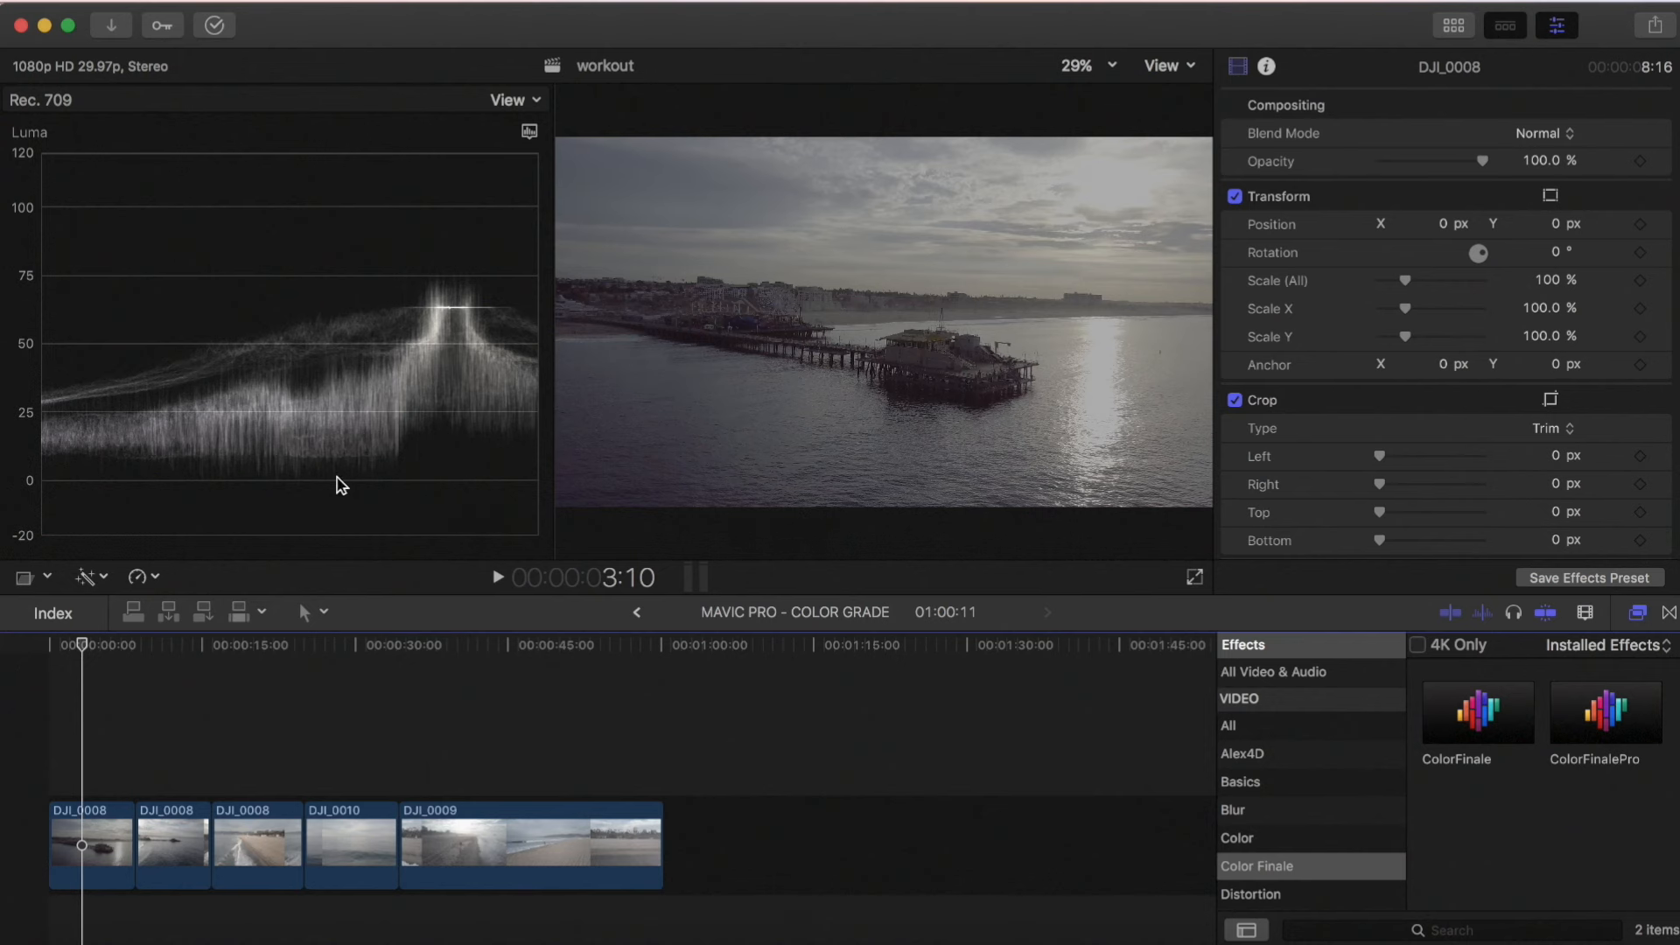
pyautogui.click(163, 644)
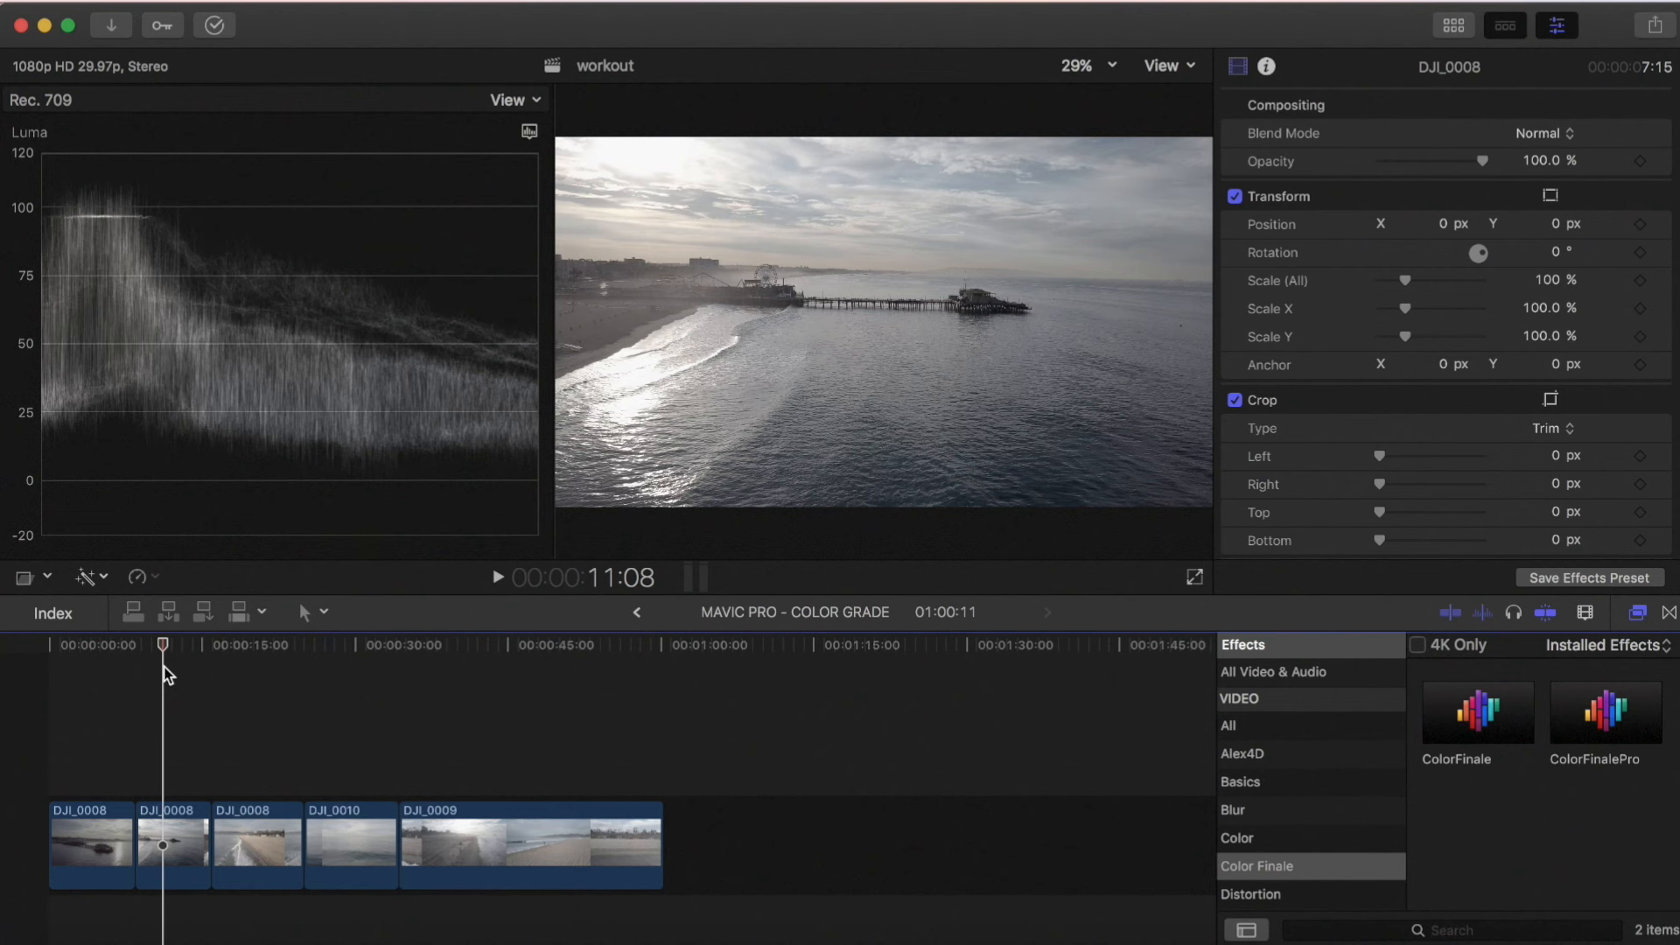
pyautogui.moveTo(47, 250)
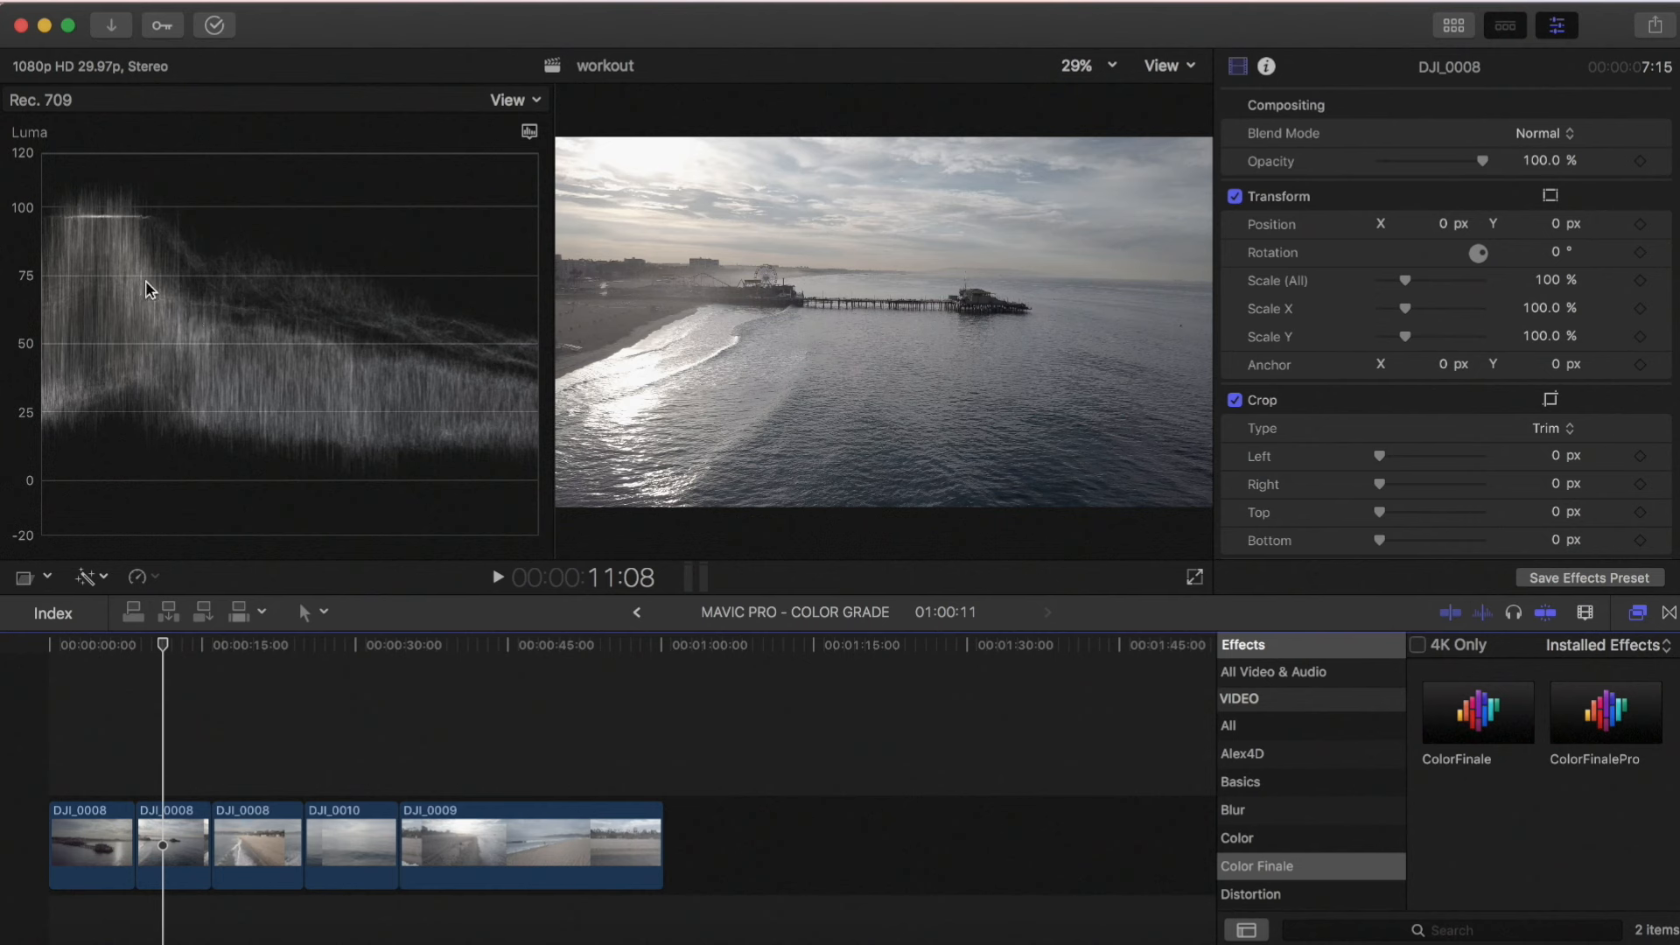
pyautogui.moveTo(196, 448)
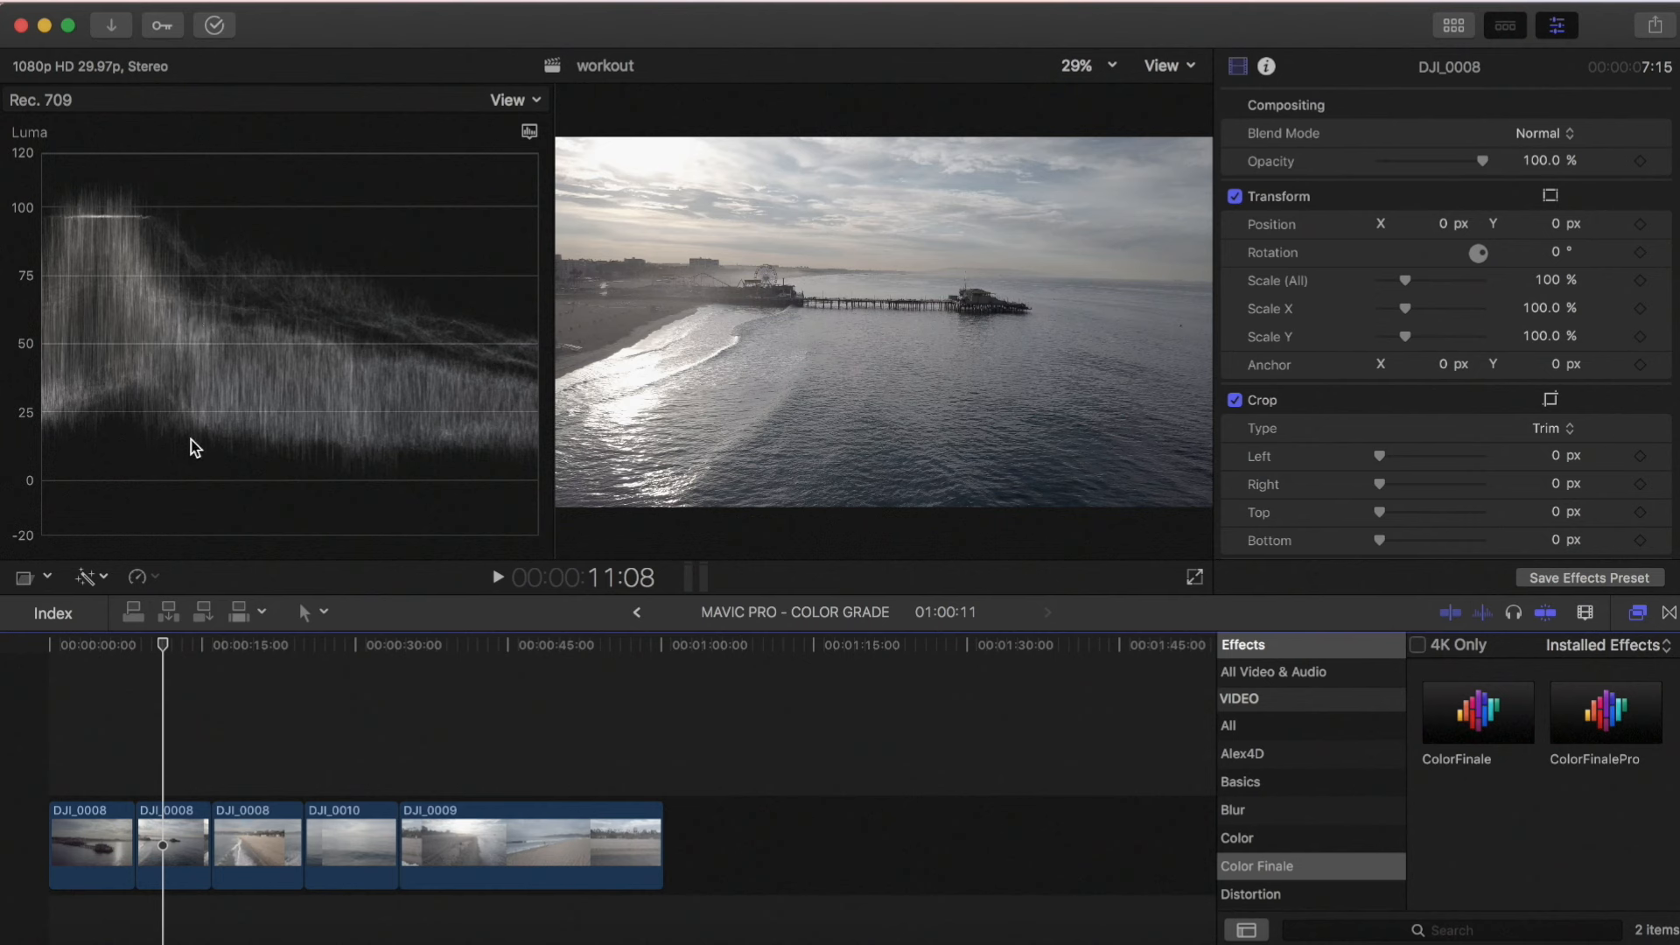
pyautogui.moveTo(244, 421)
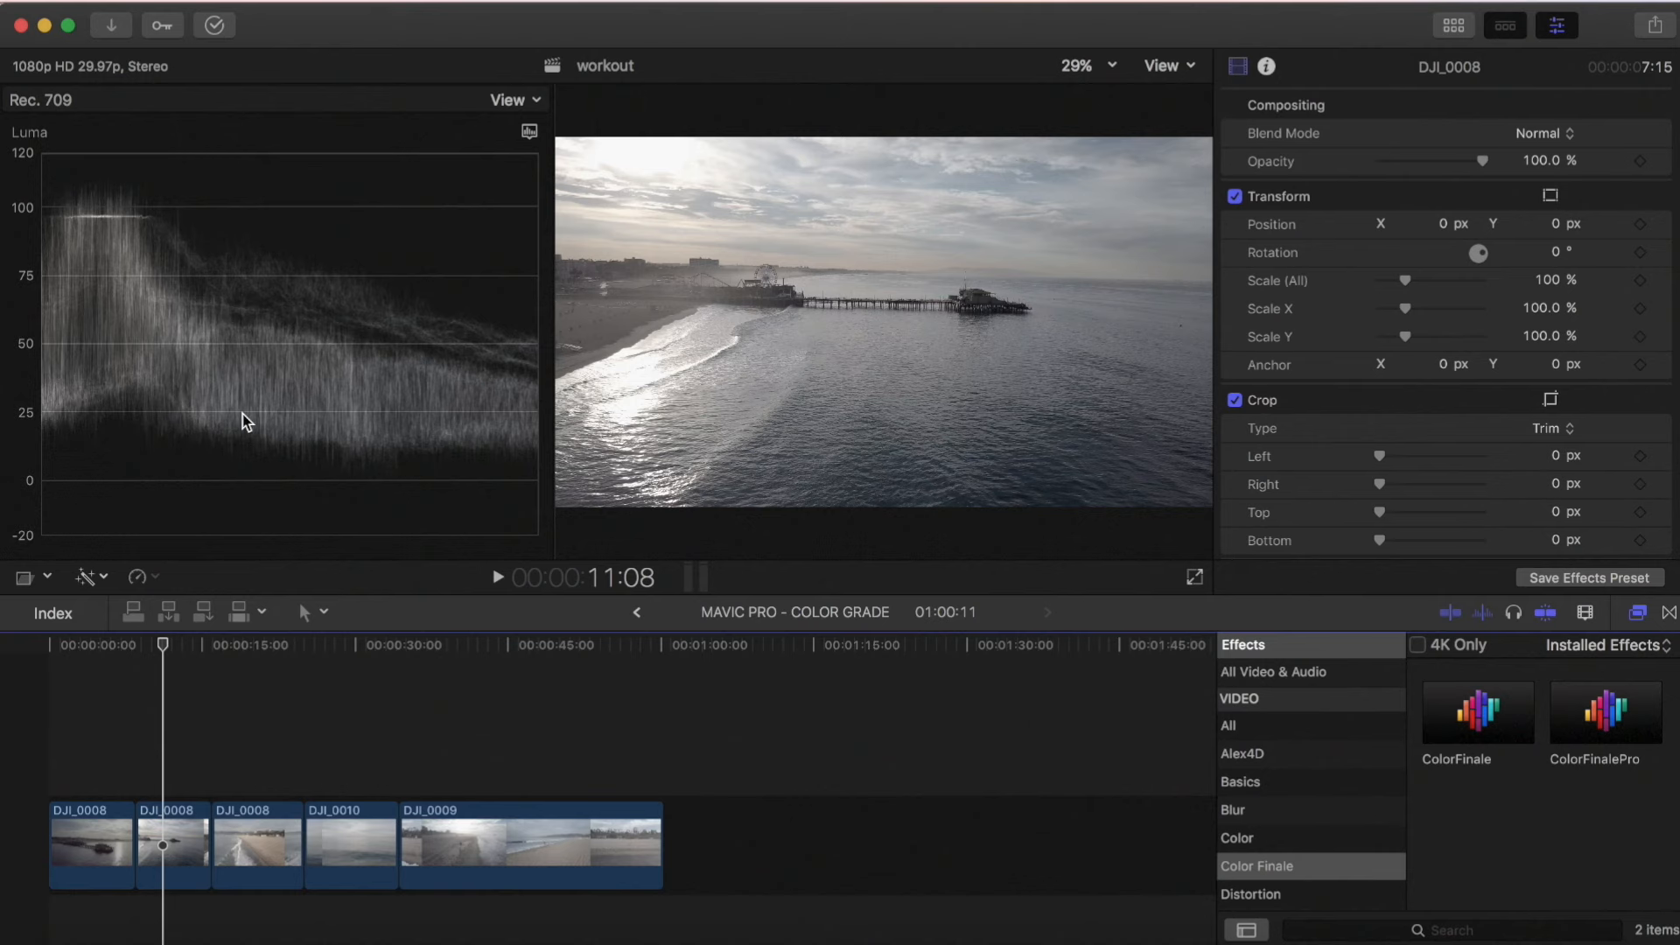
pyautogui.moveTo(244, 526)
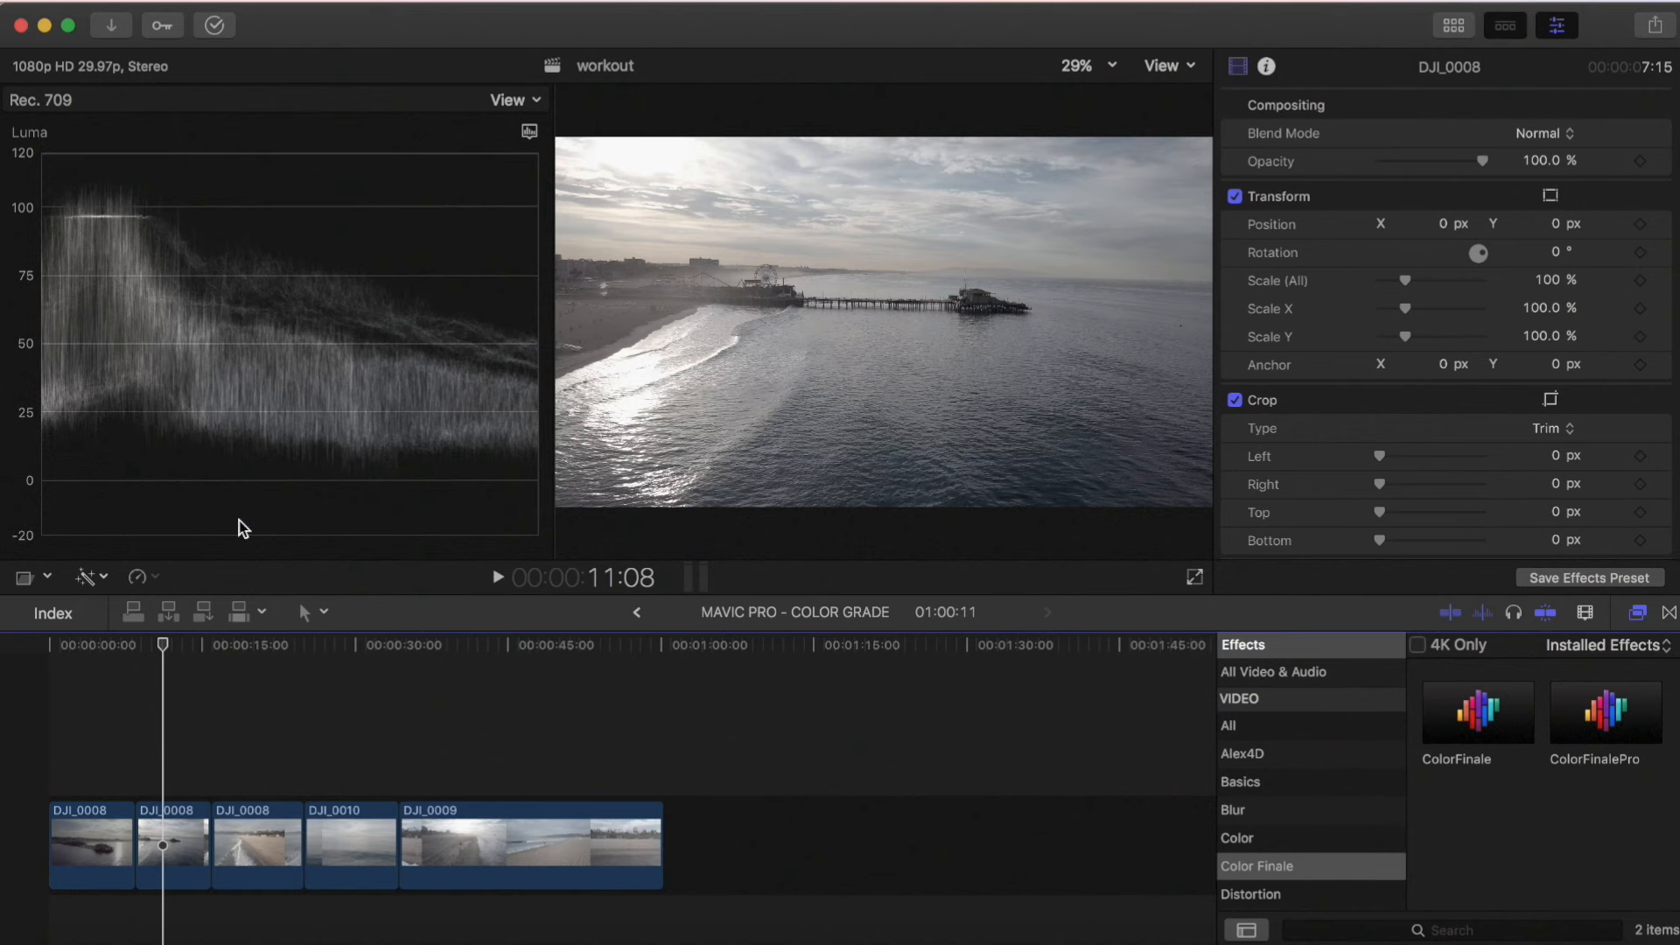
pyautogui.click(257, 844)
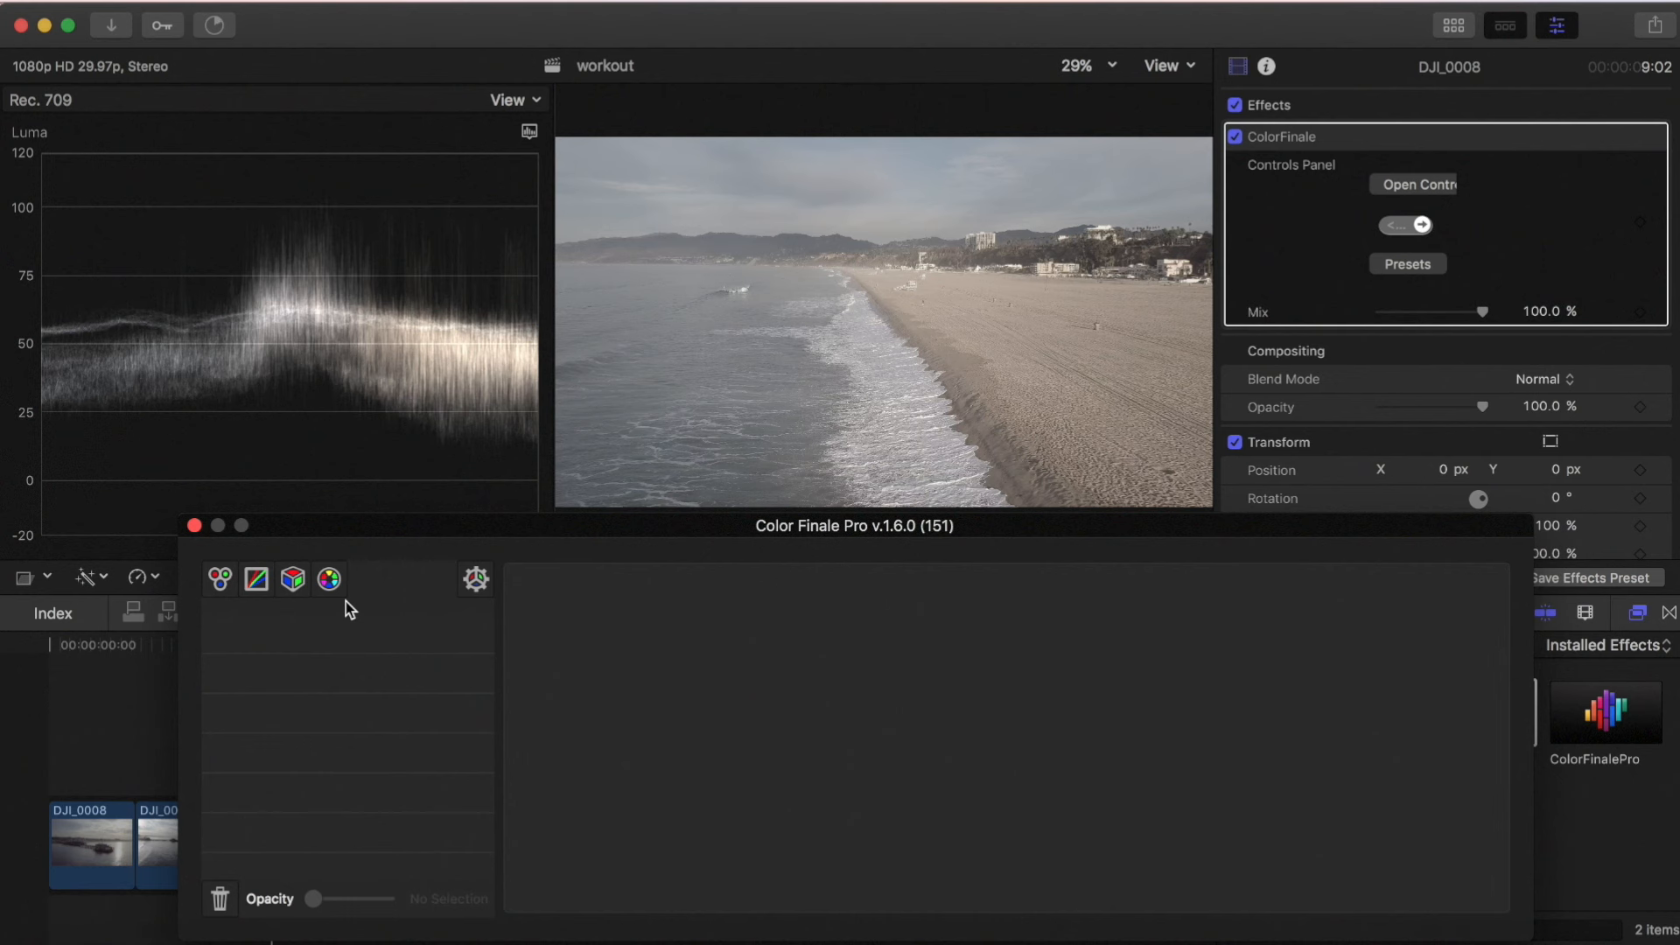
pyautogui.moveTo(368, 532)
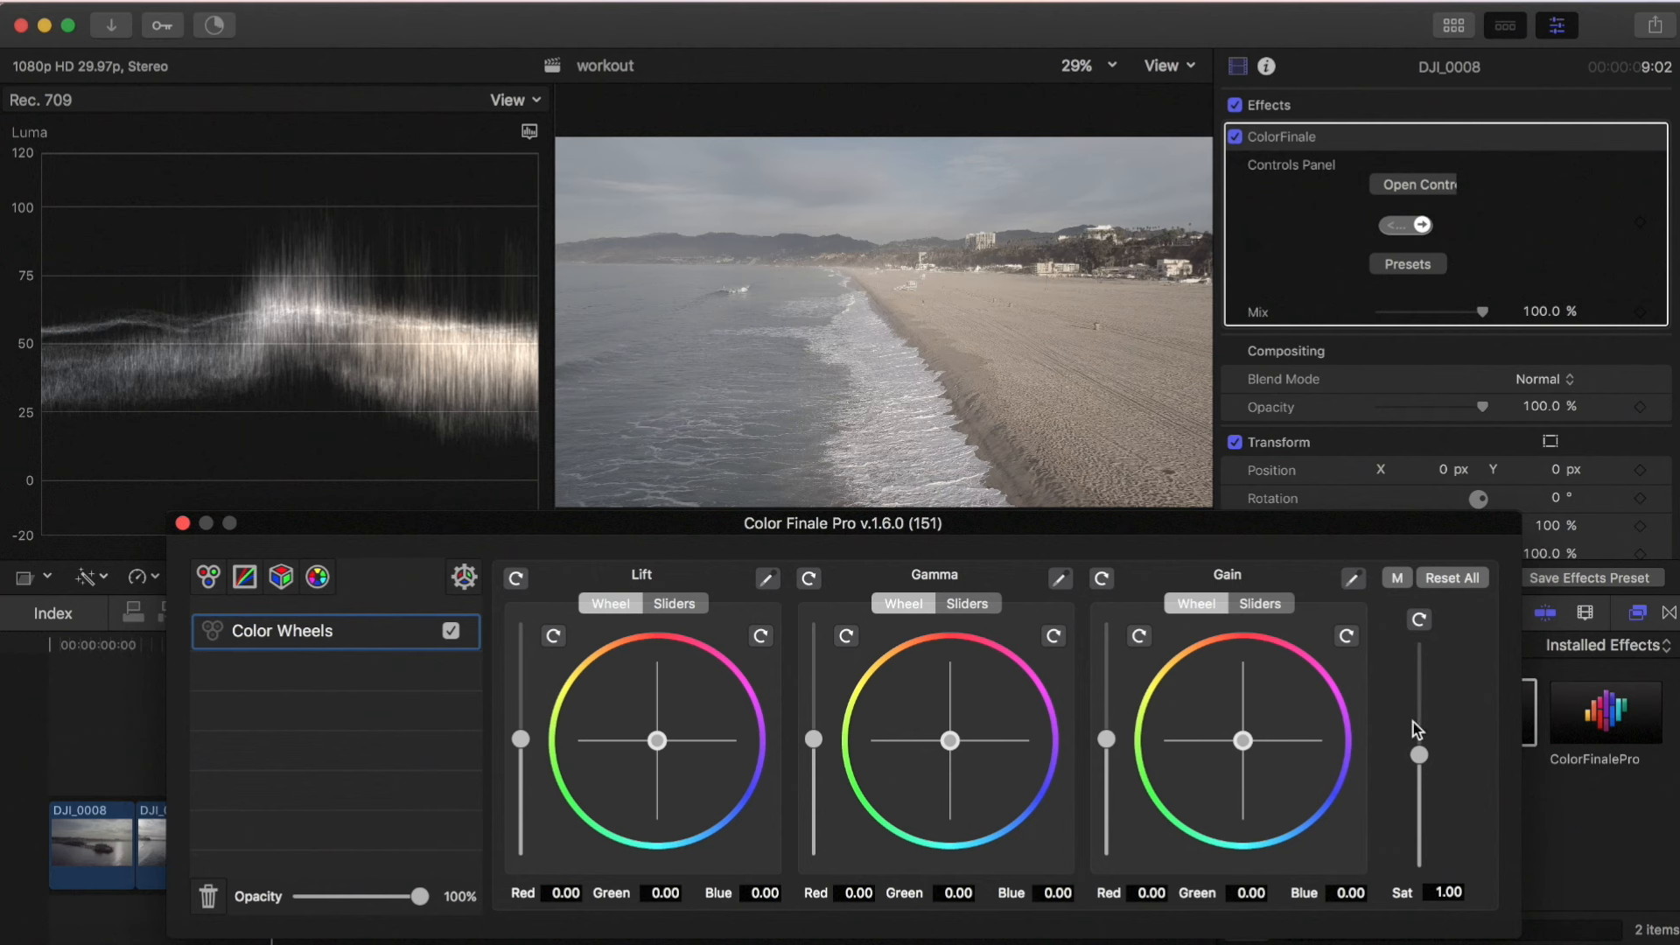
pyautogui.moveTo(1015, 677)
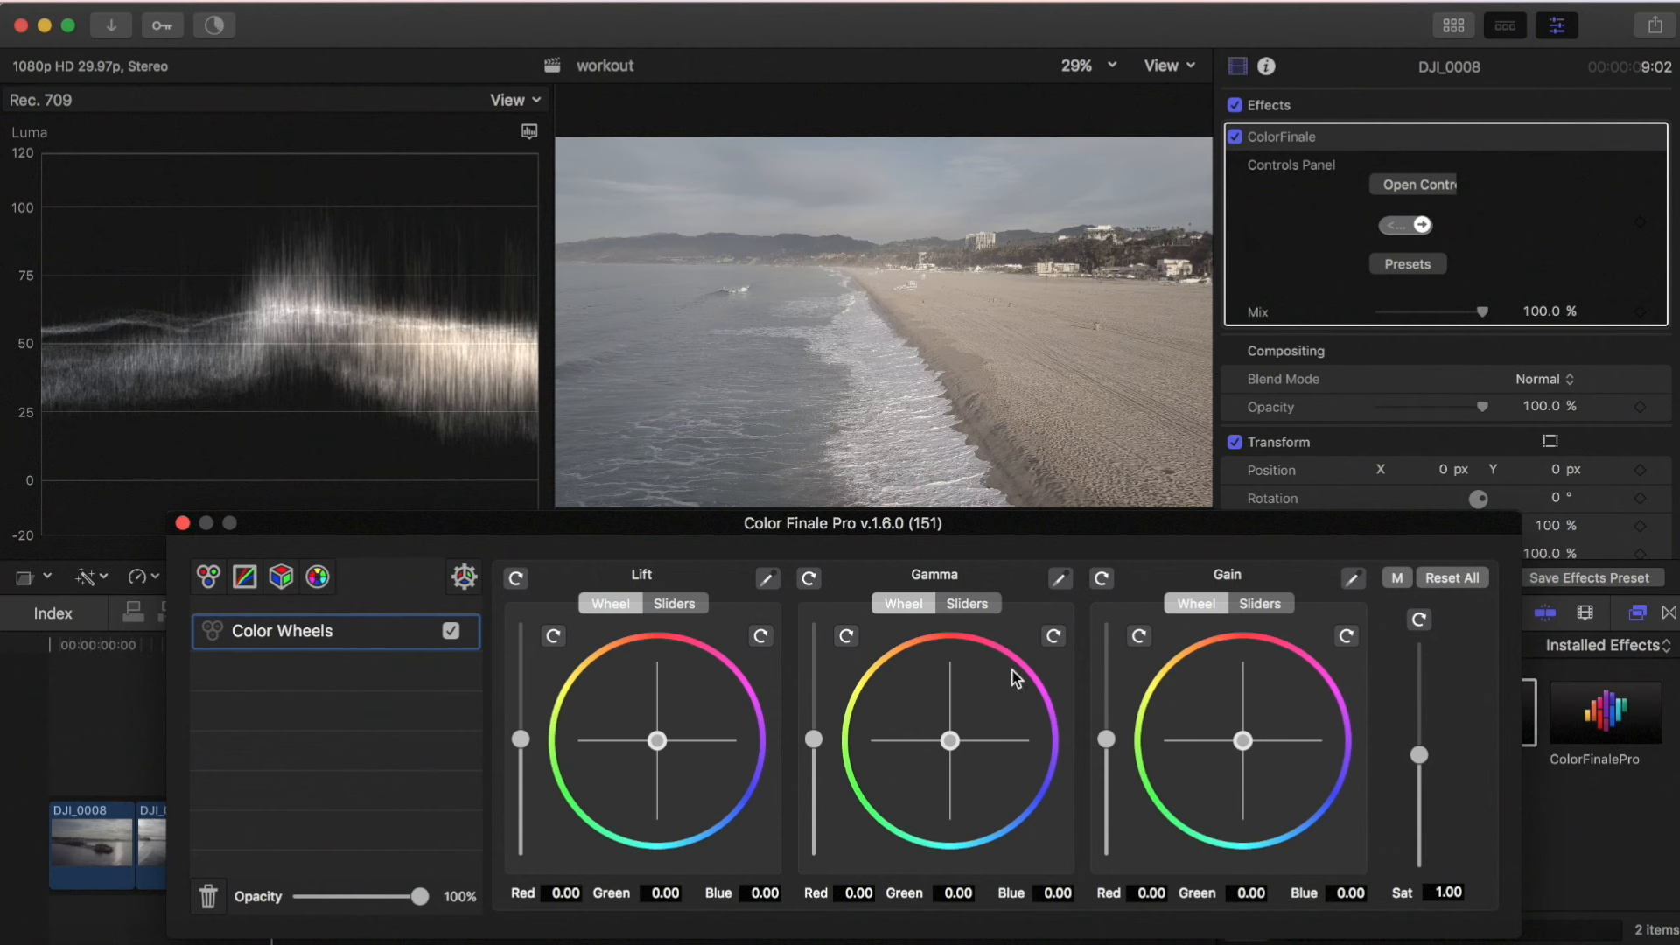
pyautogui.moveTo(564, 802)
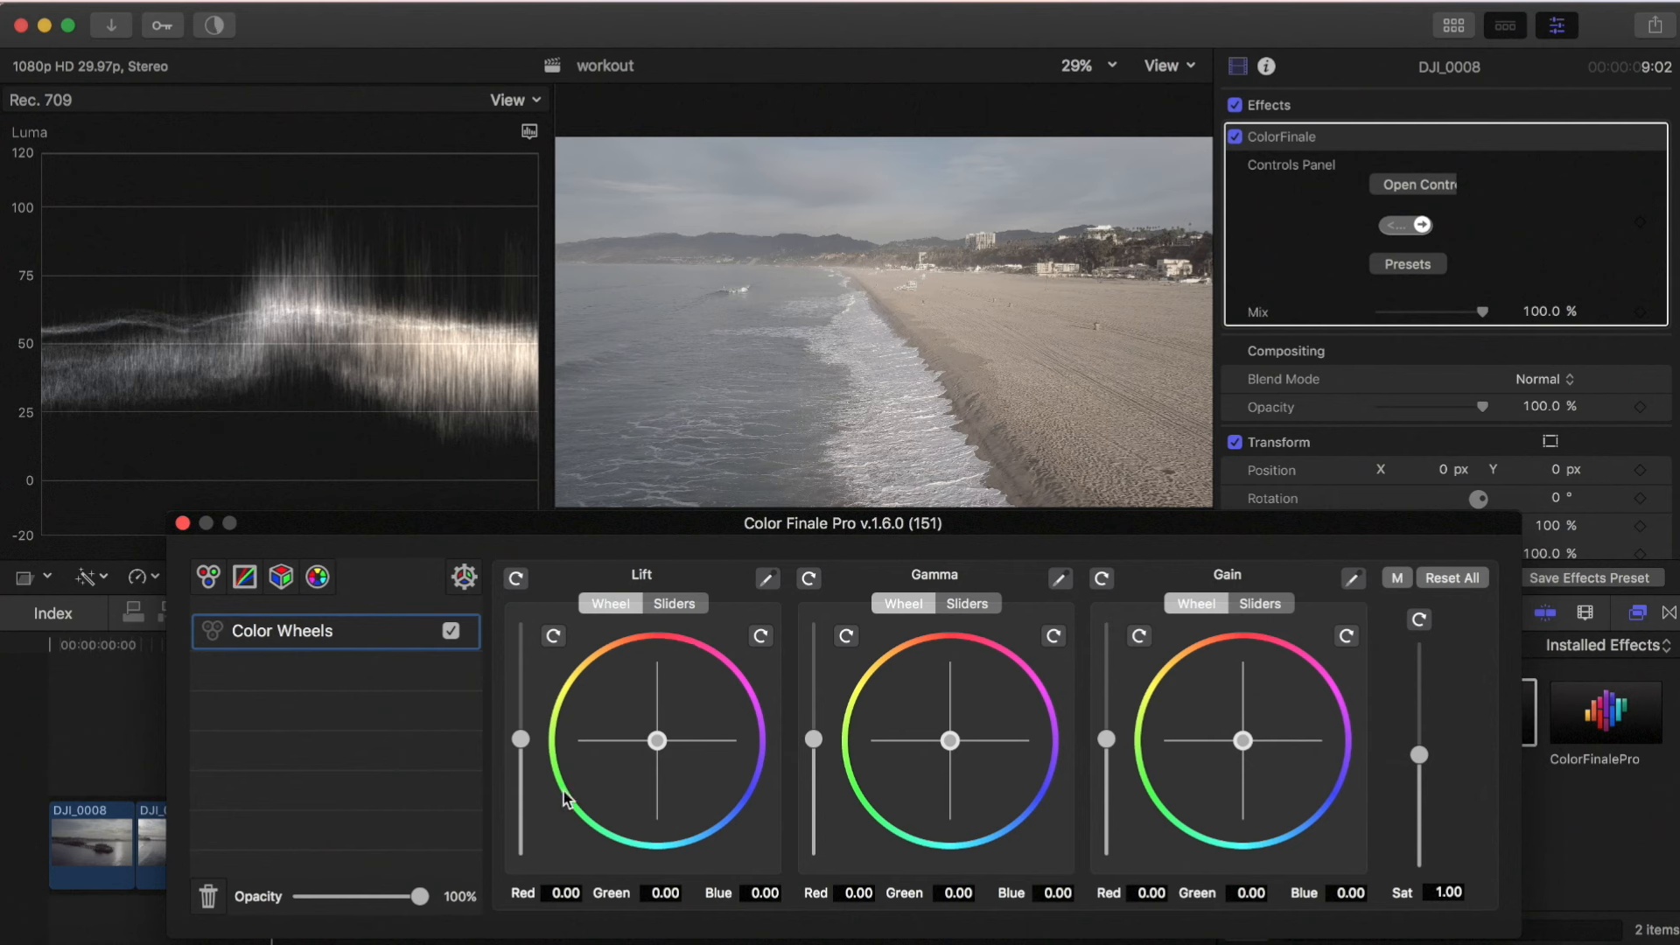
pyautogui.moveTo(573, 760)
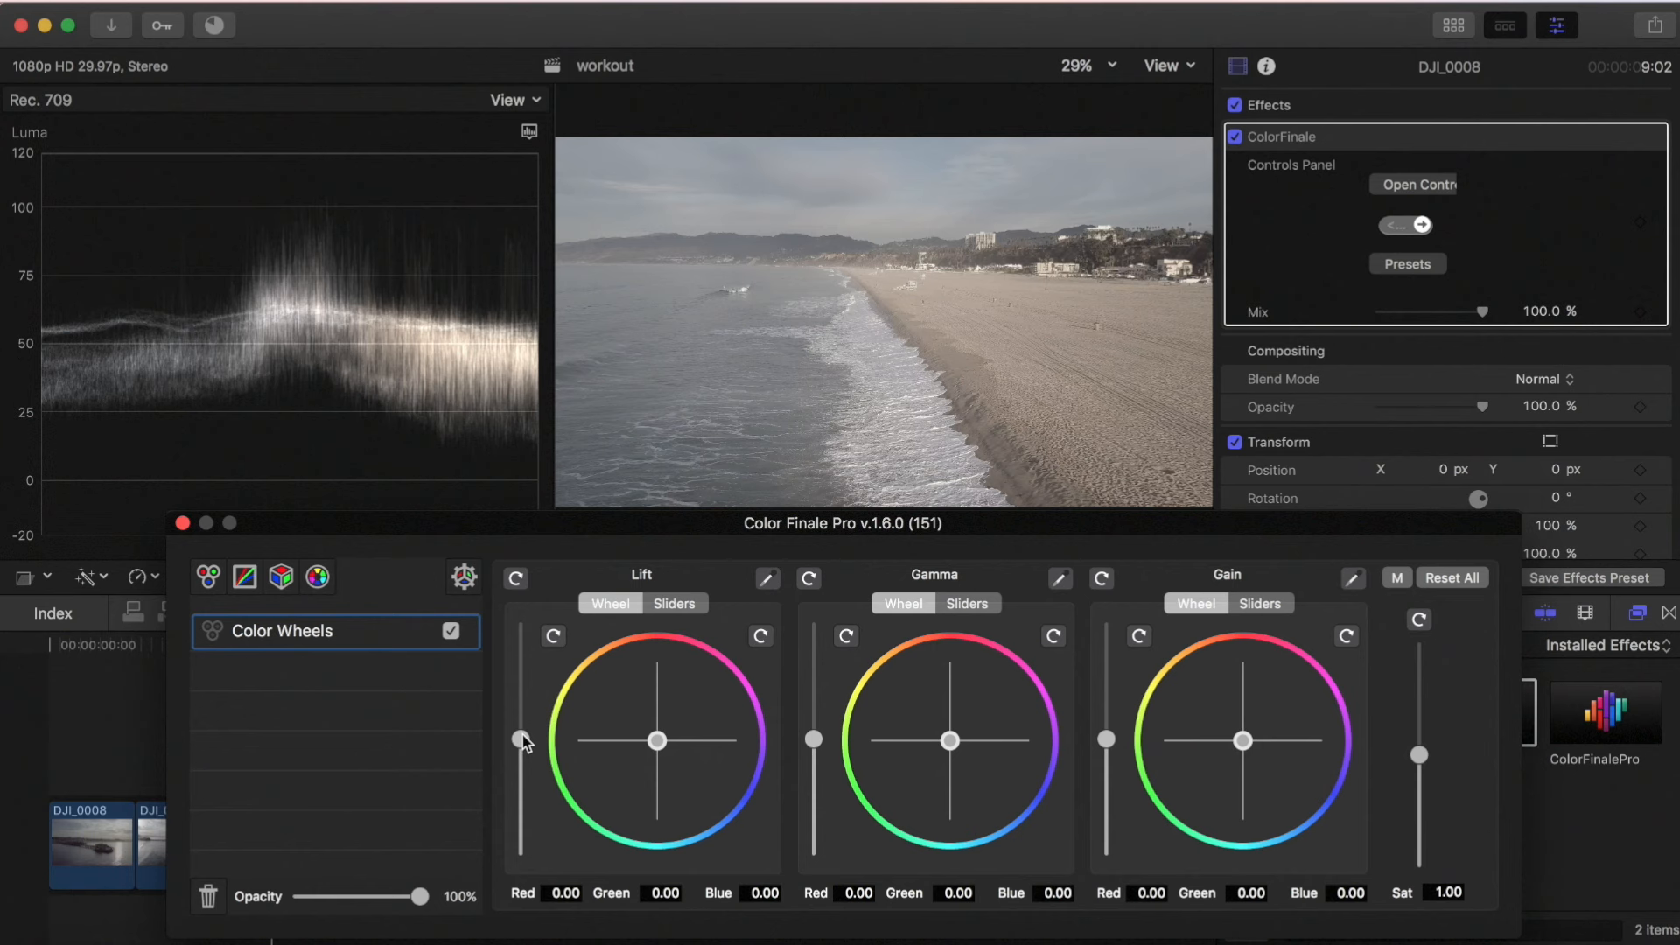
# Set the coastline clip's Lift slider to -0.12
pyautogui.moveTo(520, 740); pyautogui.dragTo(520, 772)
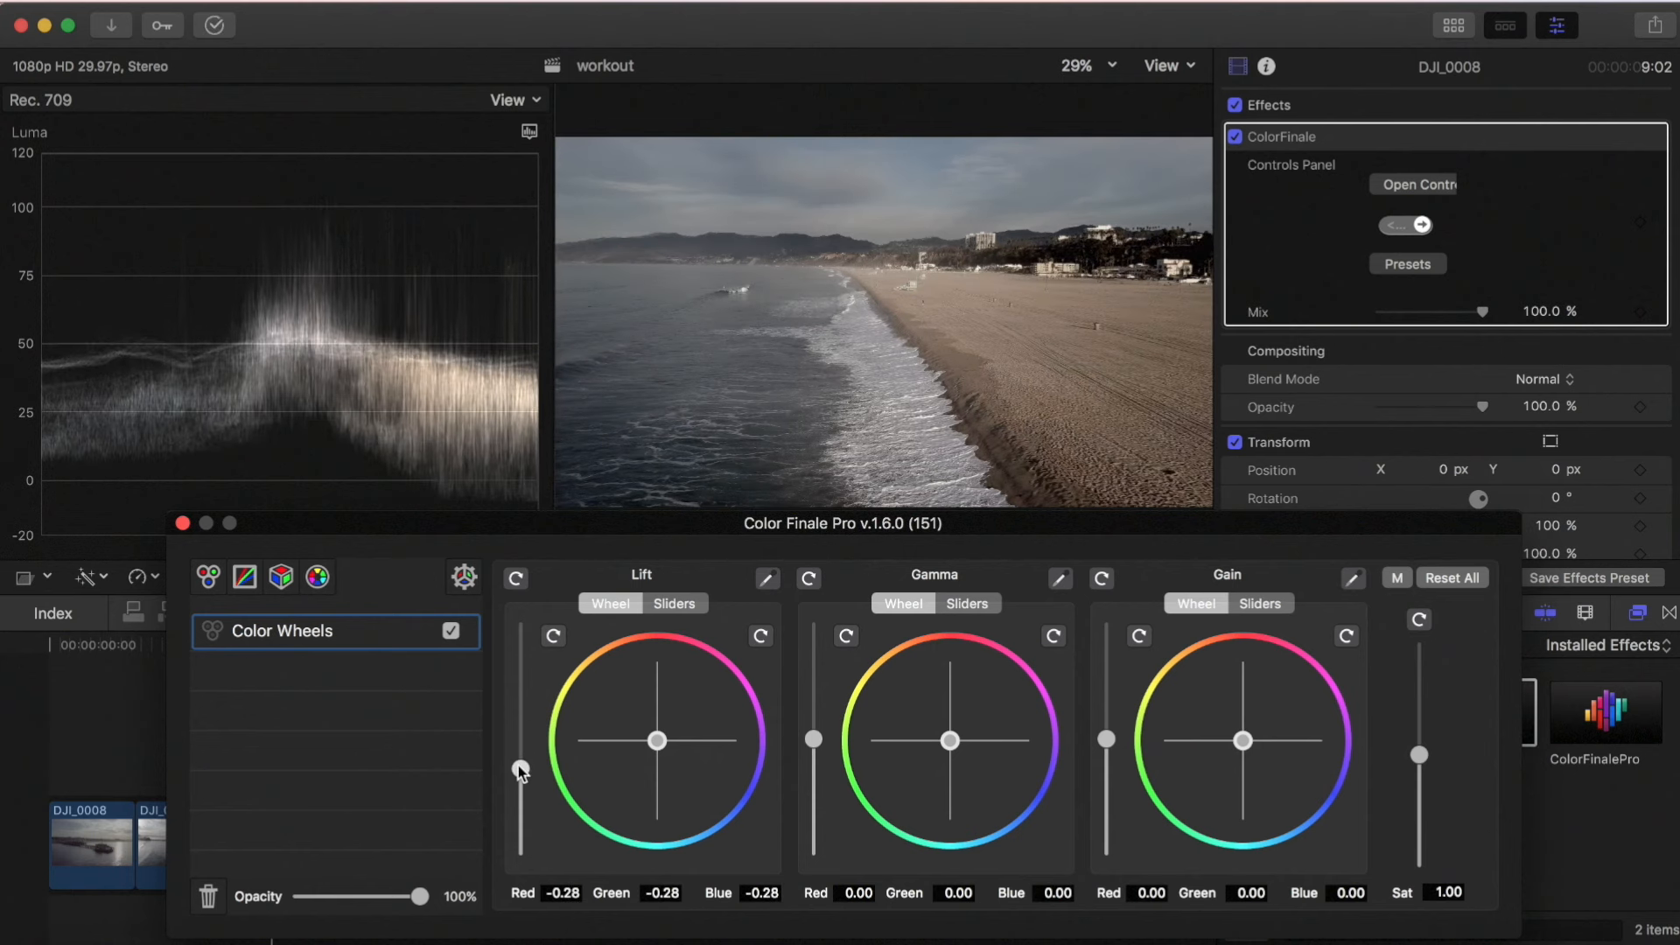
pyautogui.moveTo(519, 739); pyautogui.dragTo(519, 777)
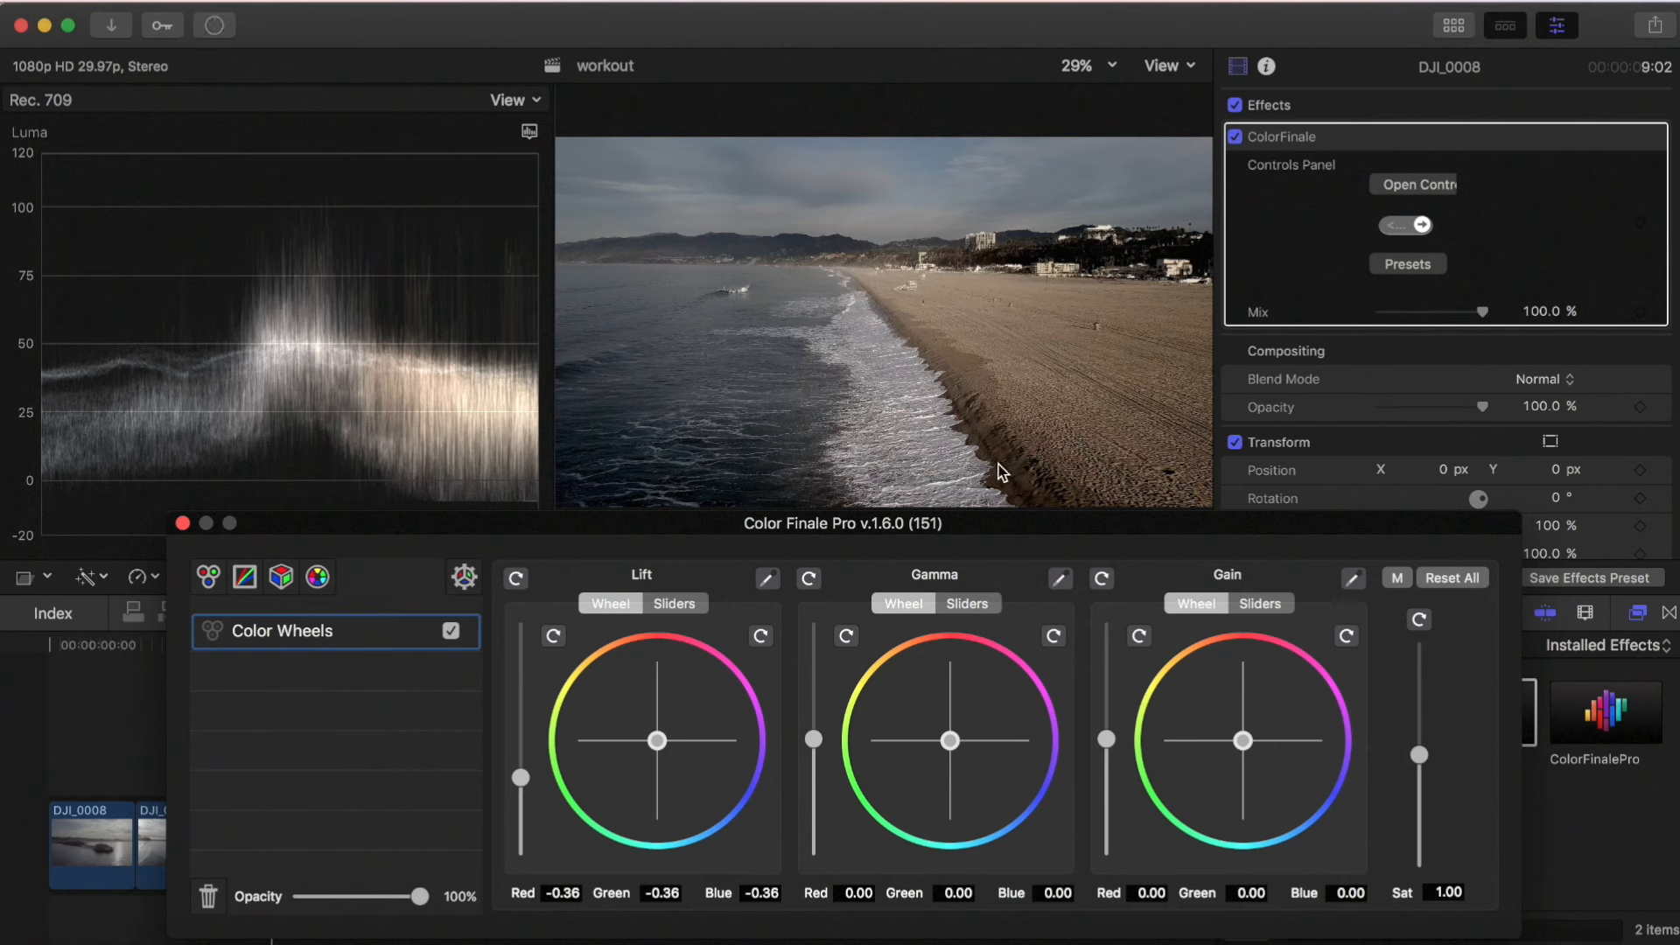
pyautogui.moveTo(463, 802)
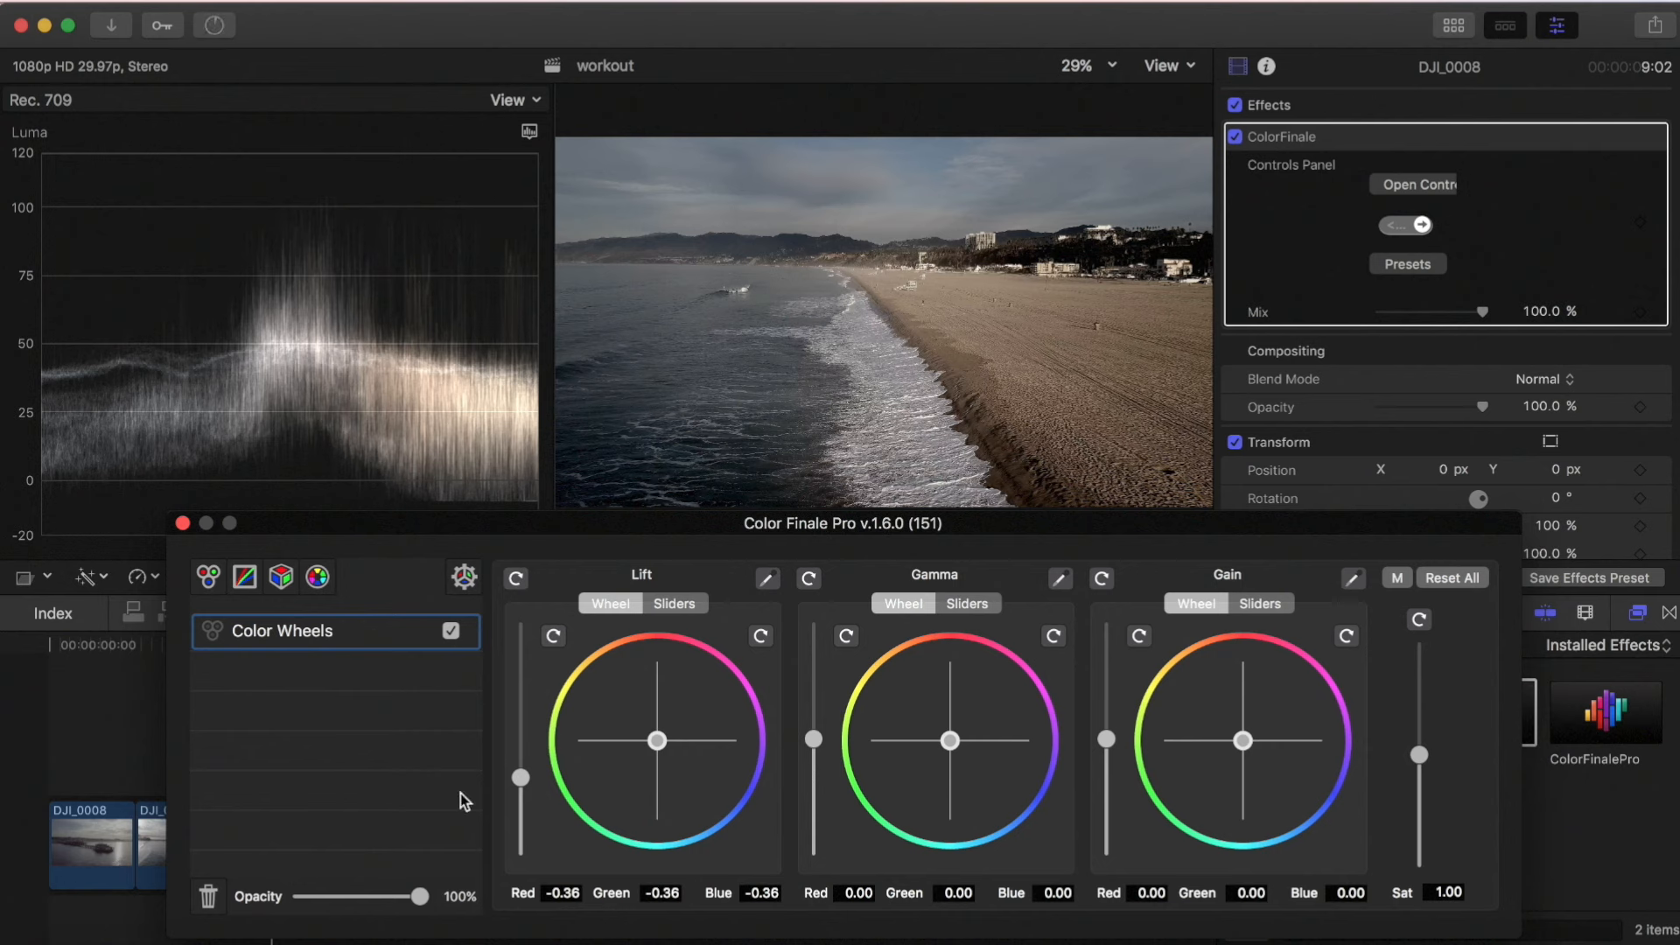
pyautogui.moveTo(519, 776); pyautogui.dragTo(519, 754)
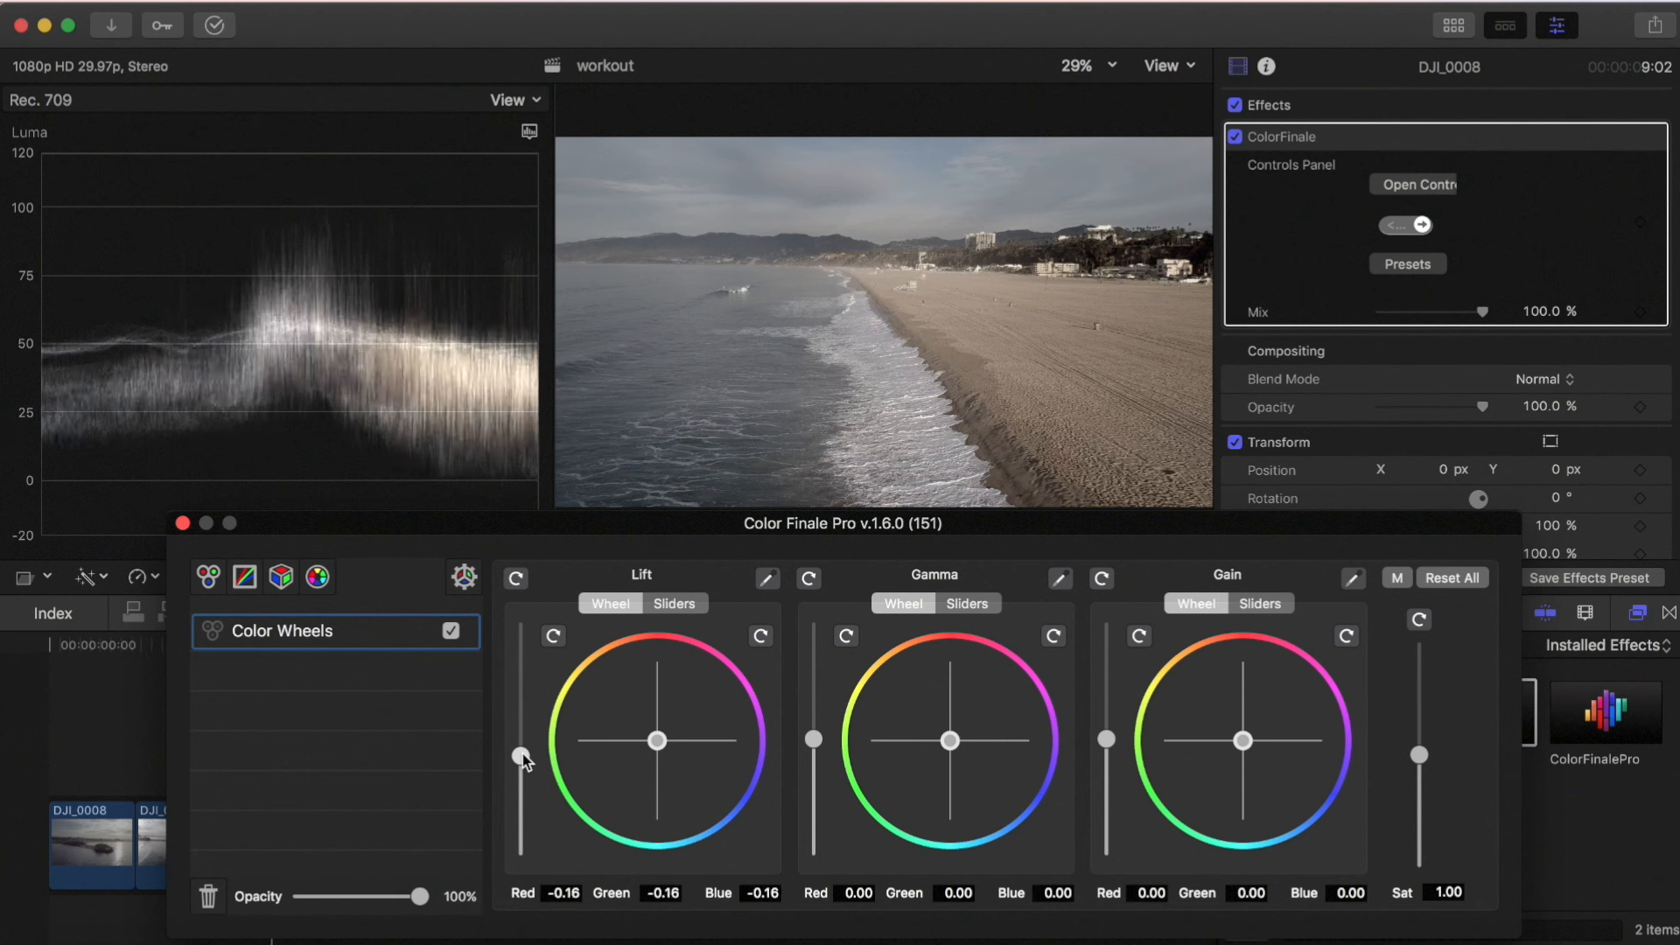
pyautogui.moveTo(520, 760); pyautogui.dragTo(519, 750)
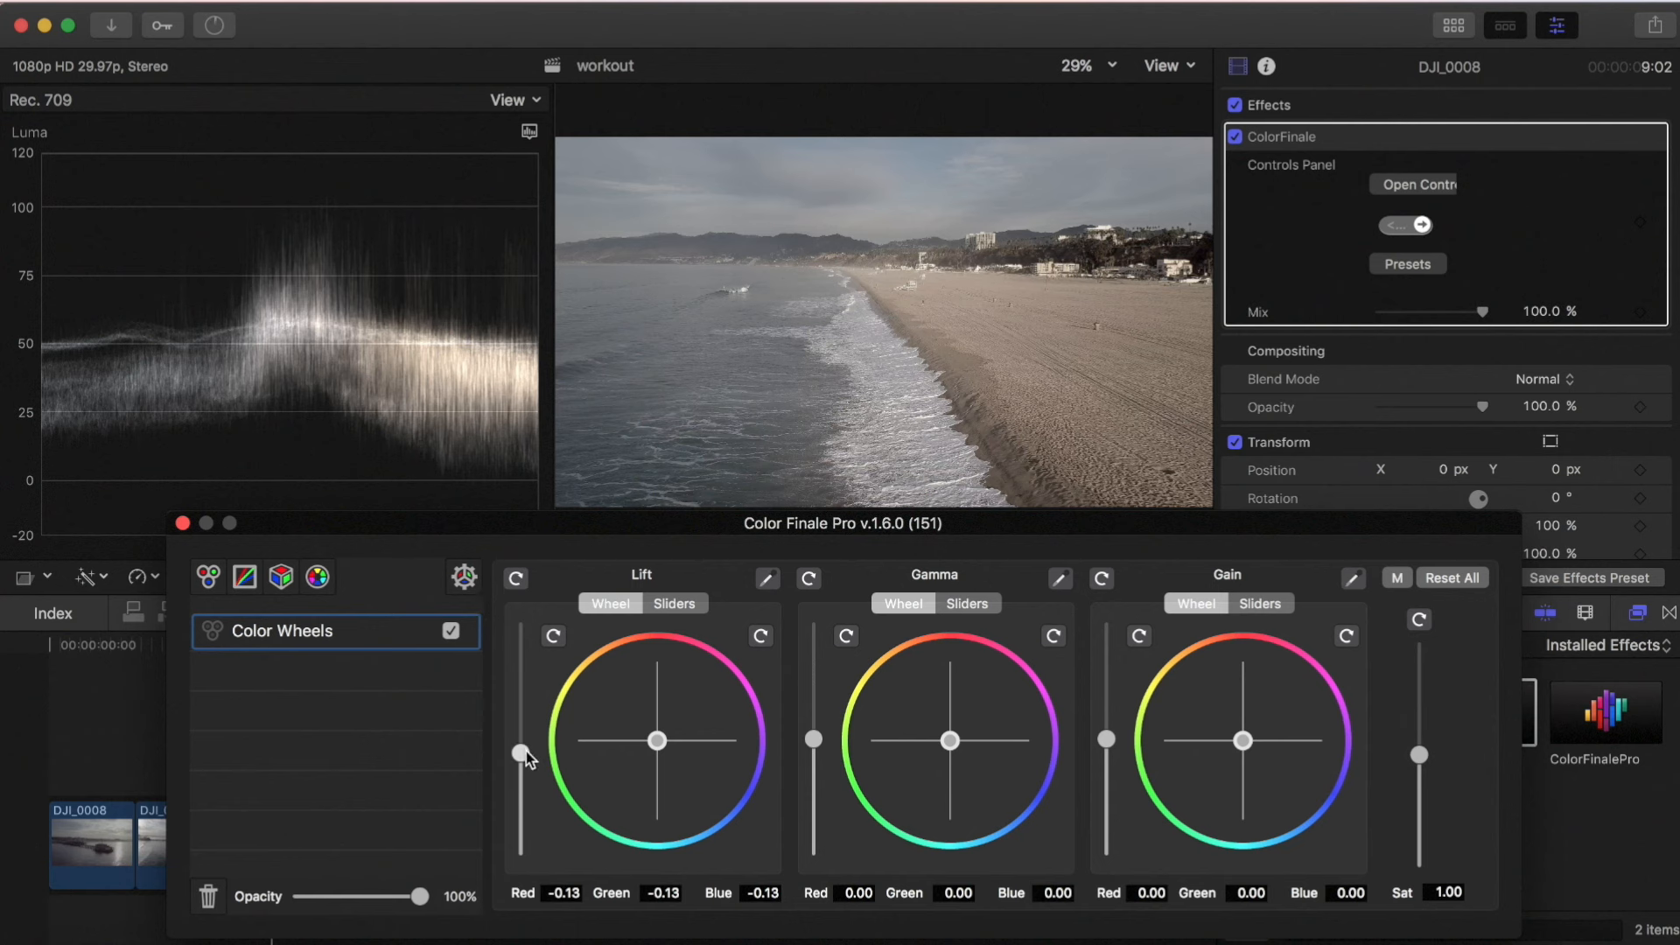
# Raise Gain to 0.16 and settle Gamma at -0.10
pyautogui.moveTo(1106, 740); pyautogui.dragTo(1106, 716)
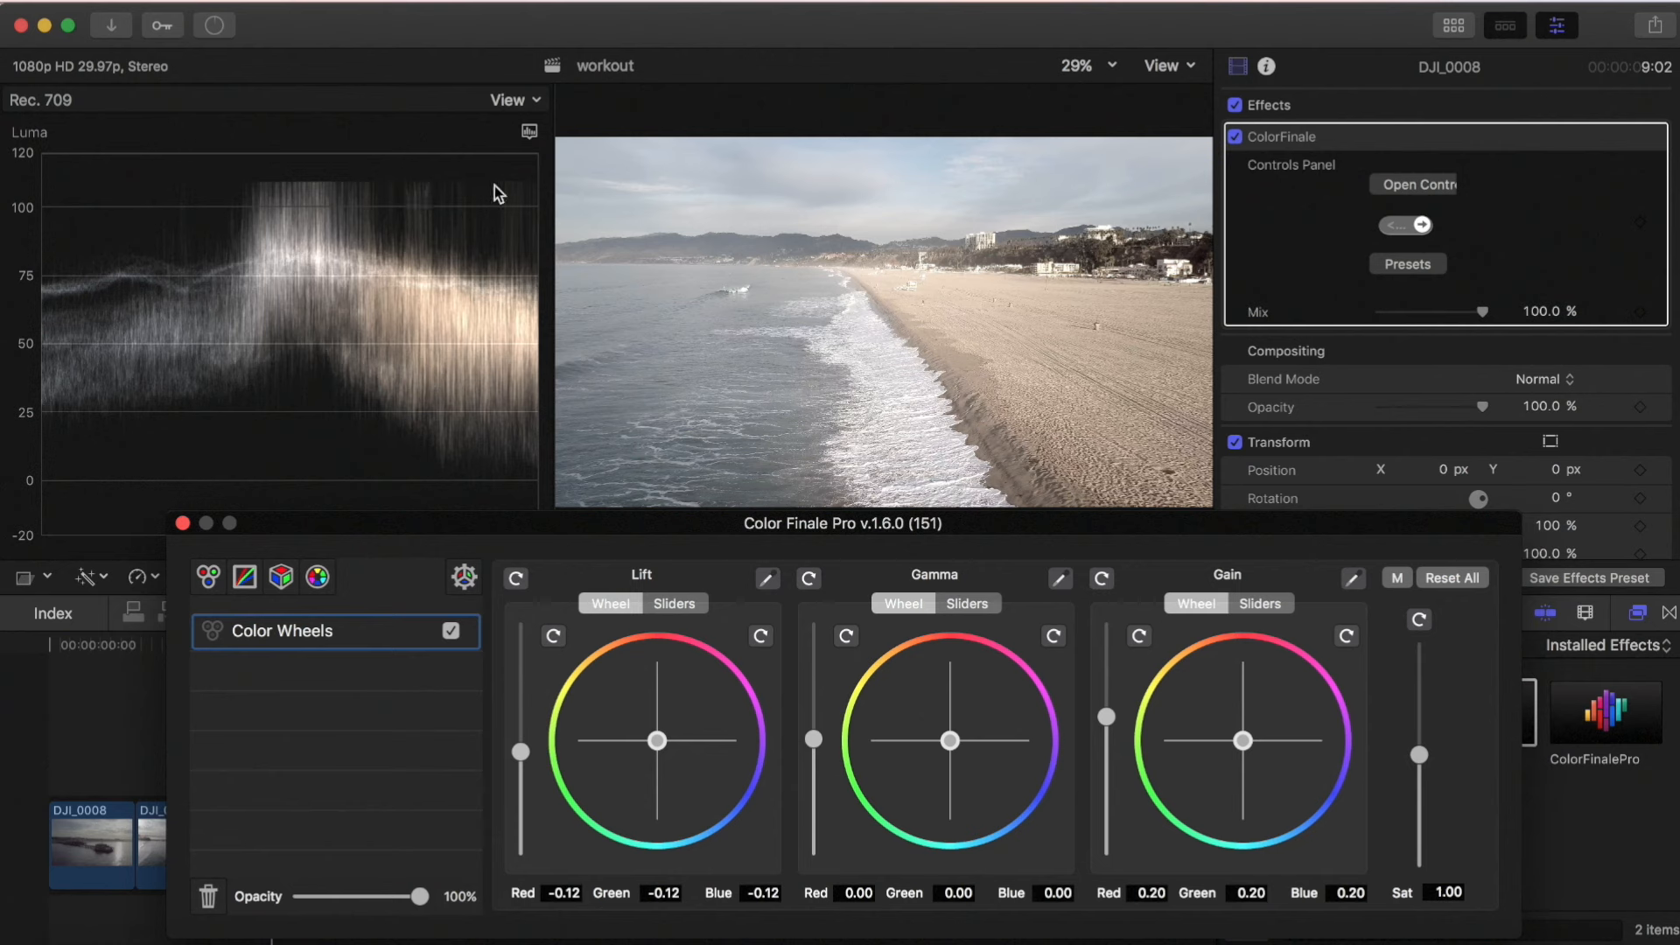
pyautogui.moveTo(813, 739); pyautogui.dragTo(813, 724)
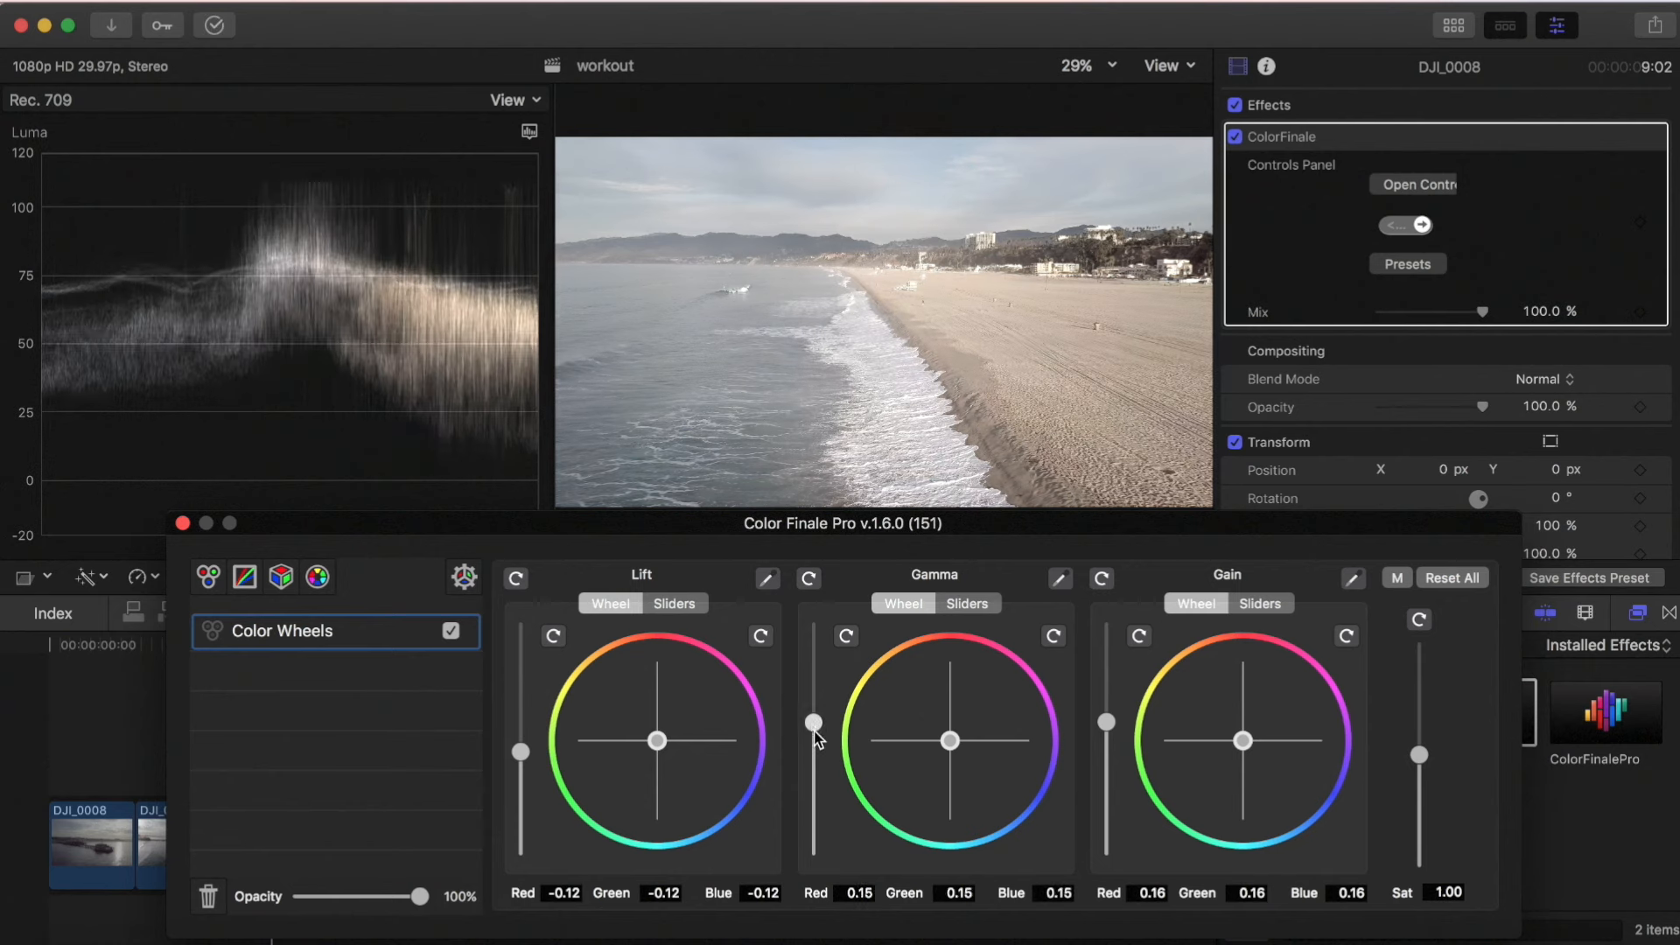
pyautogui.moveTo(811, 724); pyautogui.dragTo(811, 743)
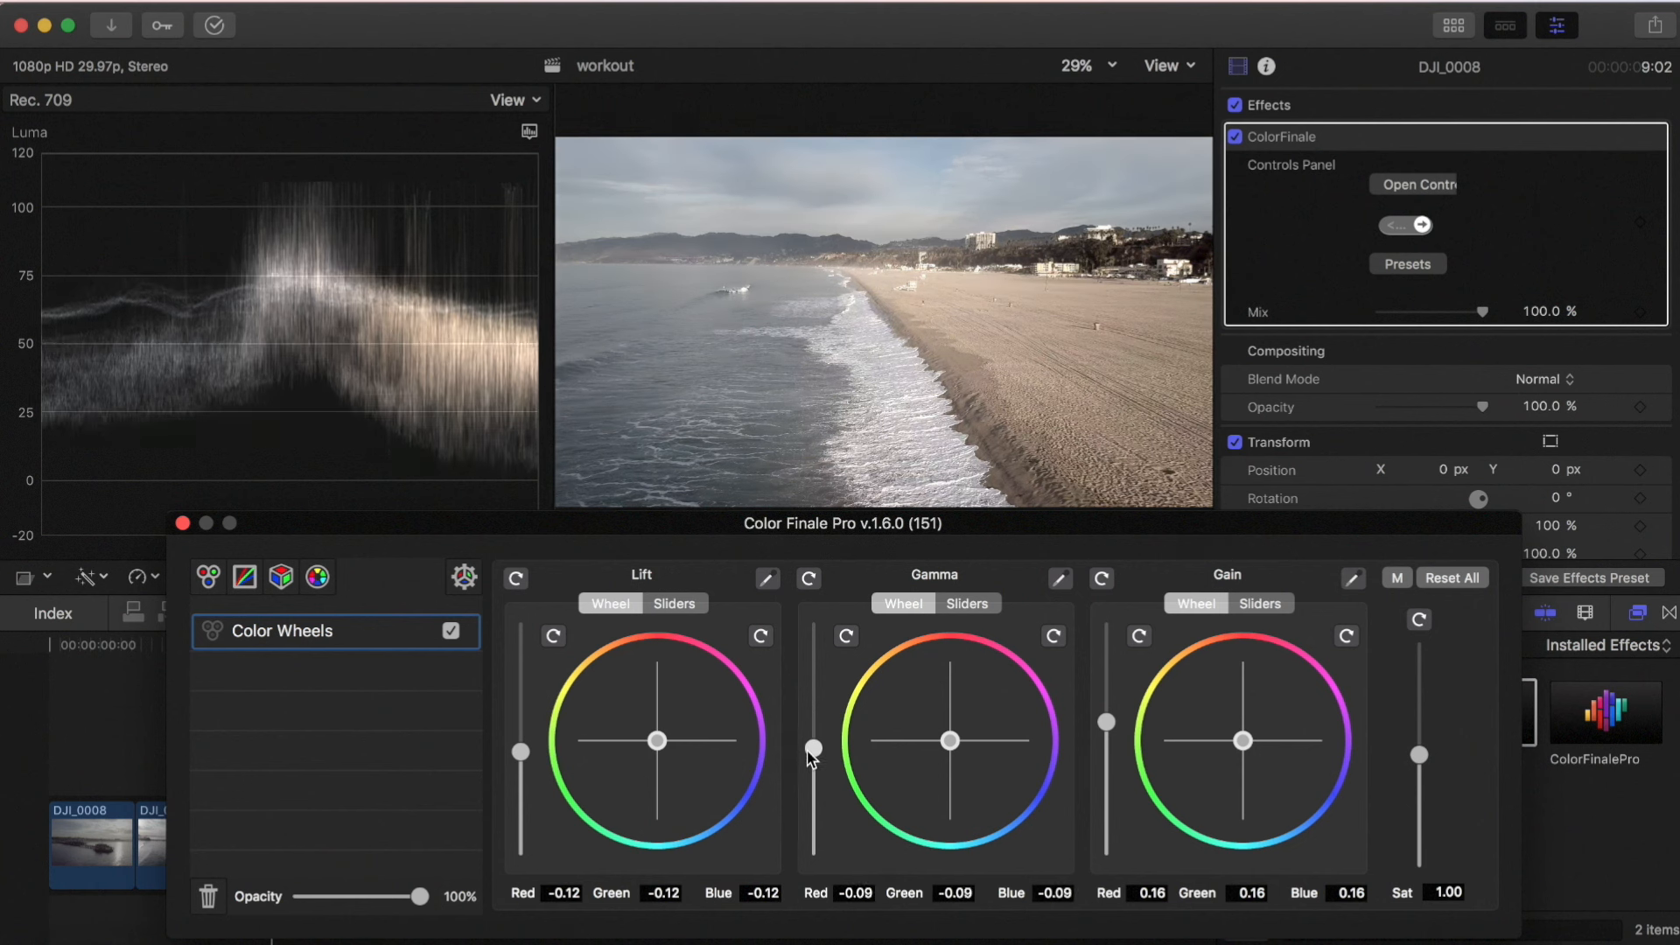
pyautogui.moveTo(811, 739); pyautogui.dragTo(811, 749)
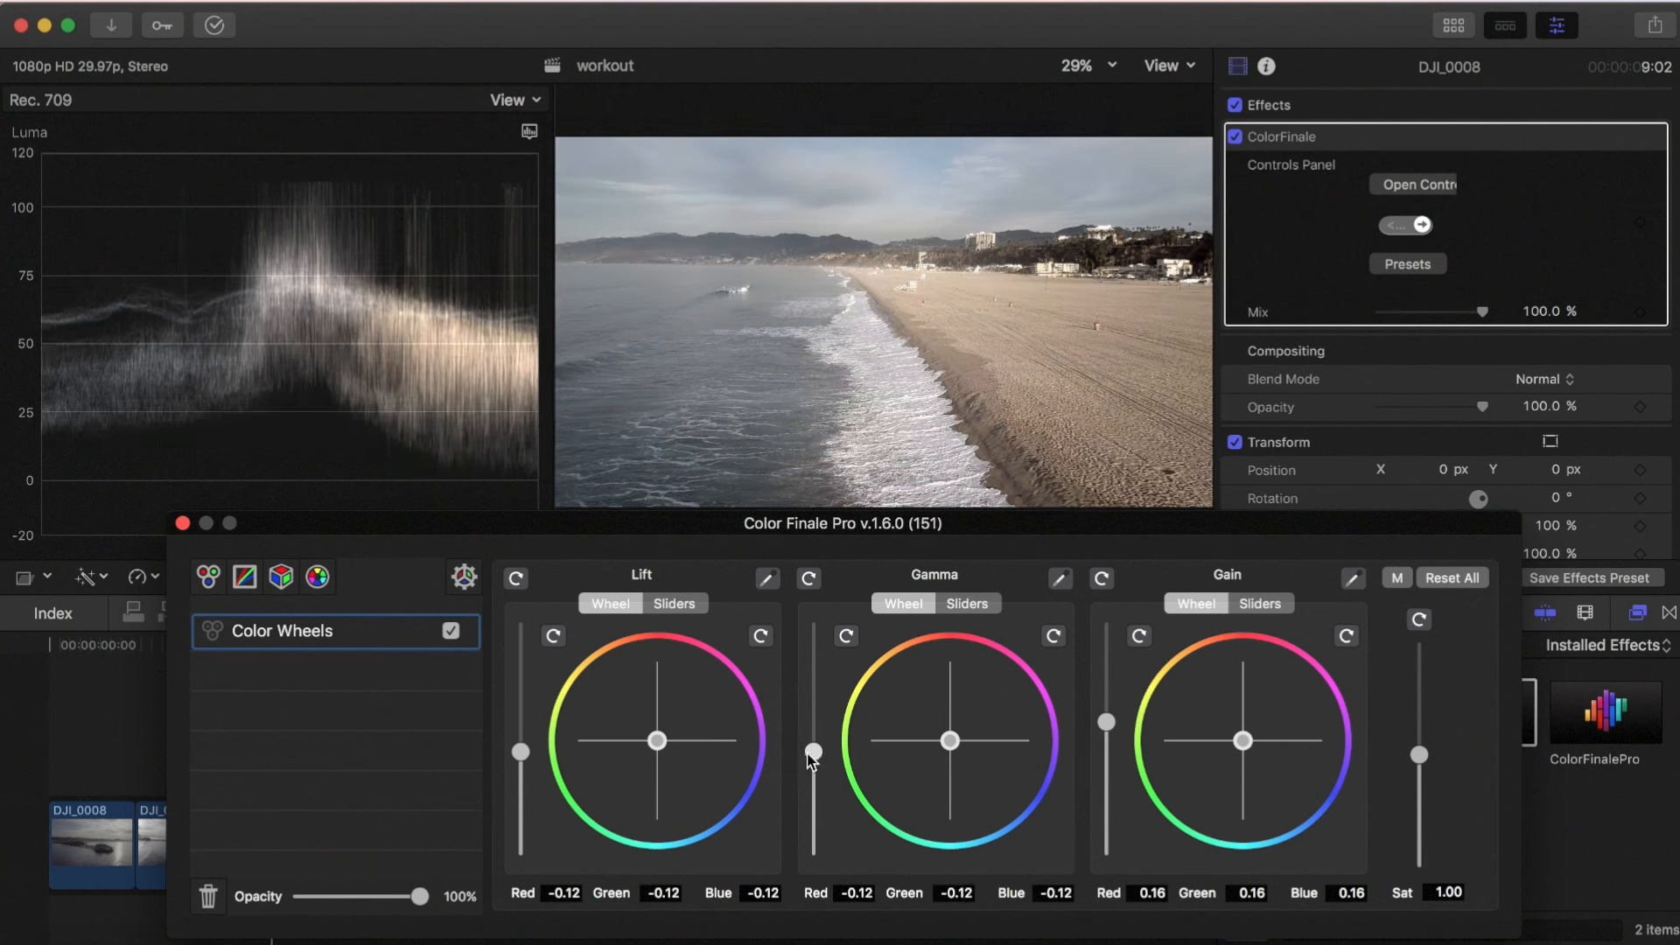
pyautogui.moveTo(812, 755); pyautogui.dragTo(812, 748)
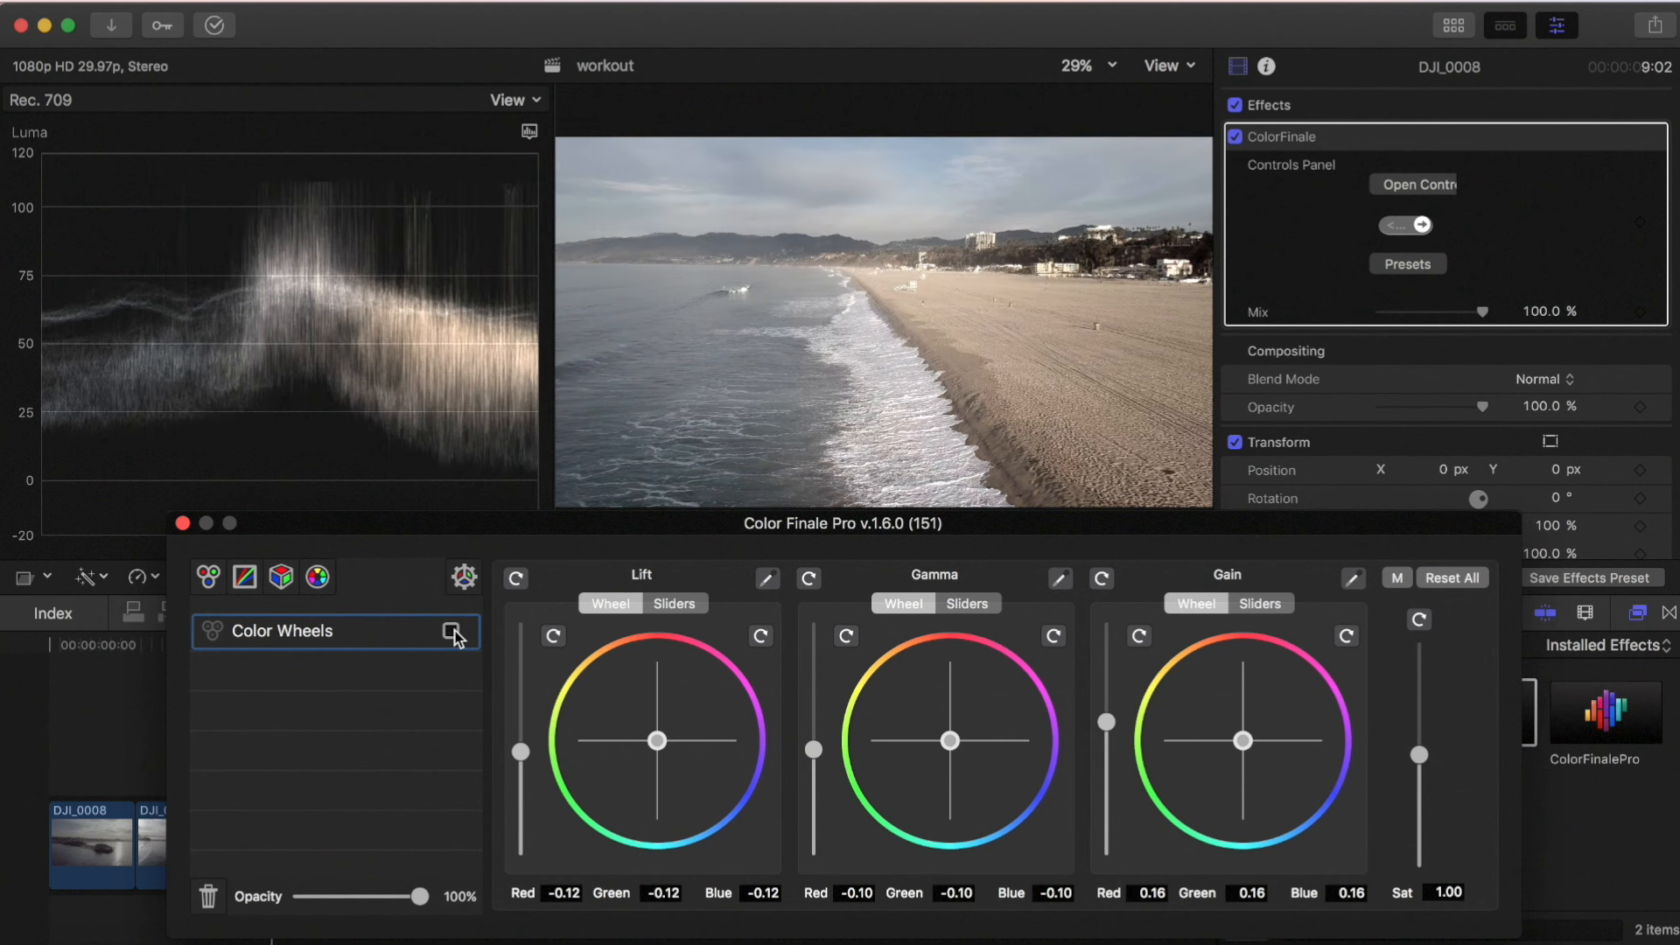
pyautogui.click(454, 631)
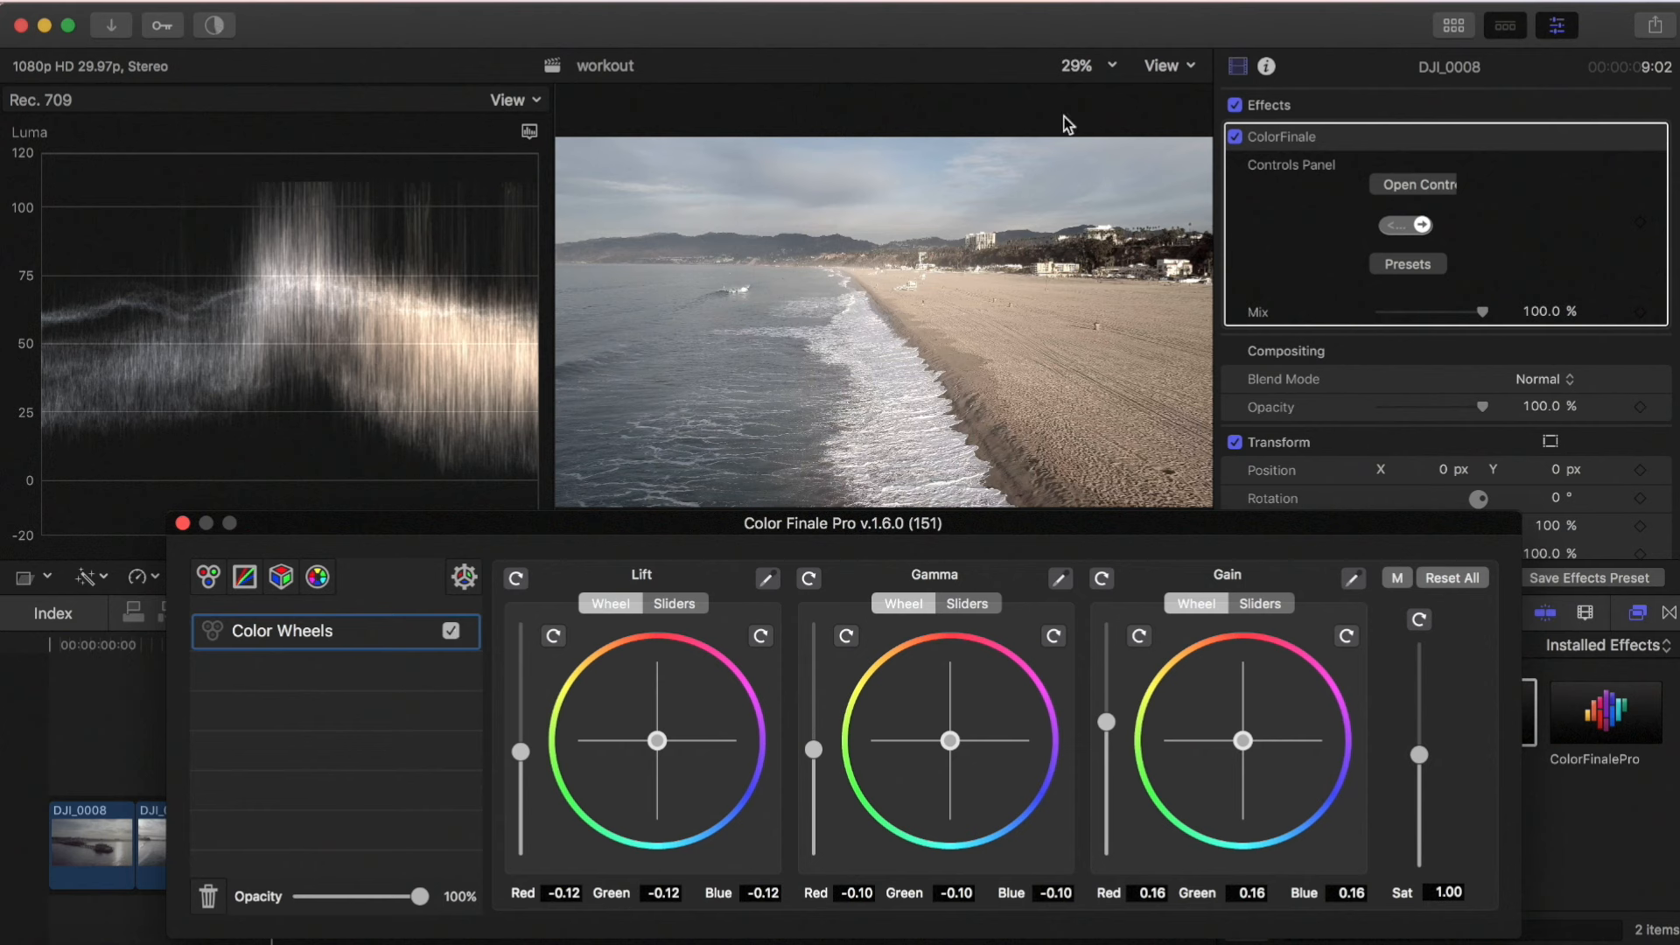
pyautogui.moveTo(1050, 356)
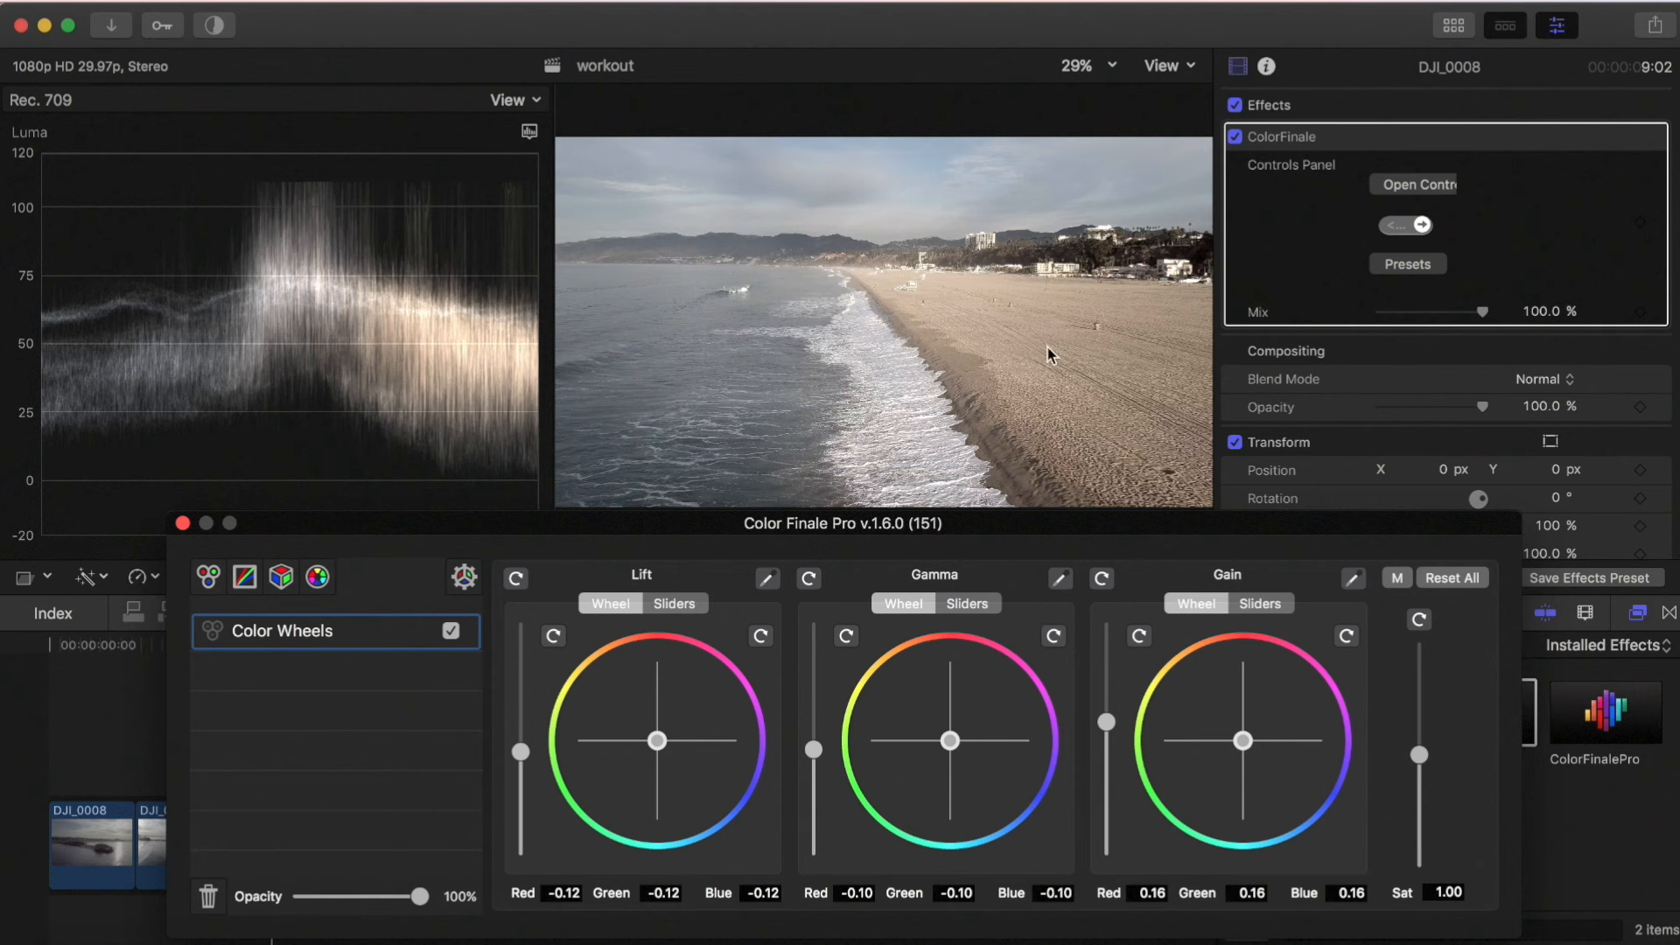
# Settle the beach clip's Sat slider at a slight boost of about 1.15
pyautogui.moveTo(1419, 755); pyautogui.dragTo(1419, 743)
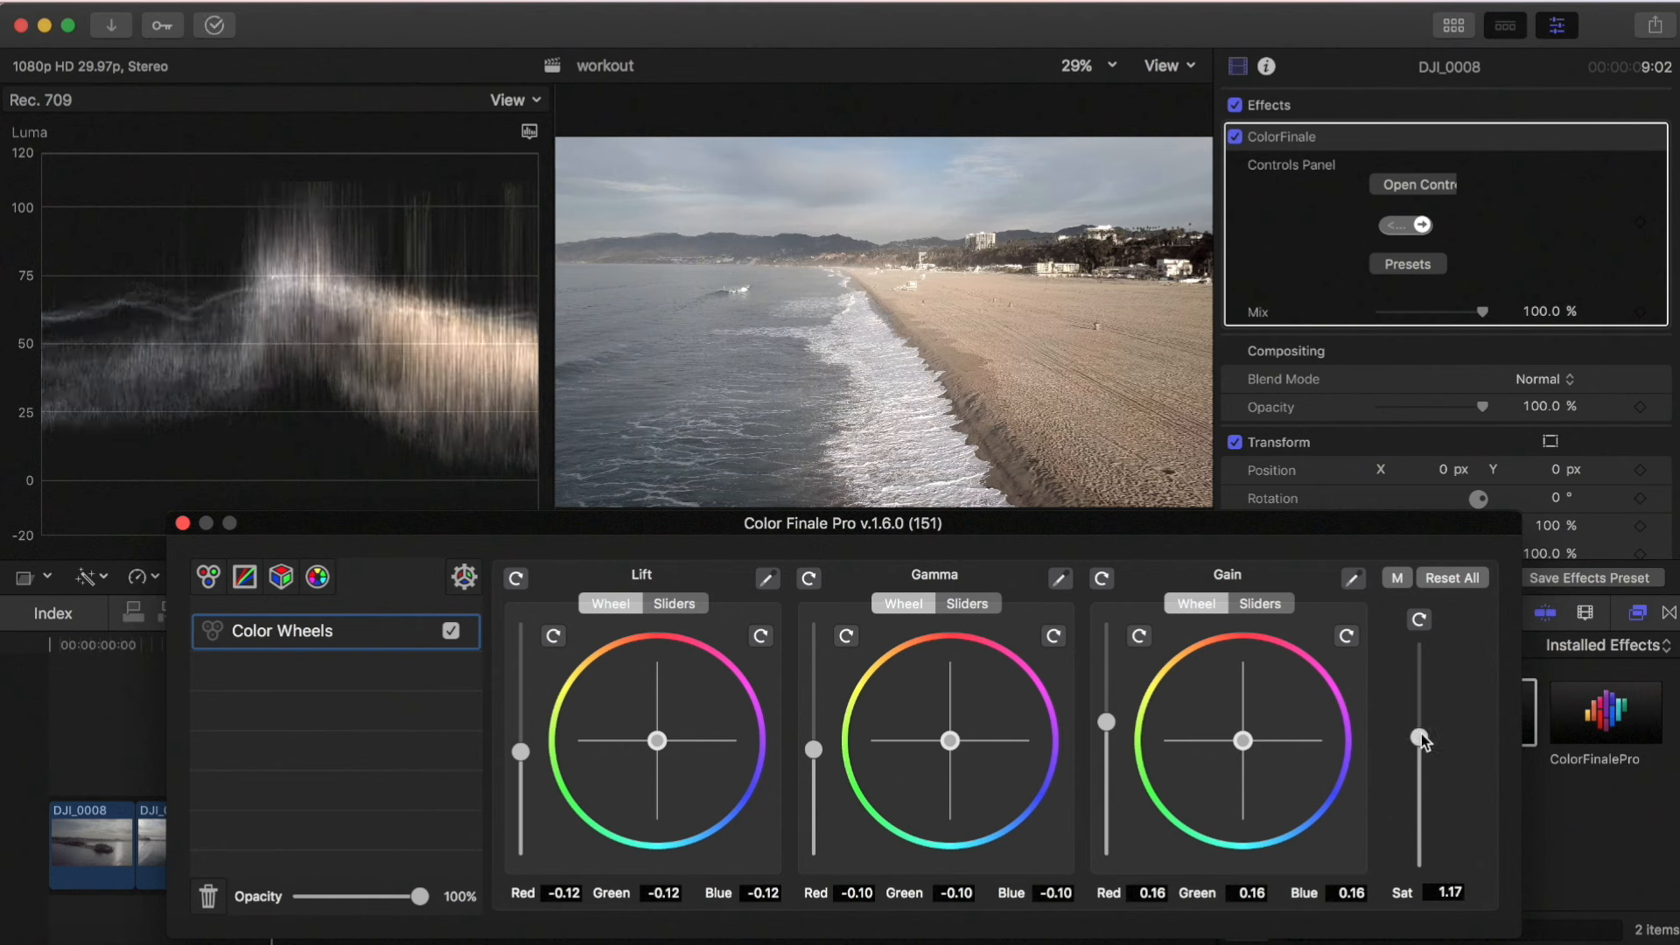
pyautogui.moveTo(1418, 739); pyautogui.dragTo(1418, 702)
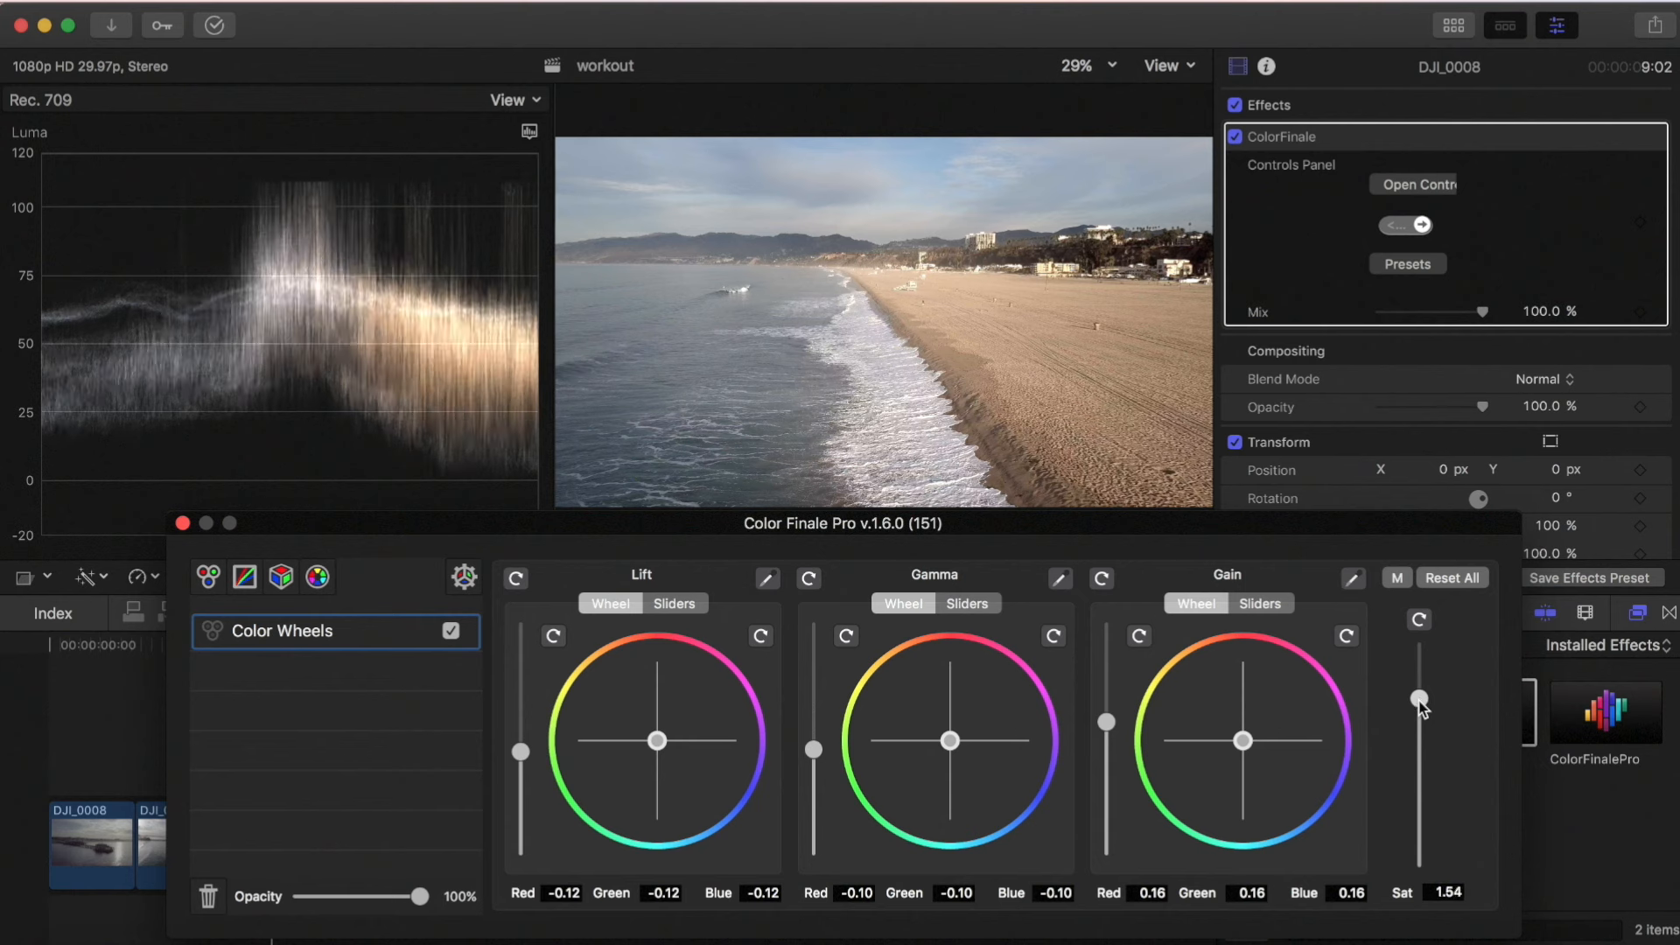
pyautogui.moveTo(1421, 703); pyautogui.dragTo(1421, 756)
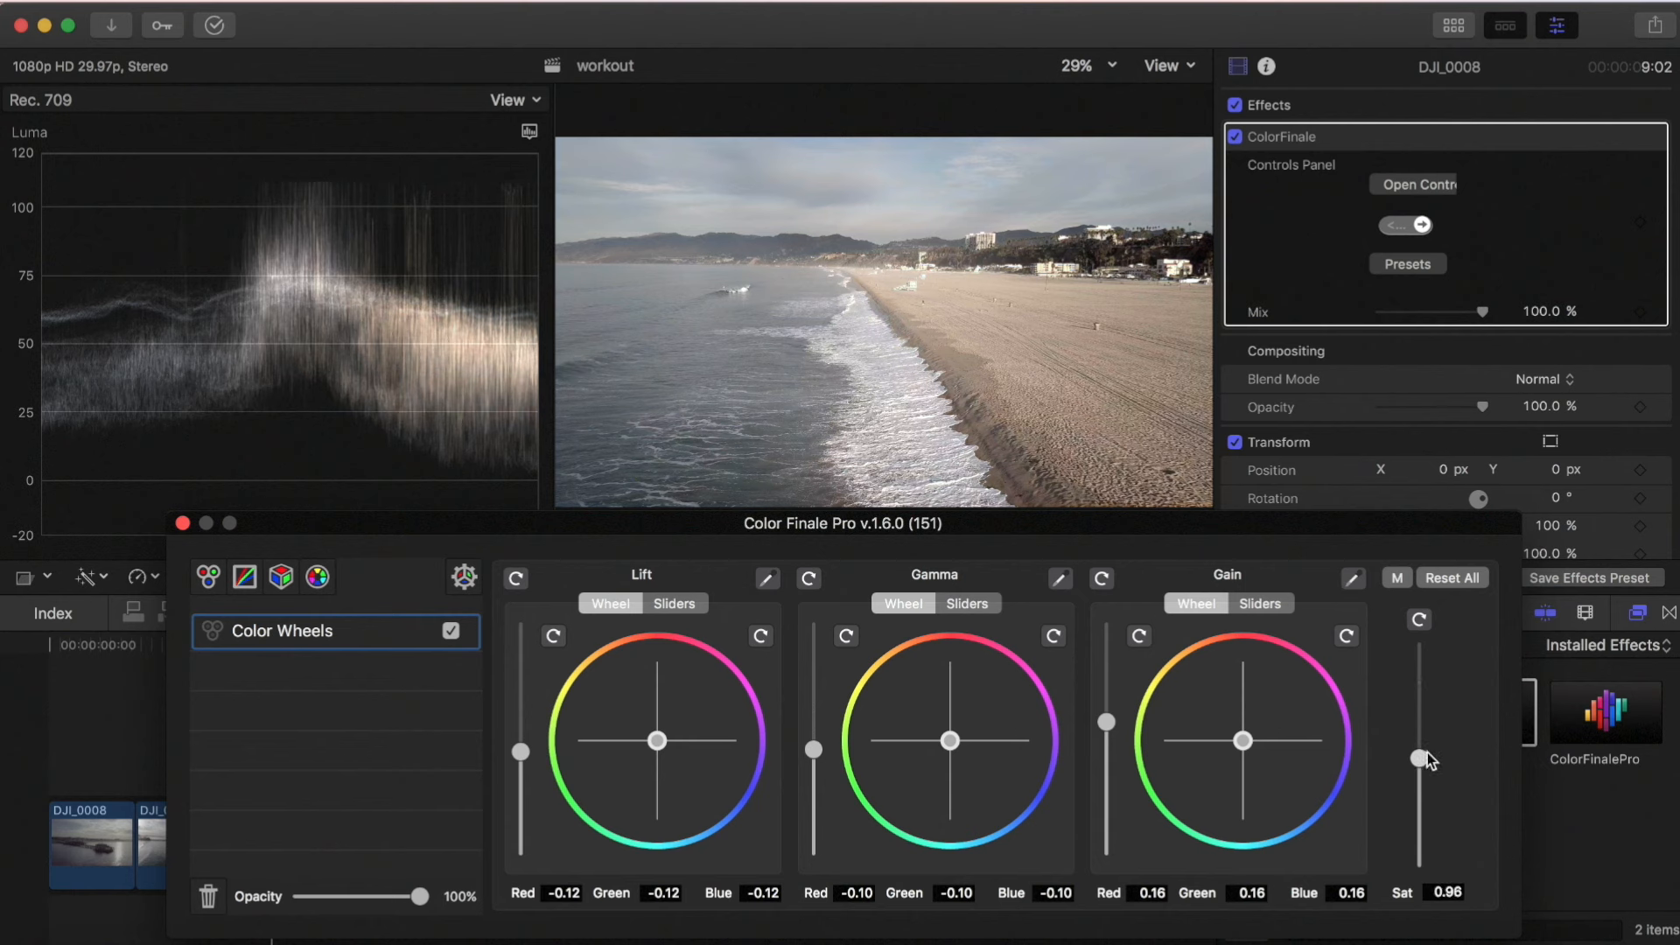
pyautogui.moveTo(1418, 757); pyautogui.dragTo(1418, 741)
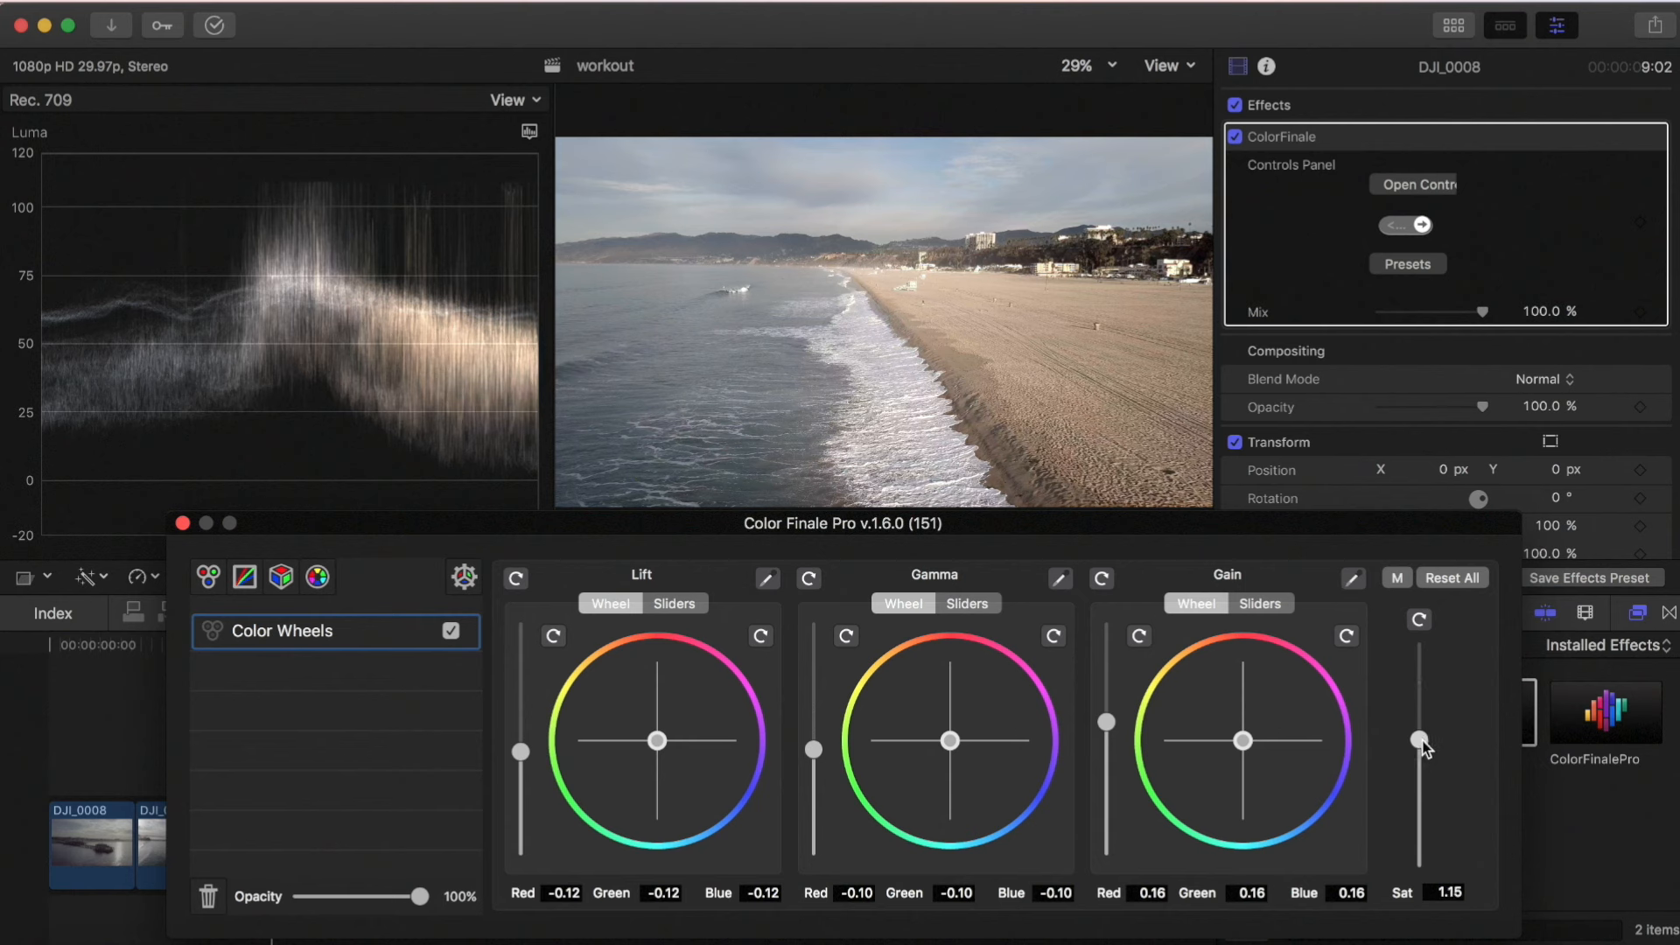
pyautogui.moveTo(1418, 744); pyautogui.dragTo(1418, 744)
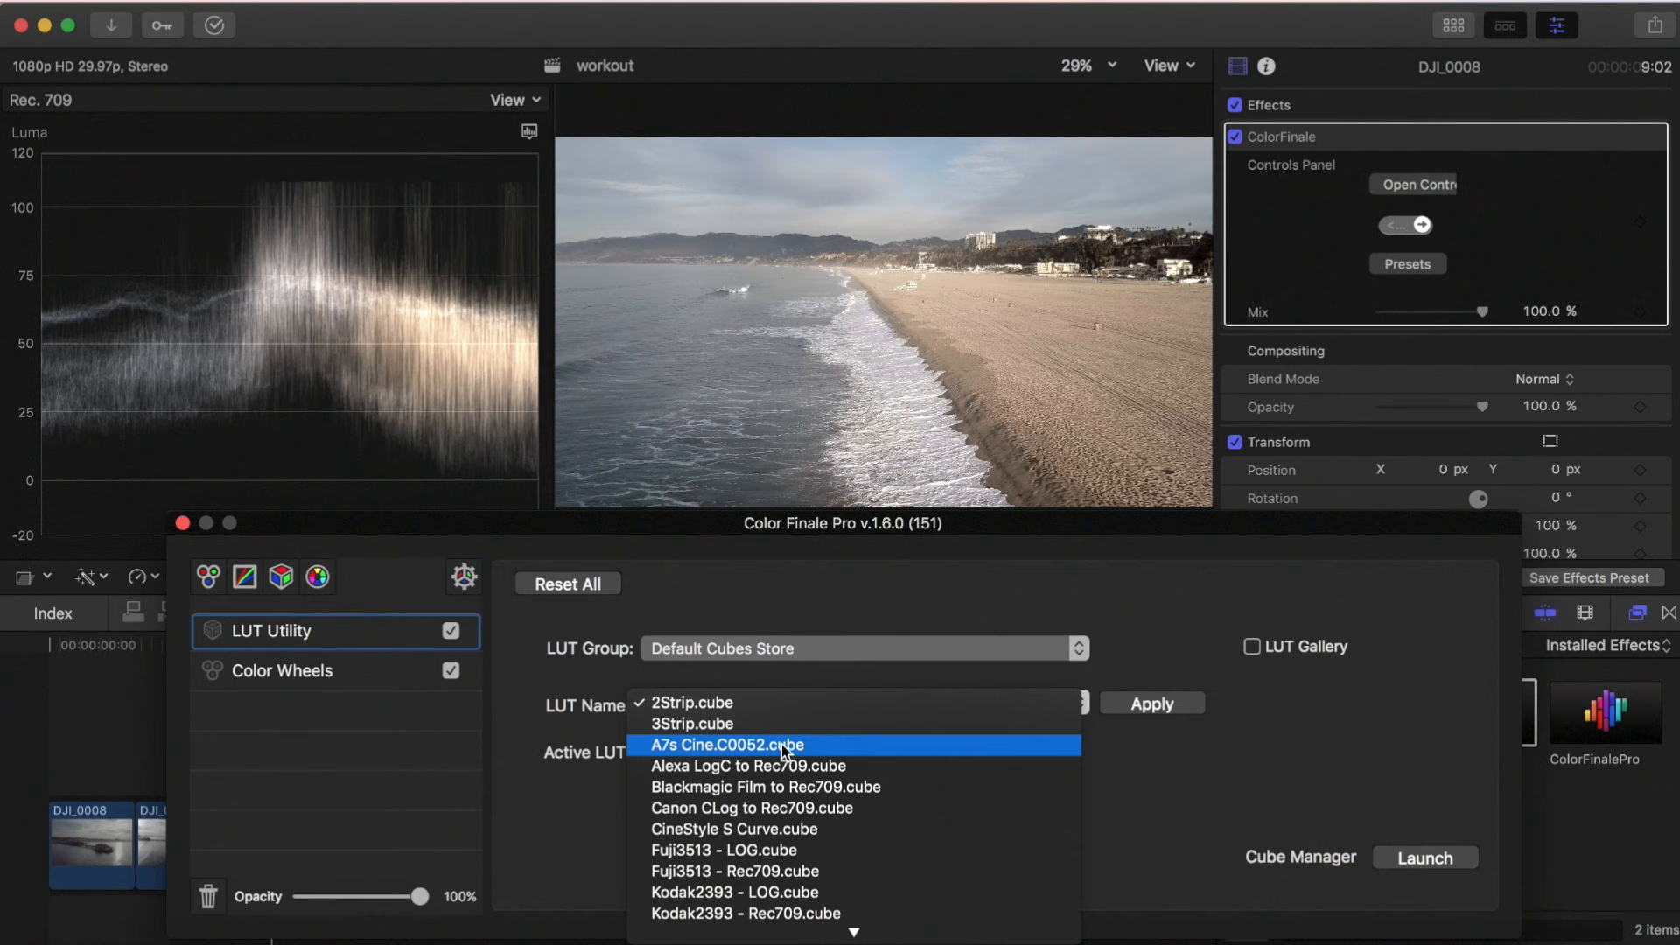
# Apply the A7s Cine.C0052.cube LUT, then switch the layer off to compare
pyautogui.click(726, 745)
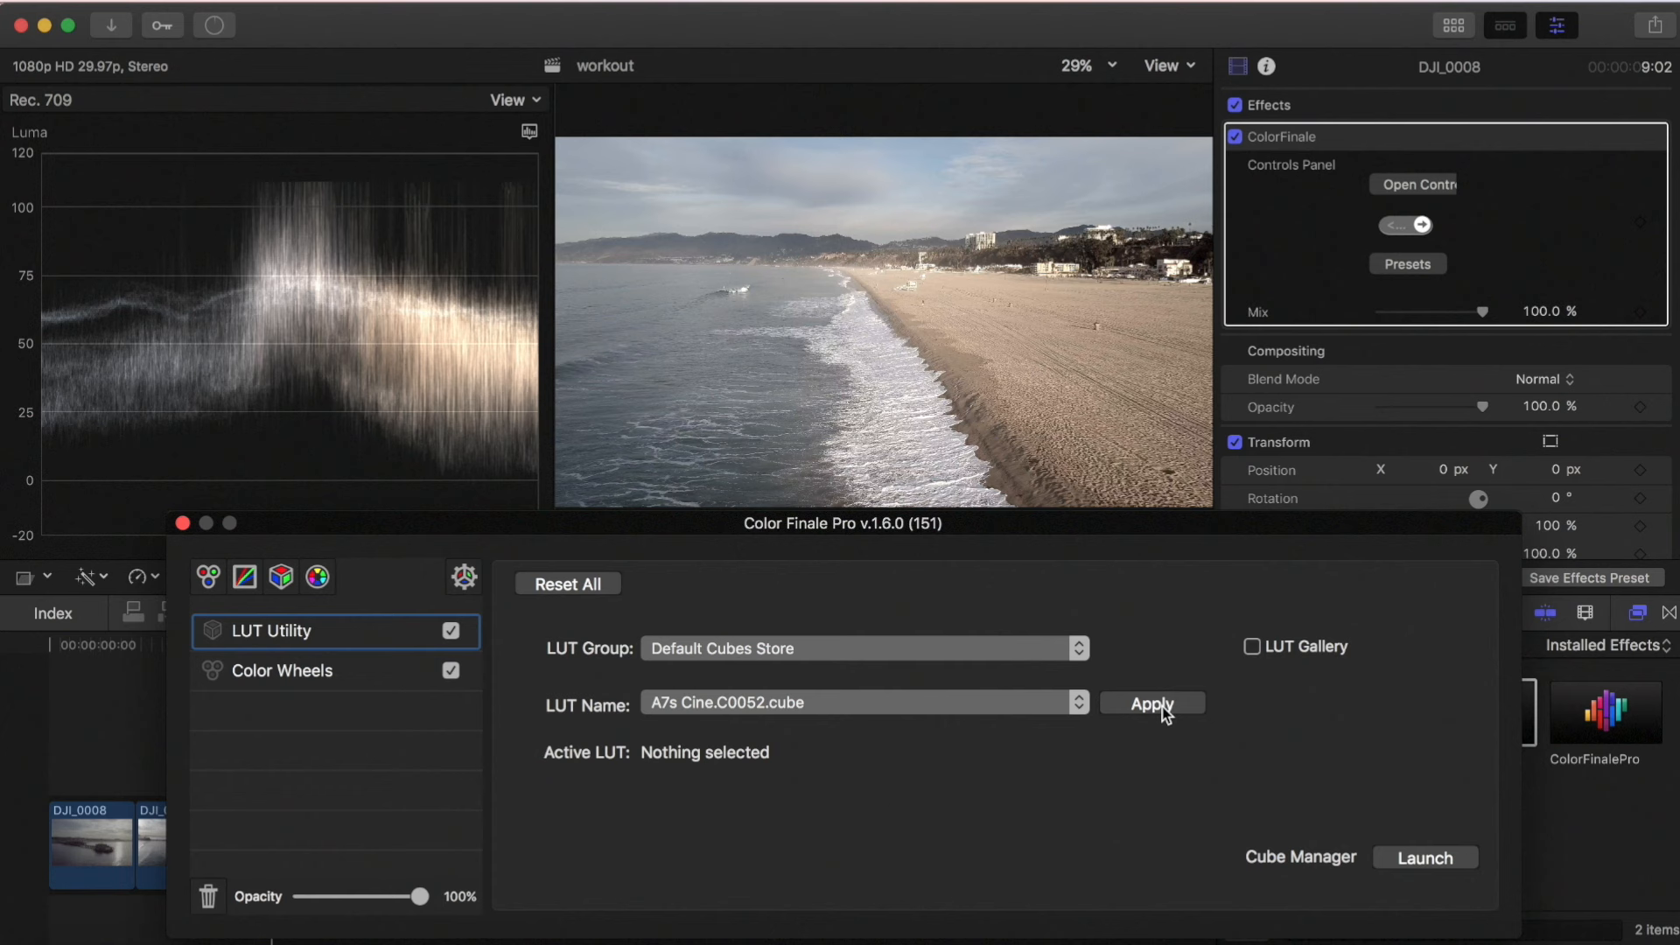
pyautogui.click(1150, 703)
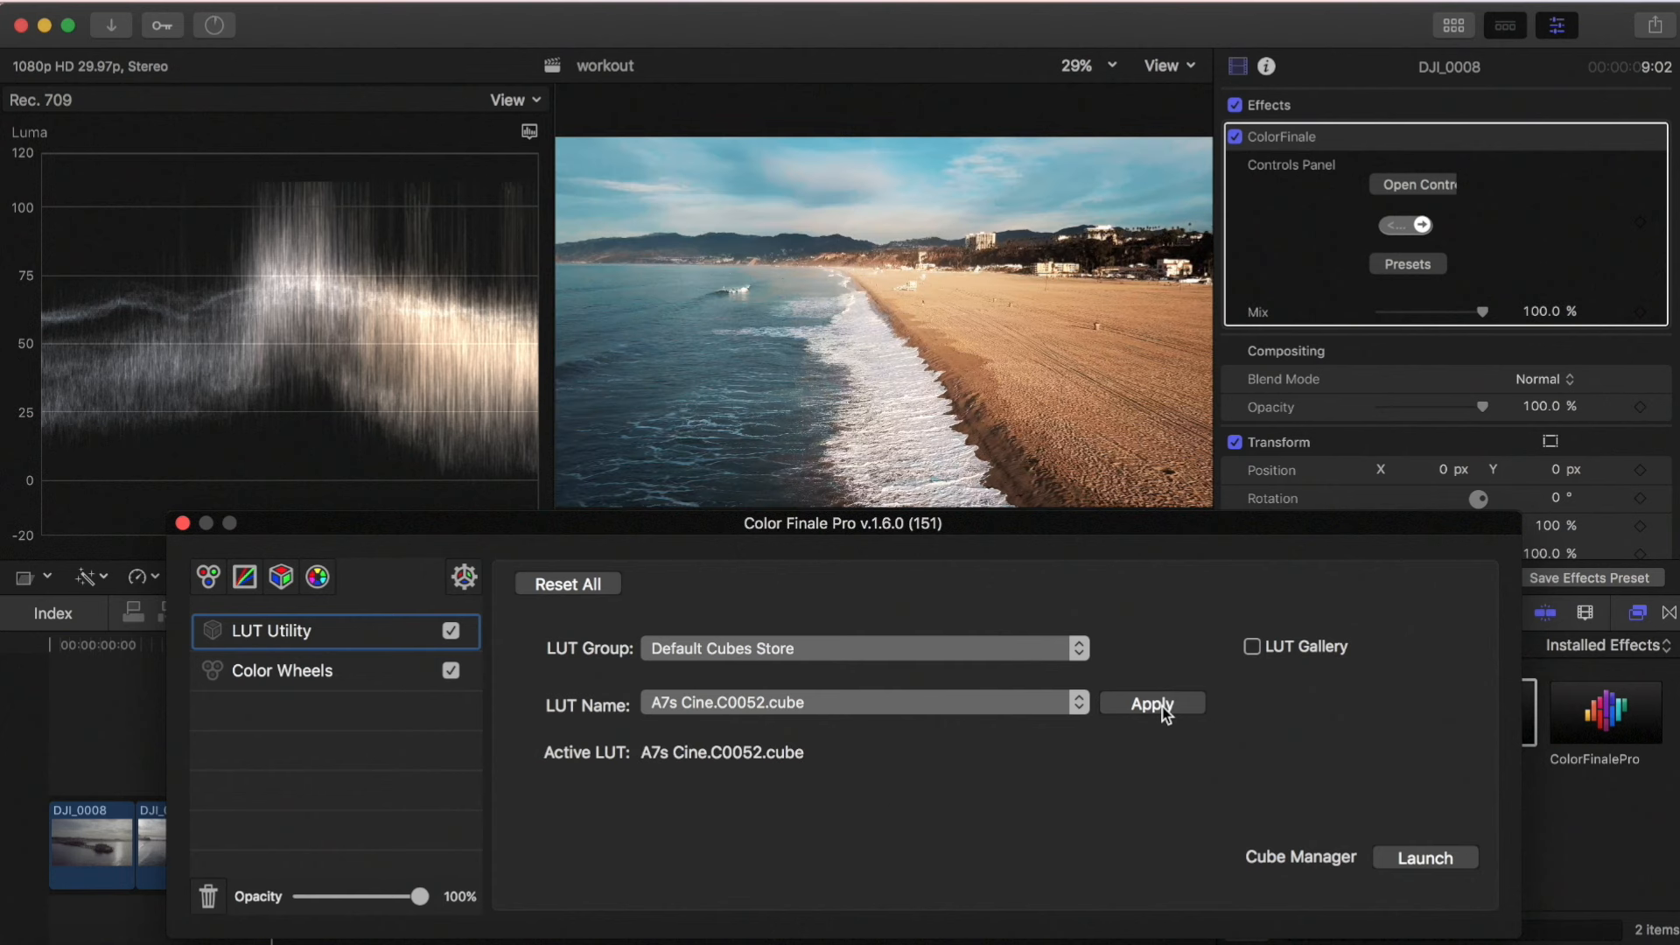
pyautogui.click(1150, 703)
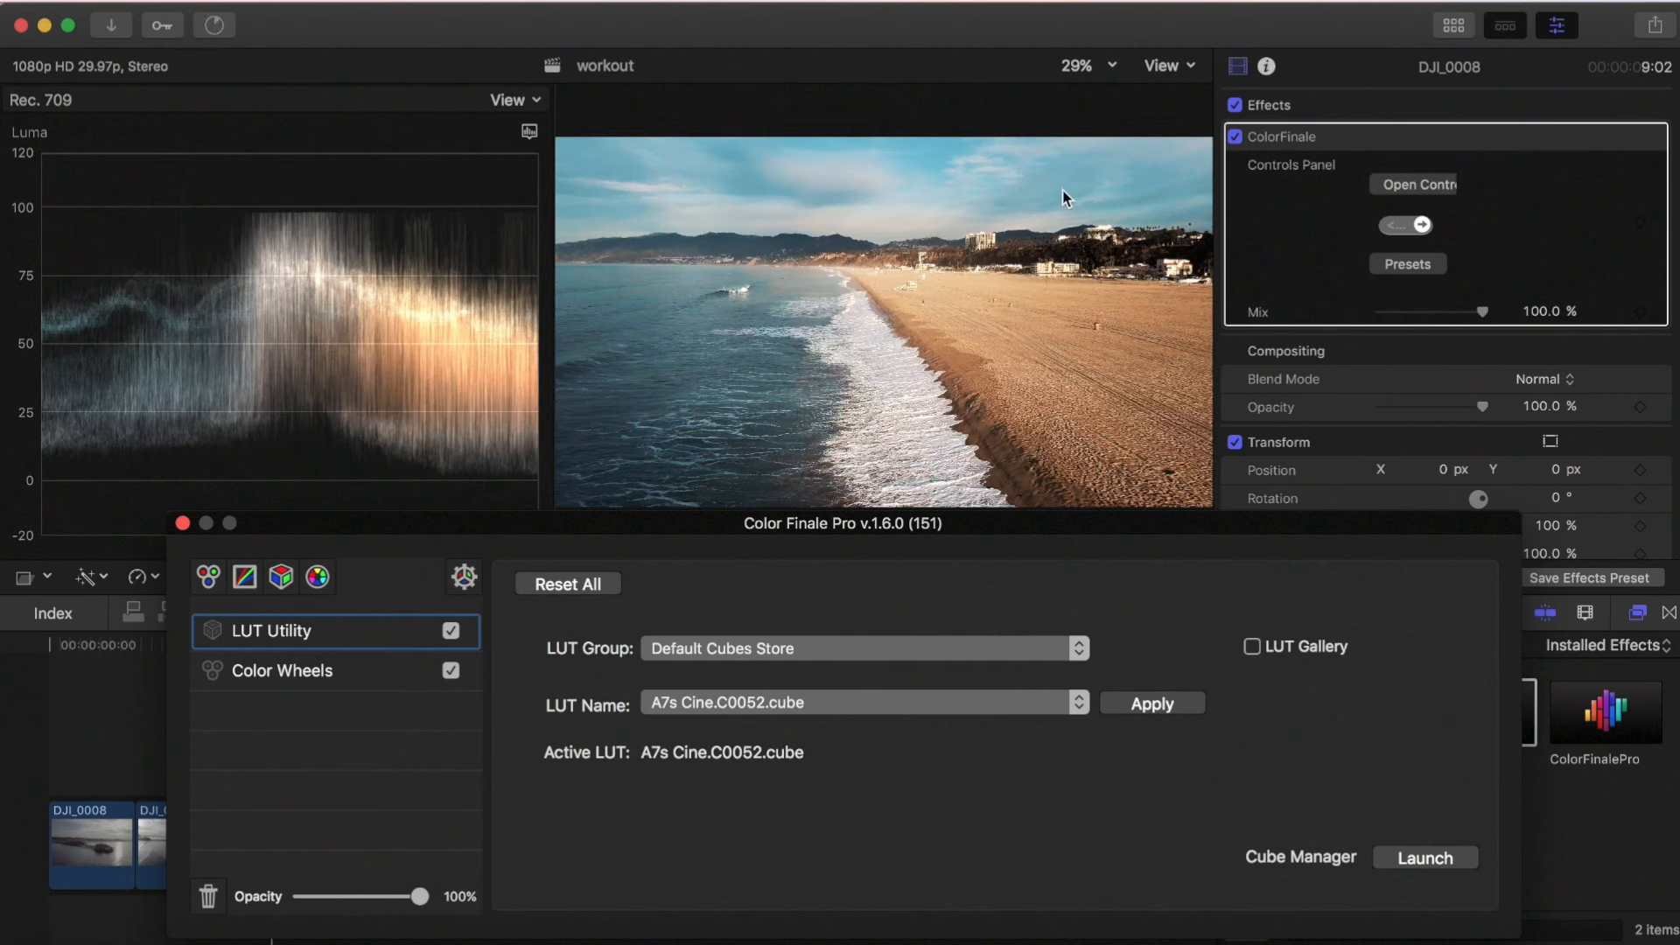
pyautogui.moveTo(716, 383)
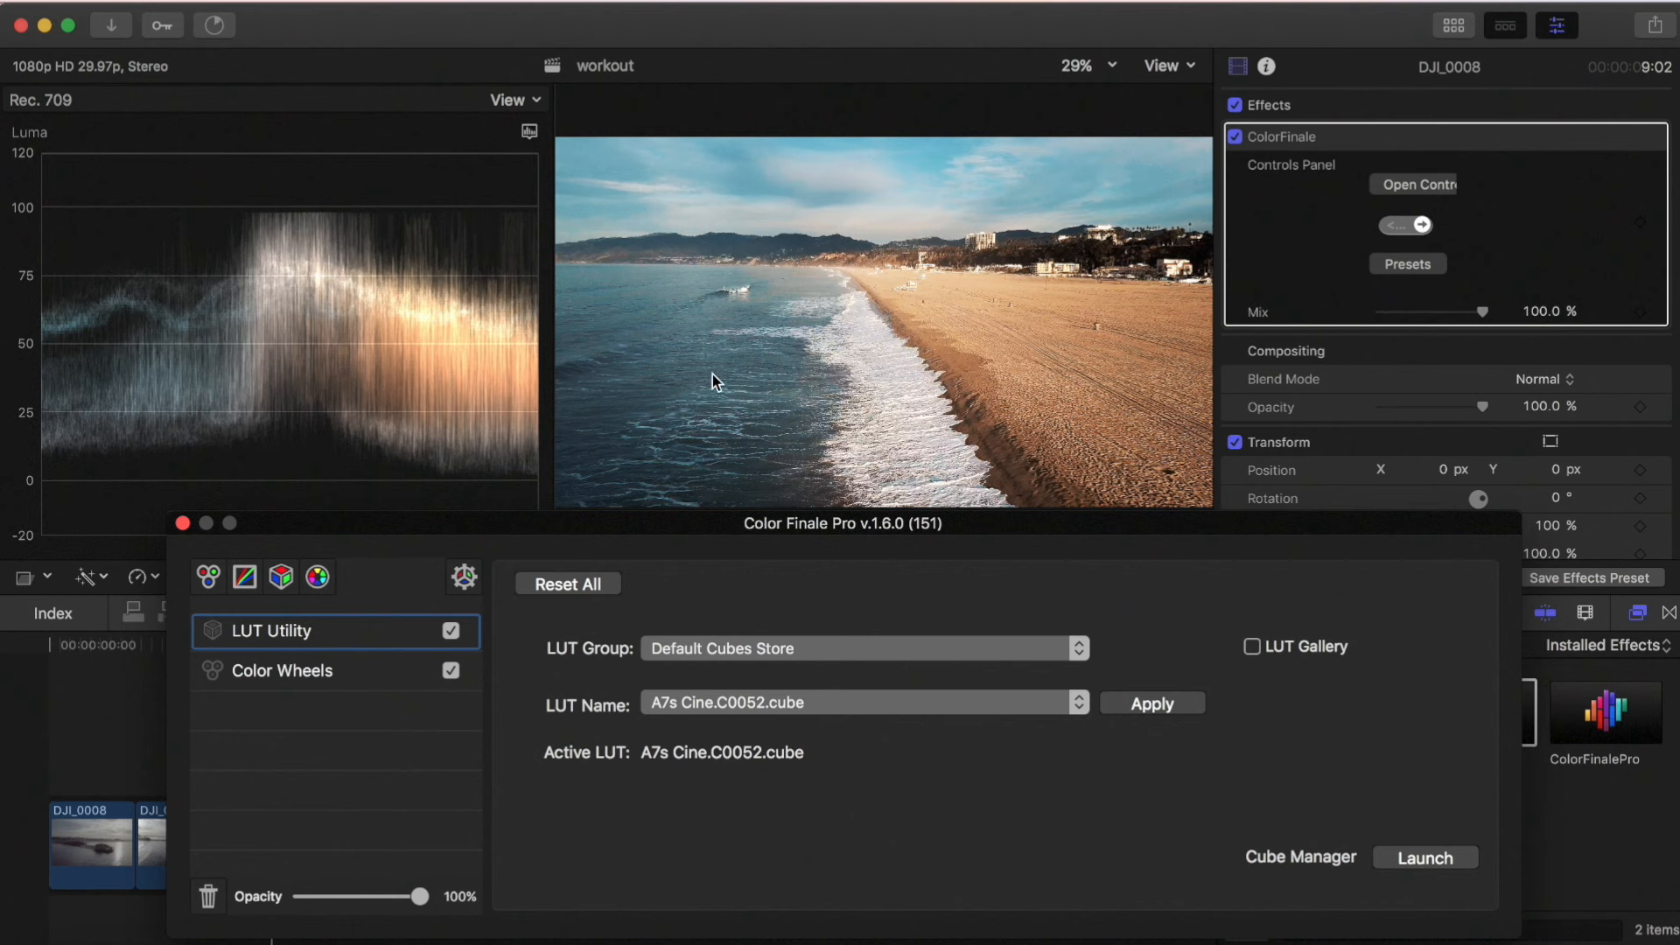
pyautogui.moveTo(1020, 358)
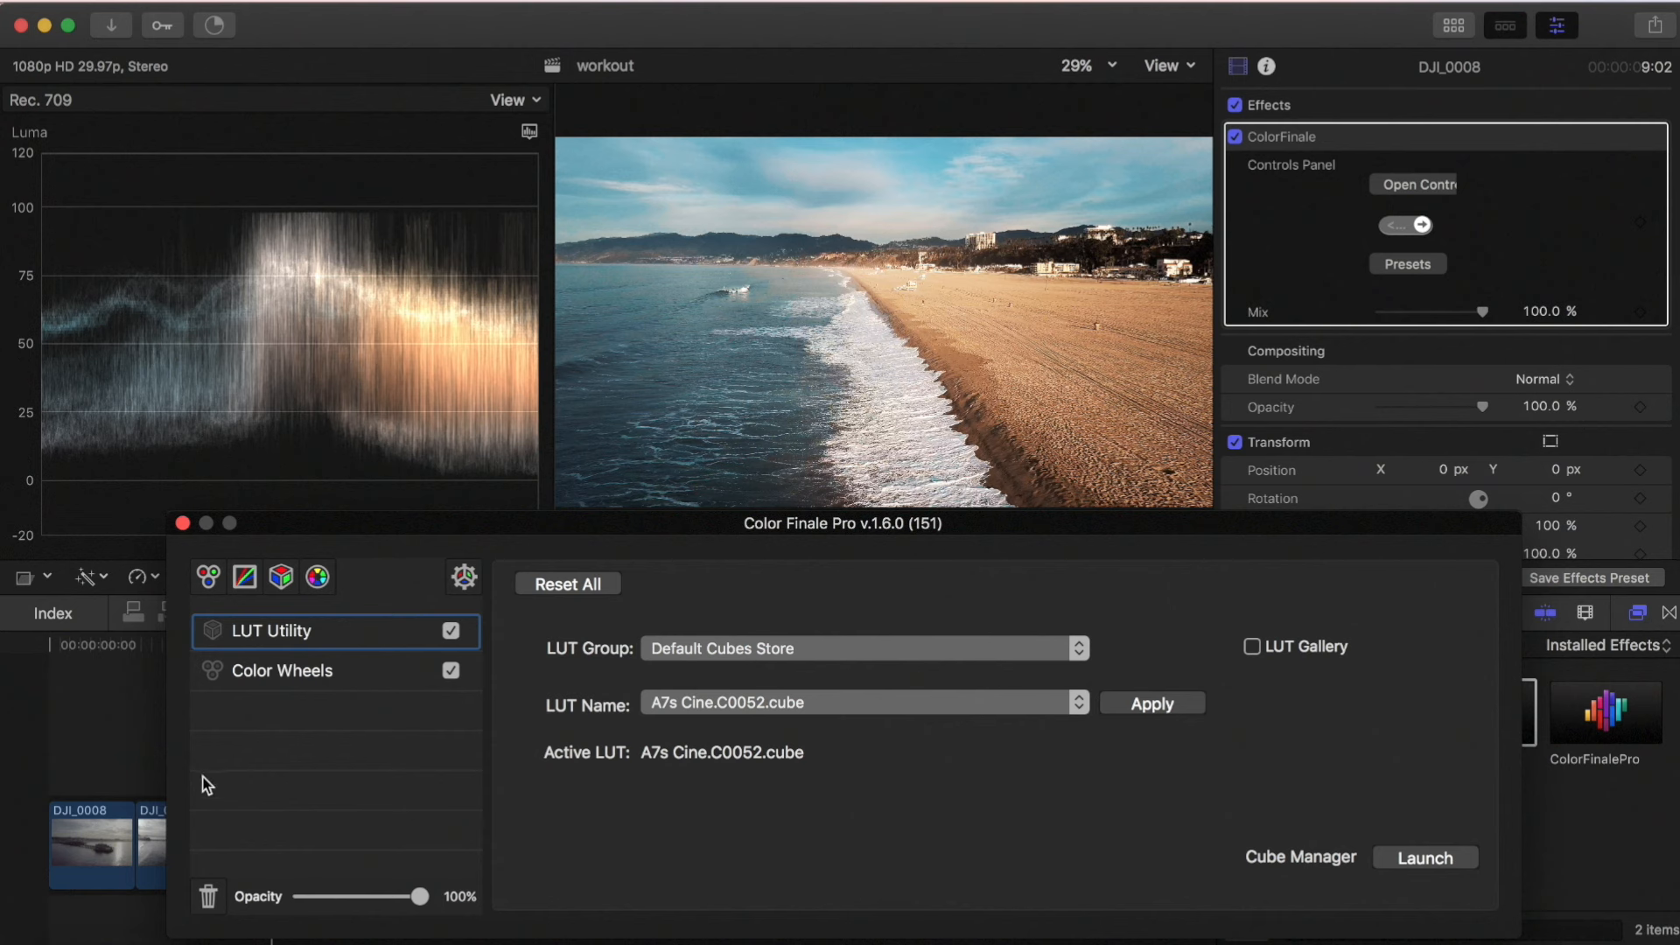
pyautogui.click(452, 630)
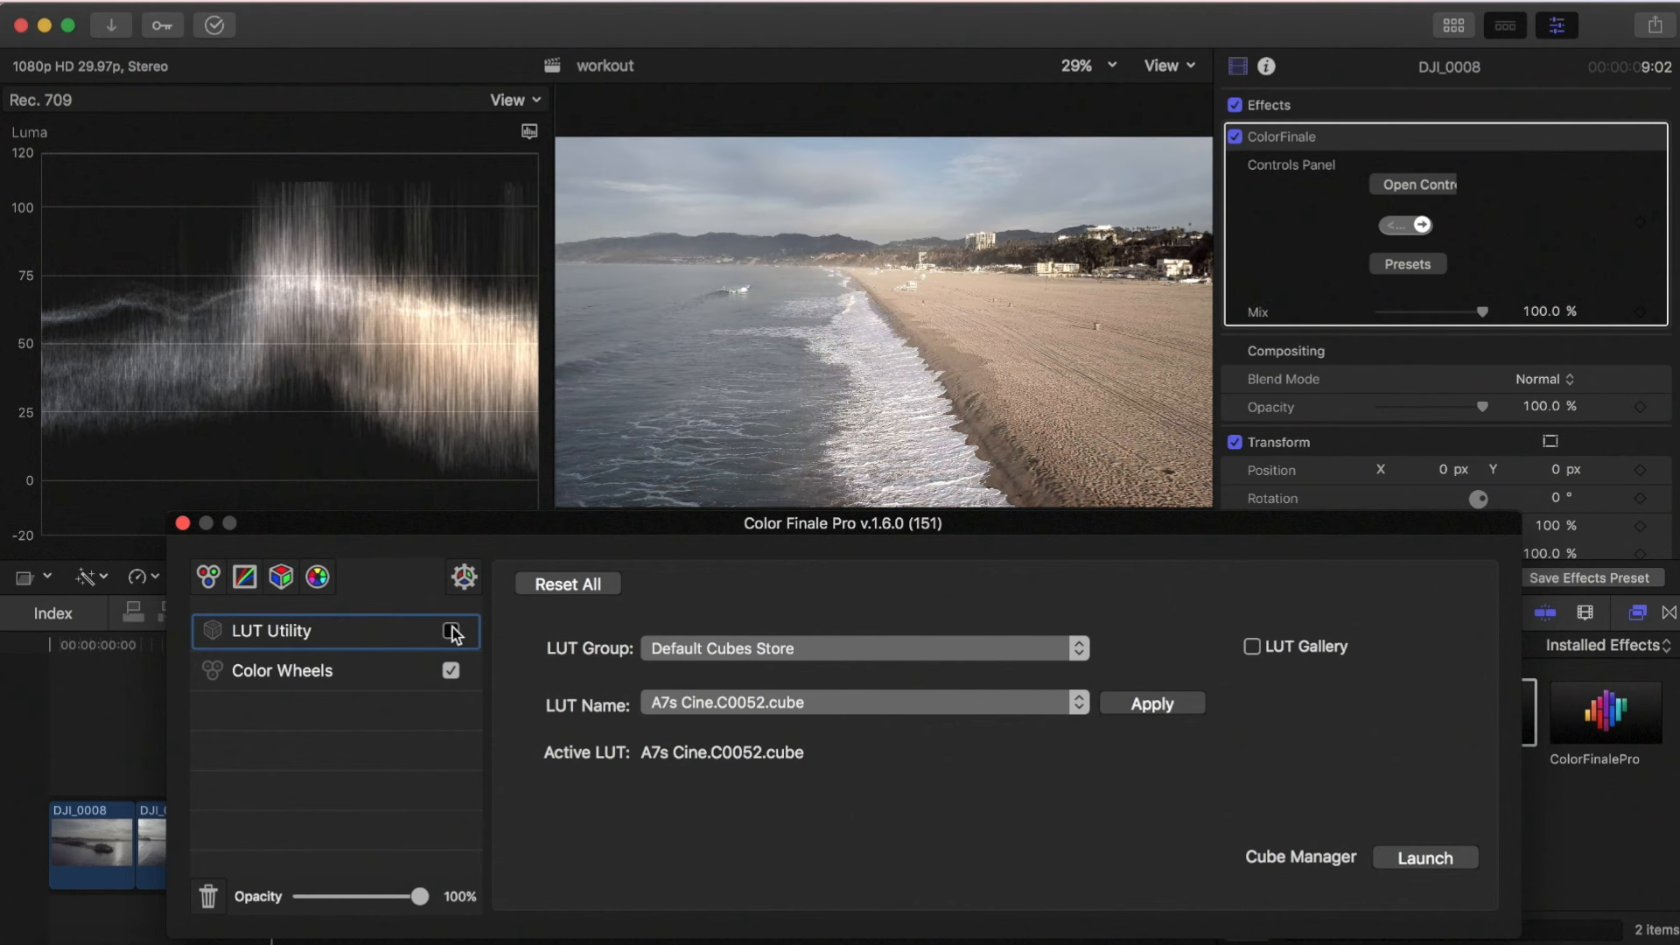
# Toggle the A7s Cine LUT to compare, then trial opacities from 61% to full
pyautogui.click(451, 632)
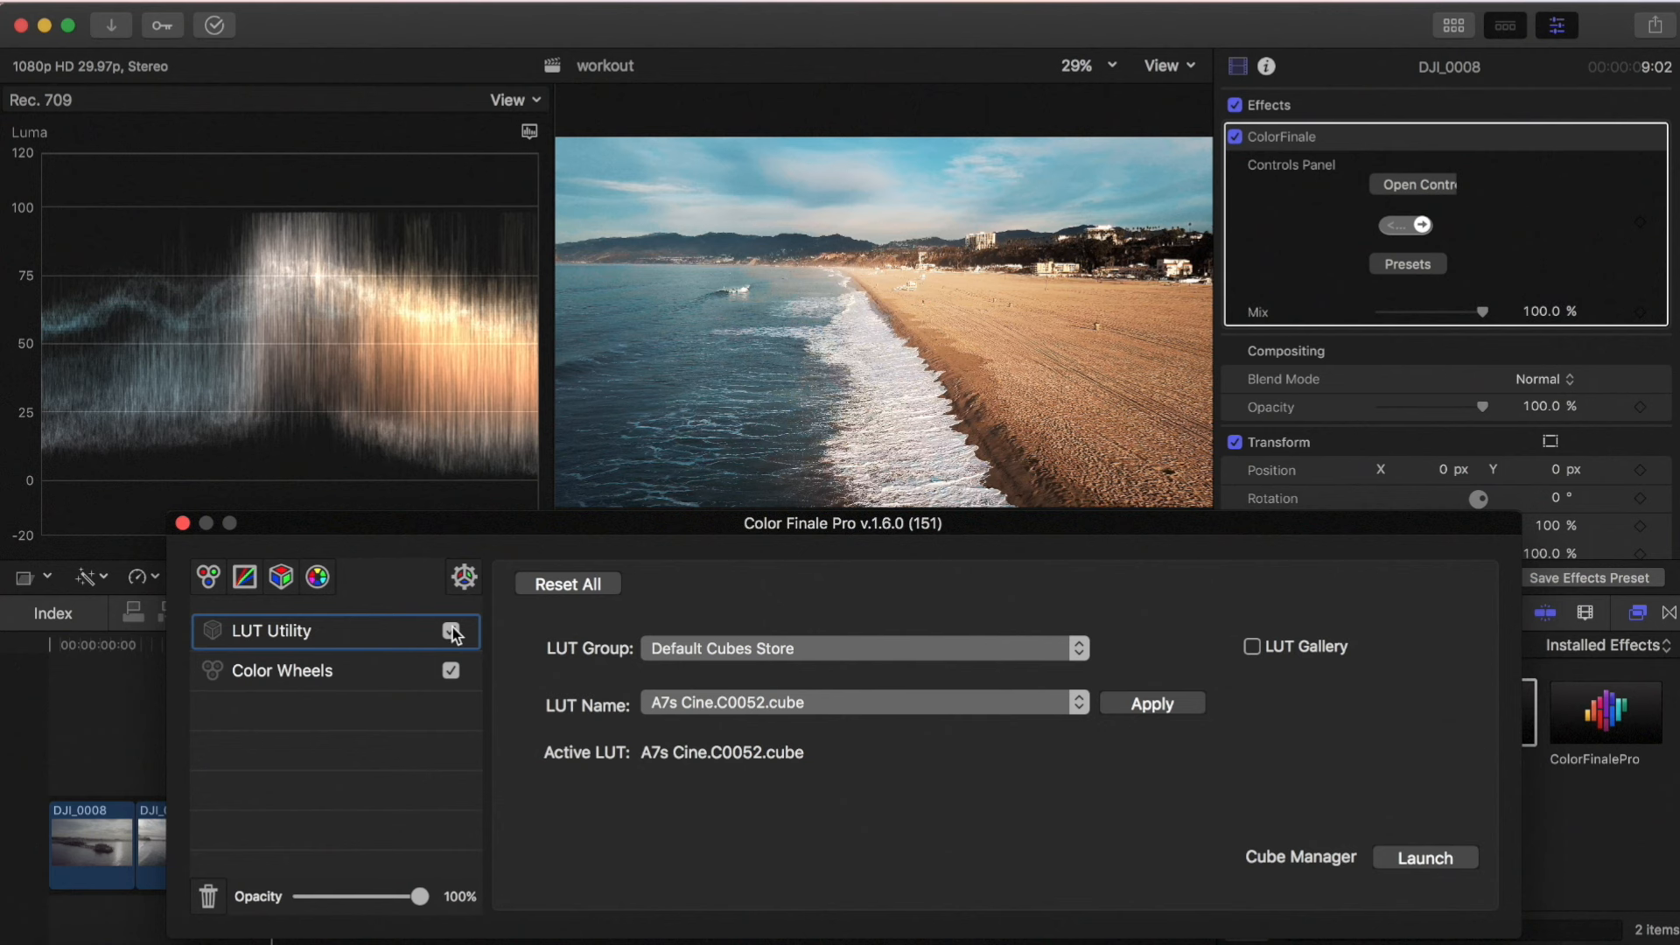
pyautogui.click(452, 632)
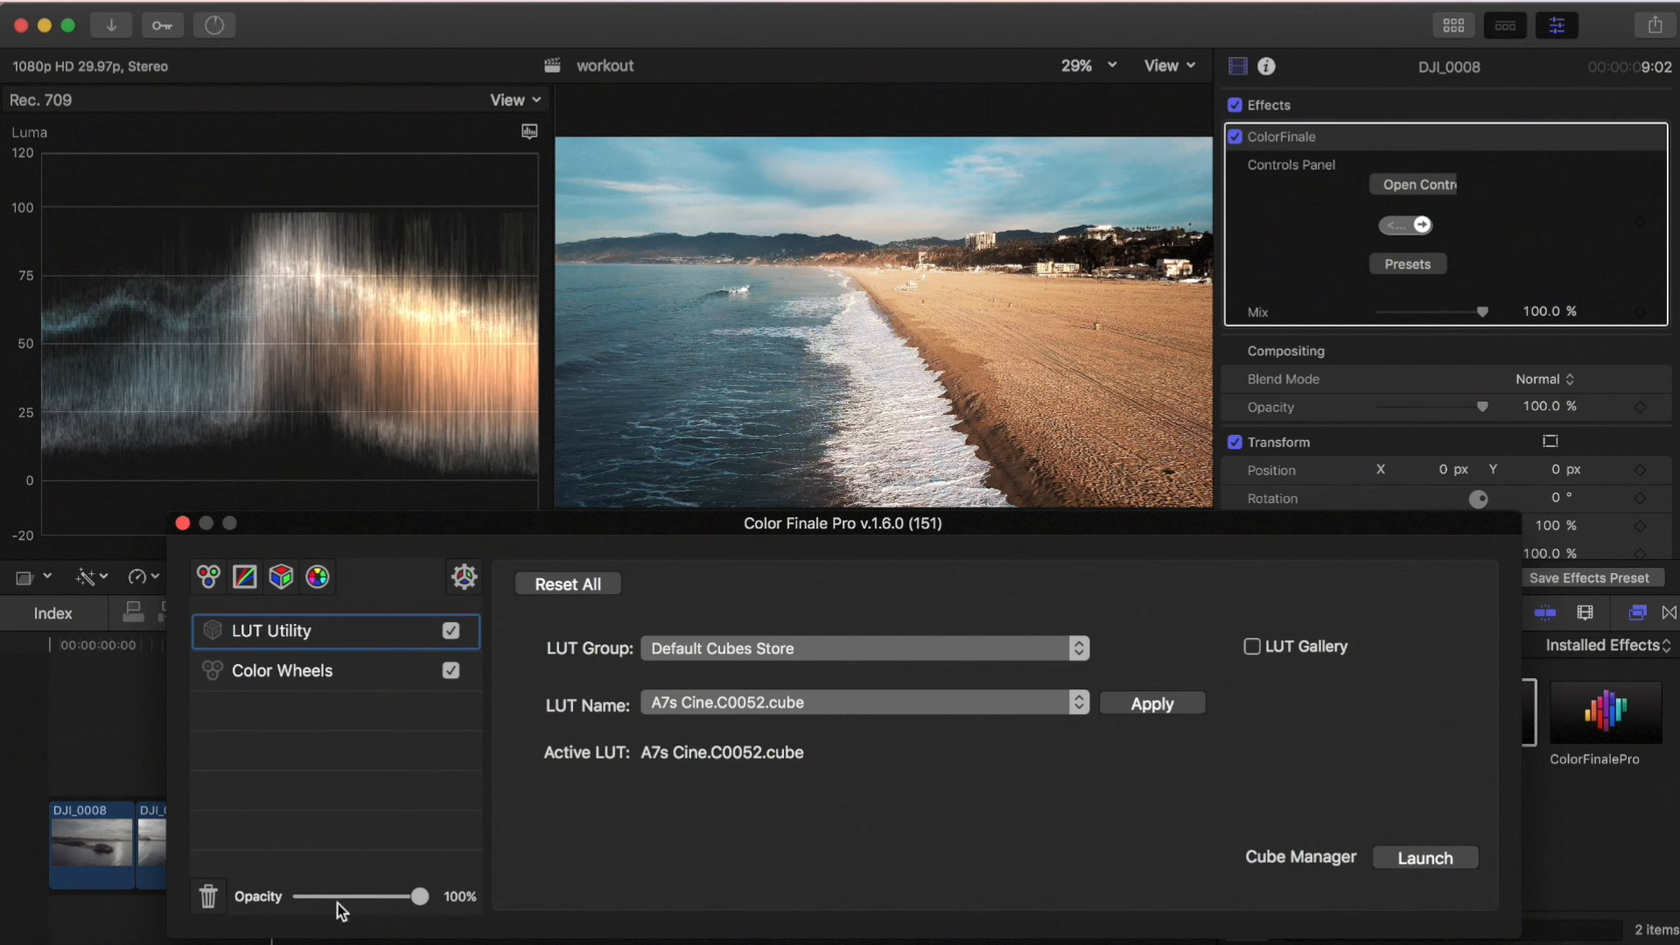
pyautogui.moveTo(421, 896); pyautogui.dragTo(377, 896)
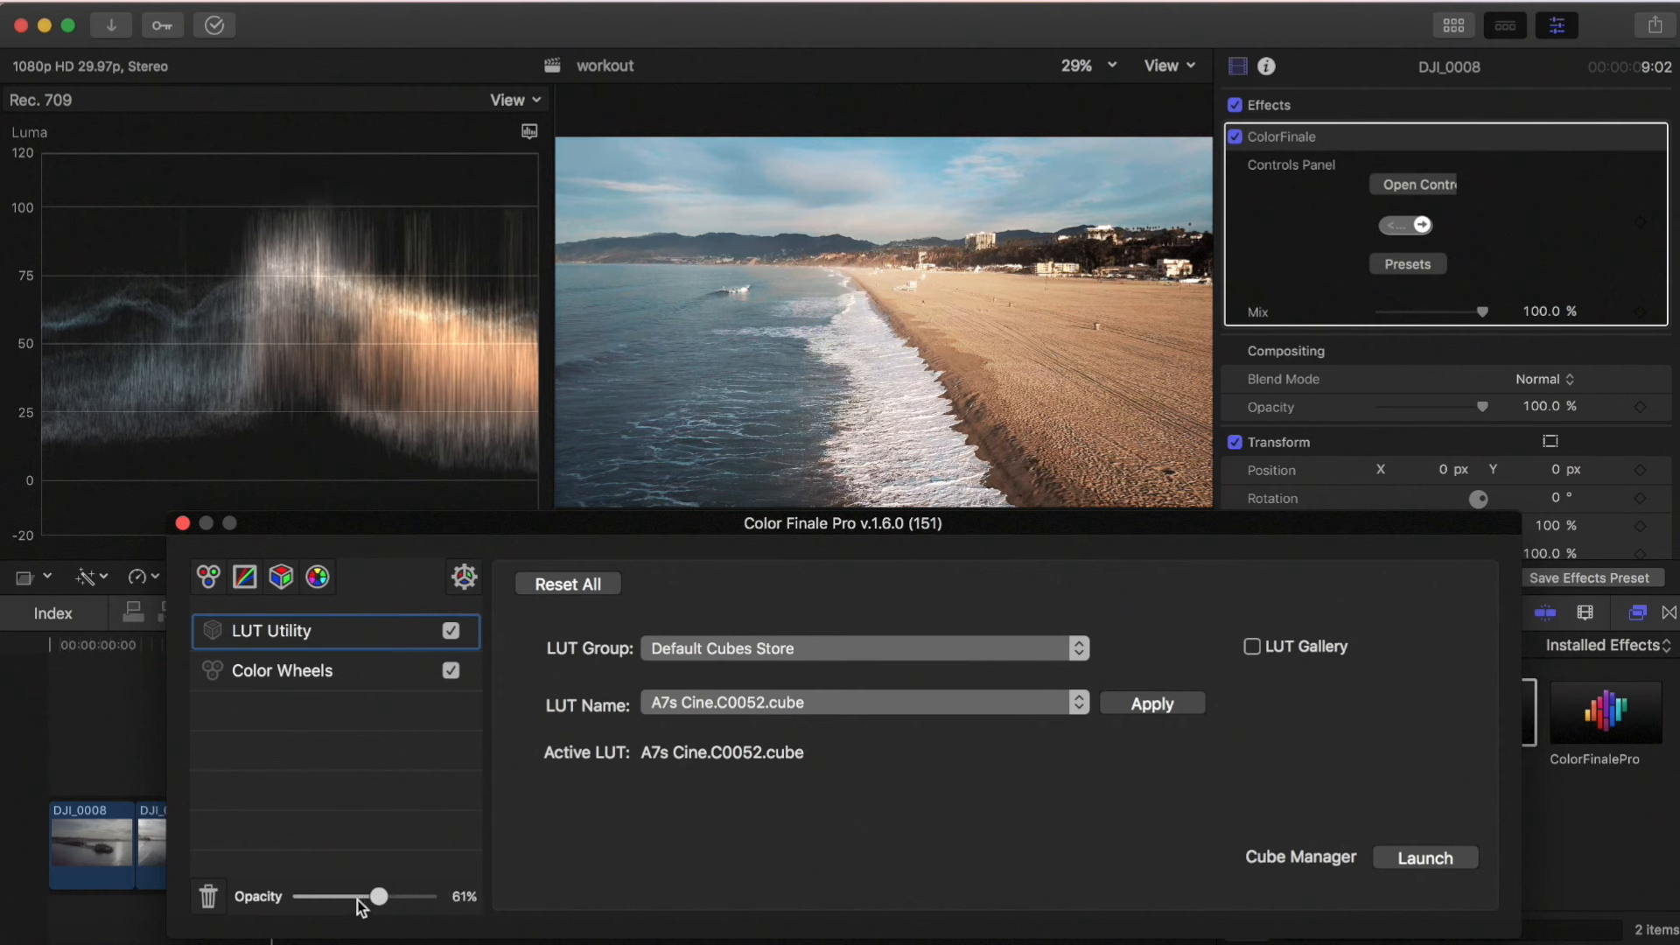
pyautogui.moveTo(377, 896); pyautogui.dragTo(349, 896)
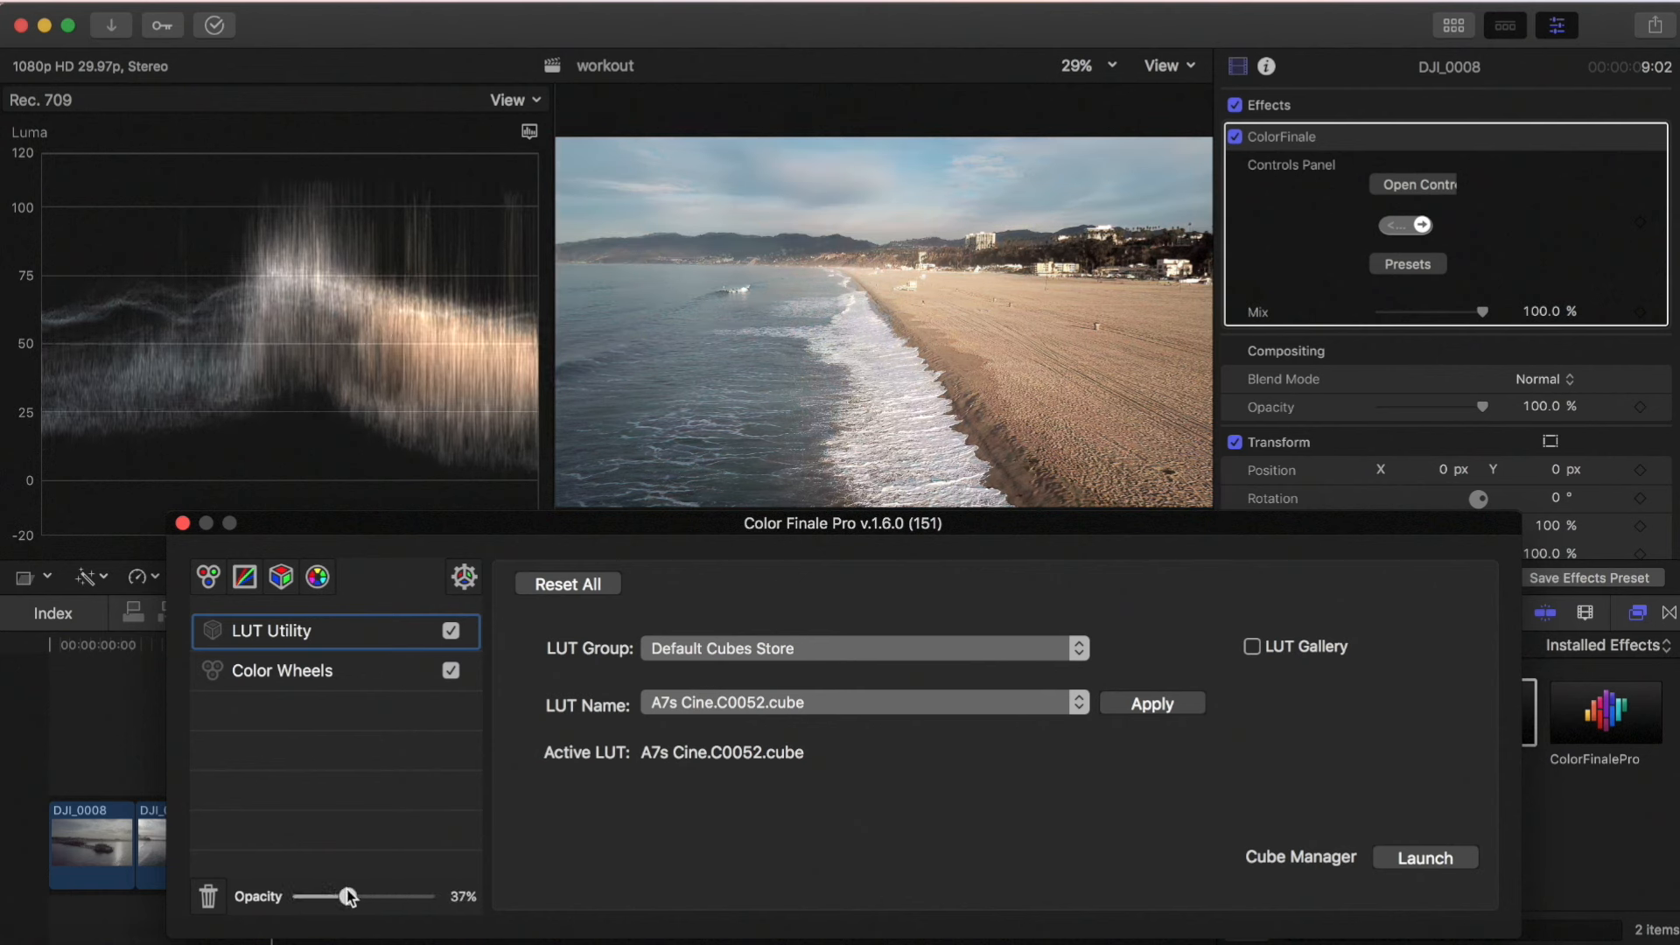
pyautogui.moveTo(351, 896); pyautogui.dragTo(411, 896)
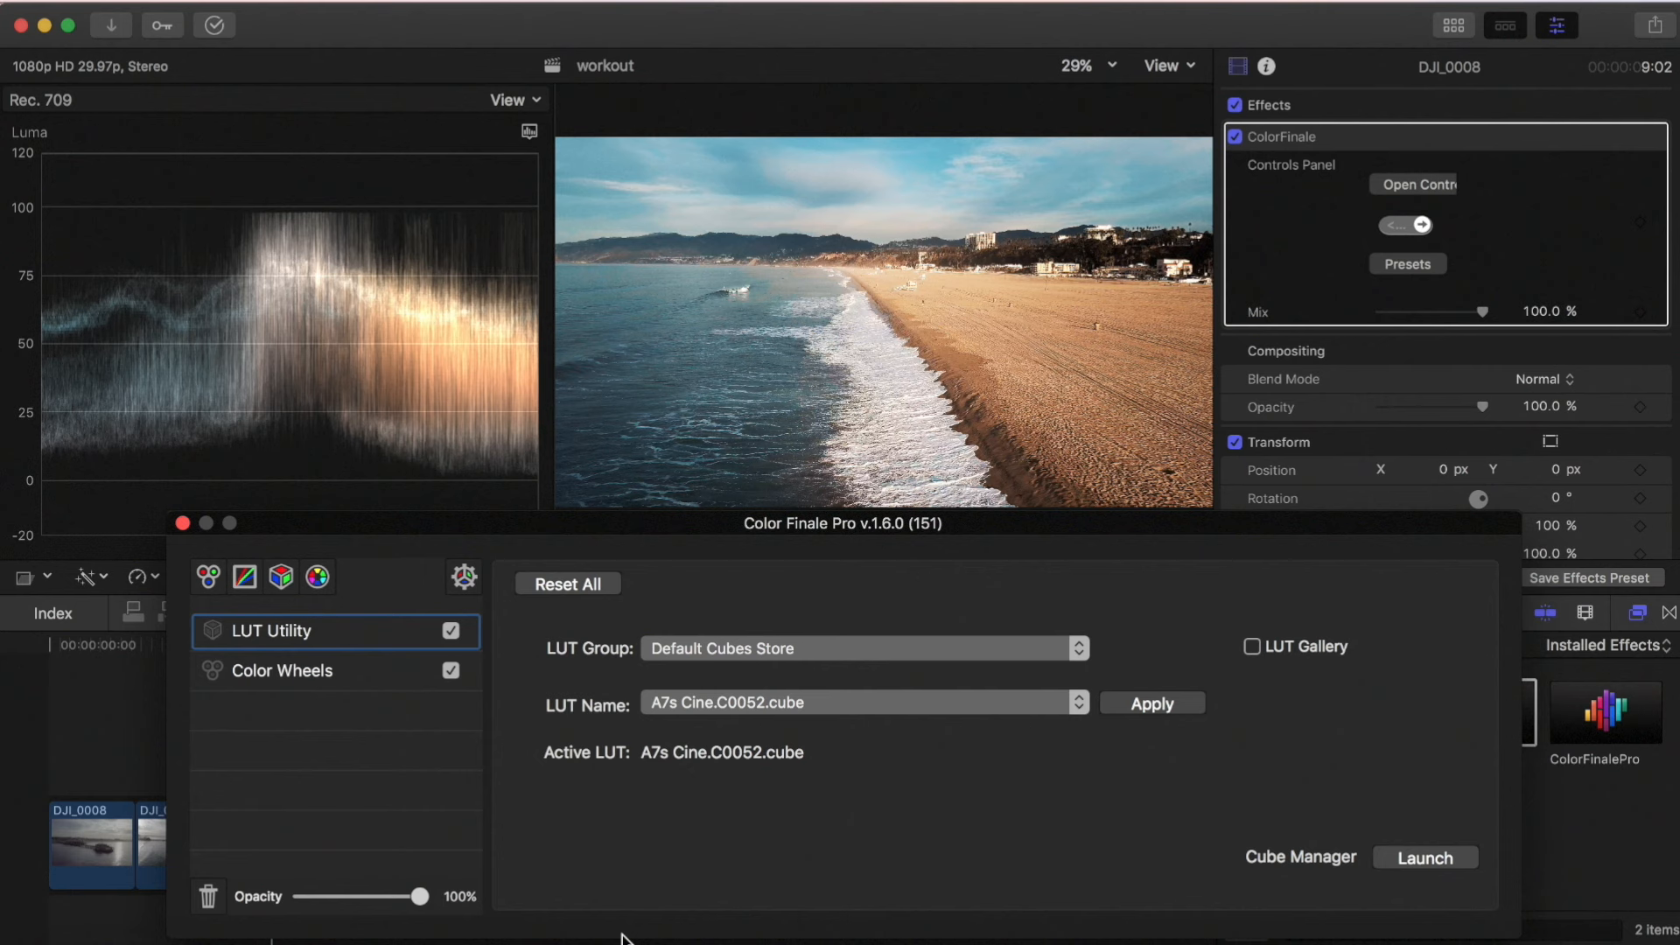
pyautogui.moveTo(445, 912)
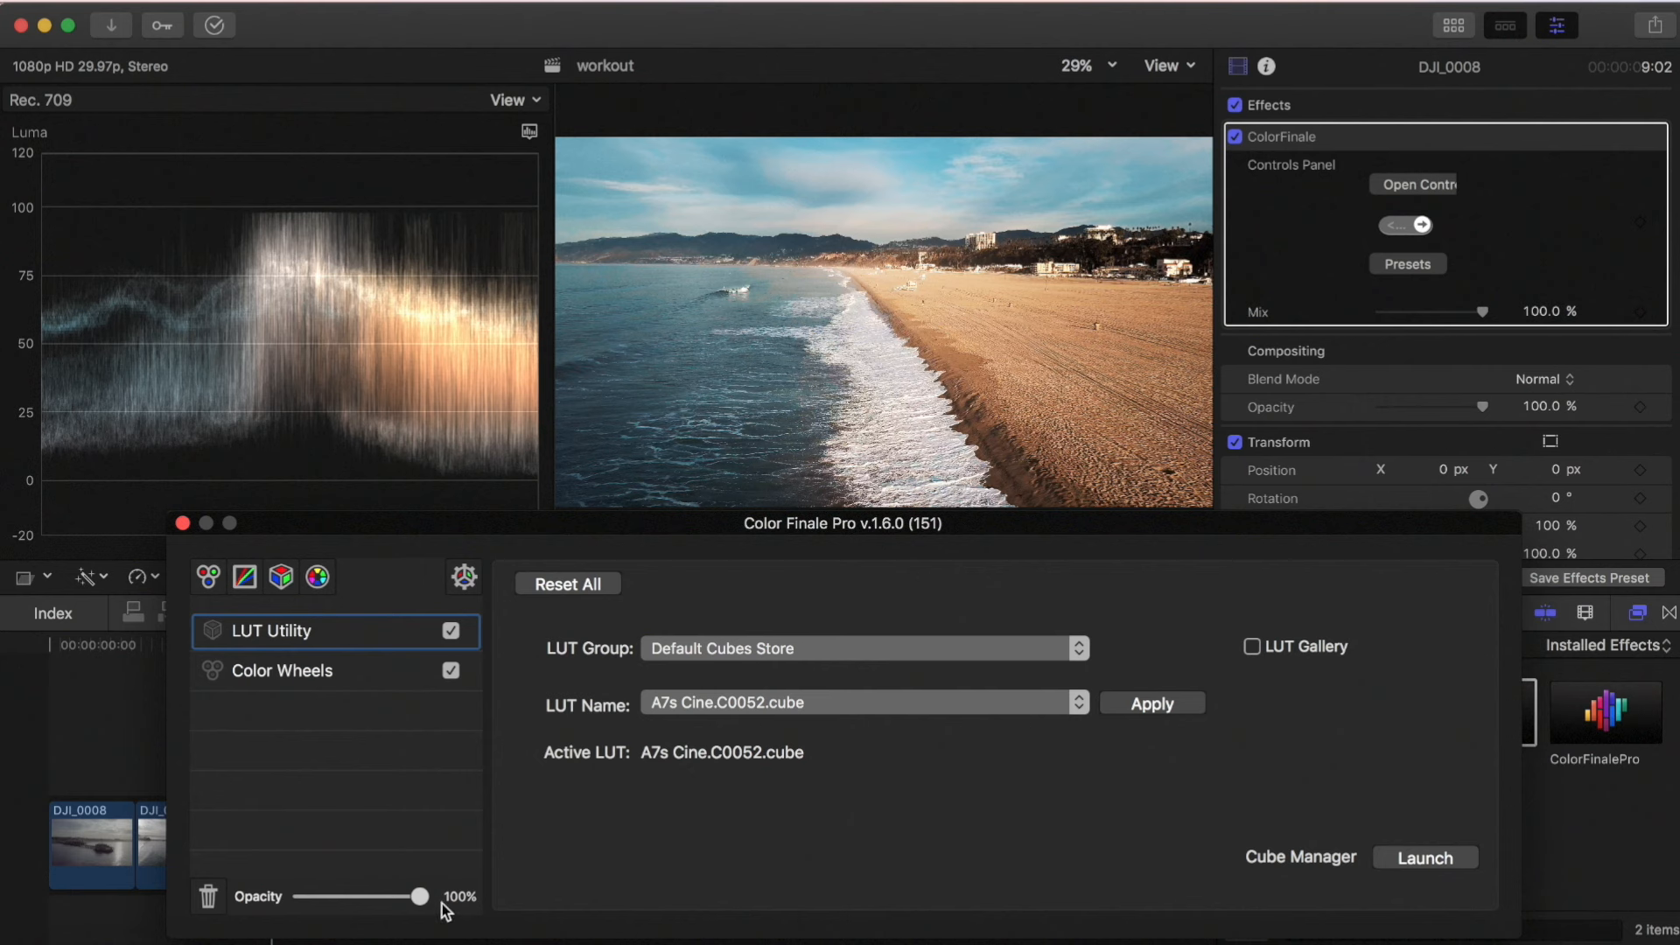
# Settle the A7s Cine LUT opacity on DJI_0008 at about 51%
pyautogui.moveTo(426, 896); pyautogui.dragTo(364, 896)
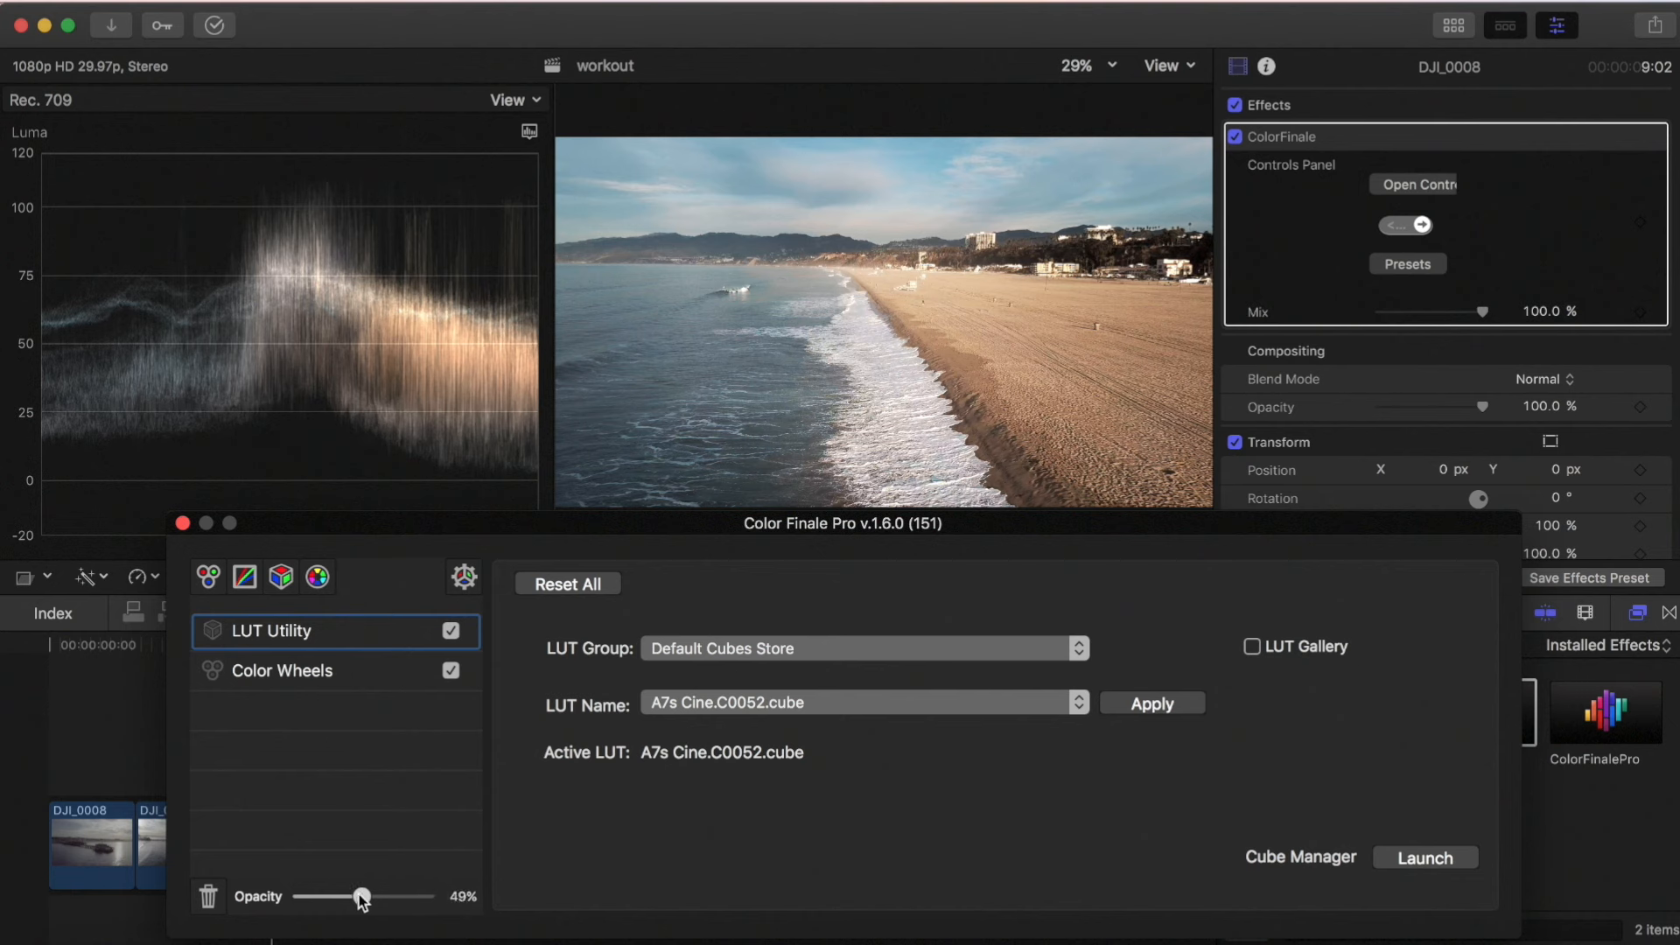
pyautogui.moveTo(357, 896); pyautogui.dragTo(371, 896)
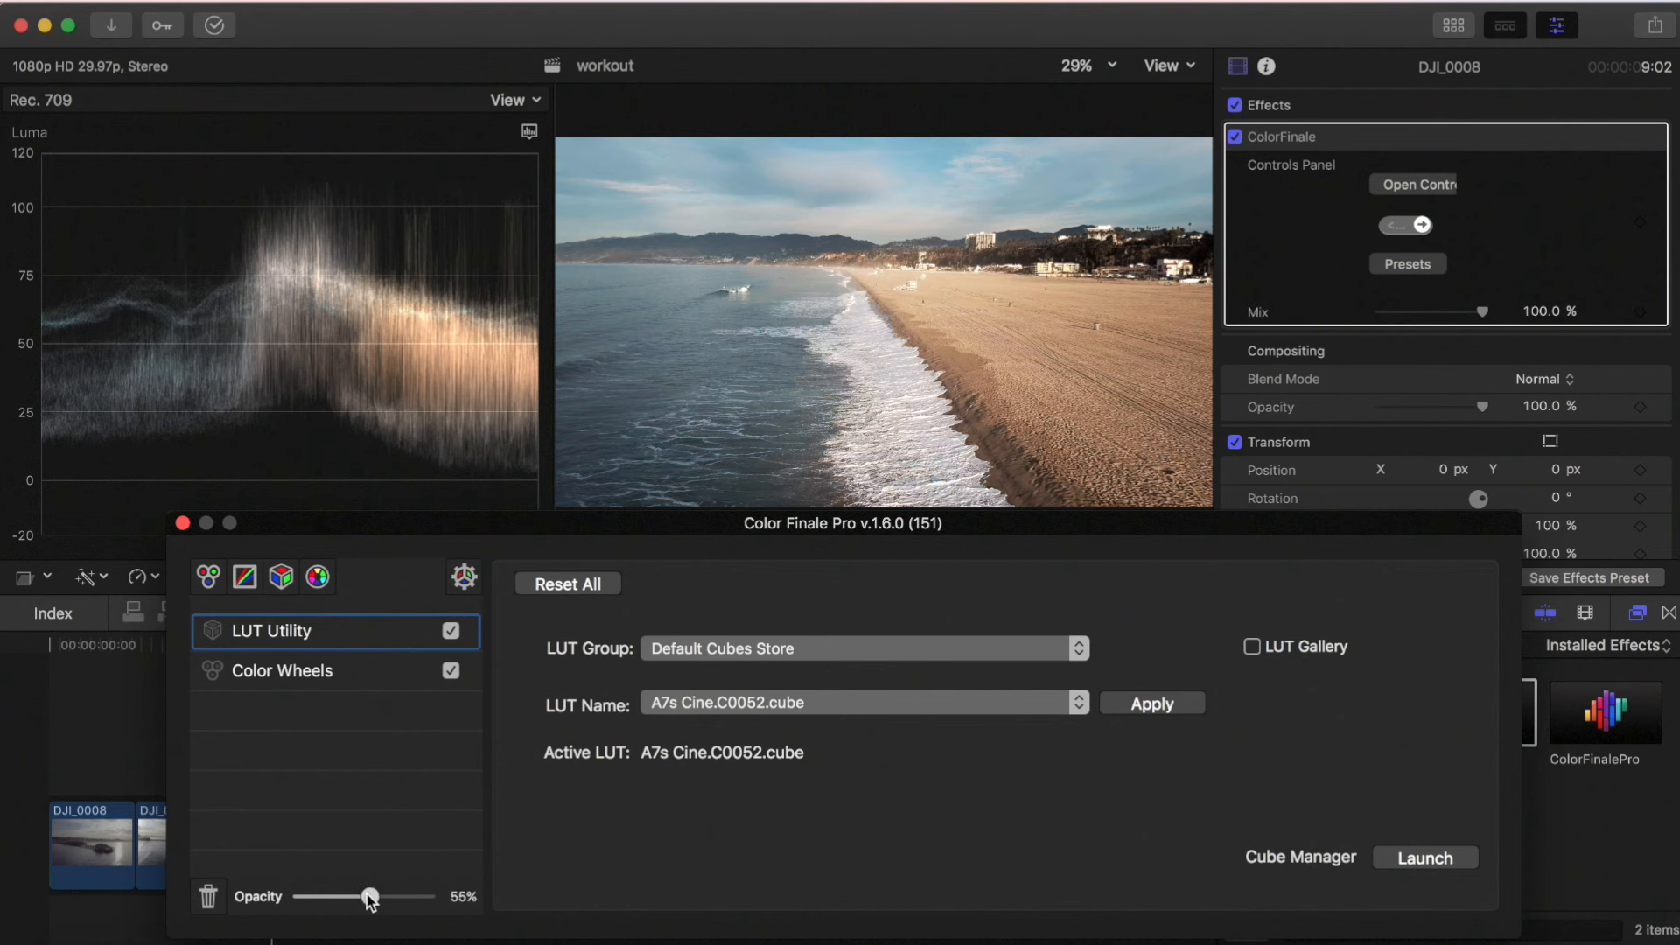
pyautogui.moveTo(372, 896); pyautogui.dragTo(367, 896)
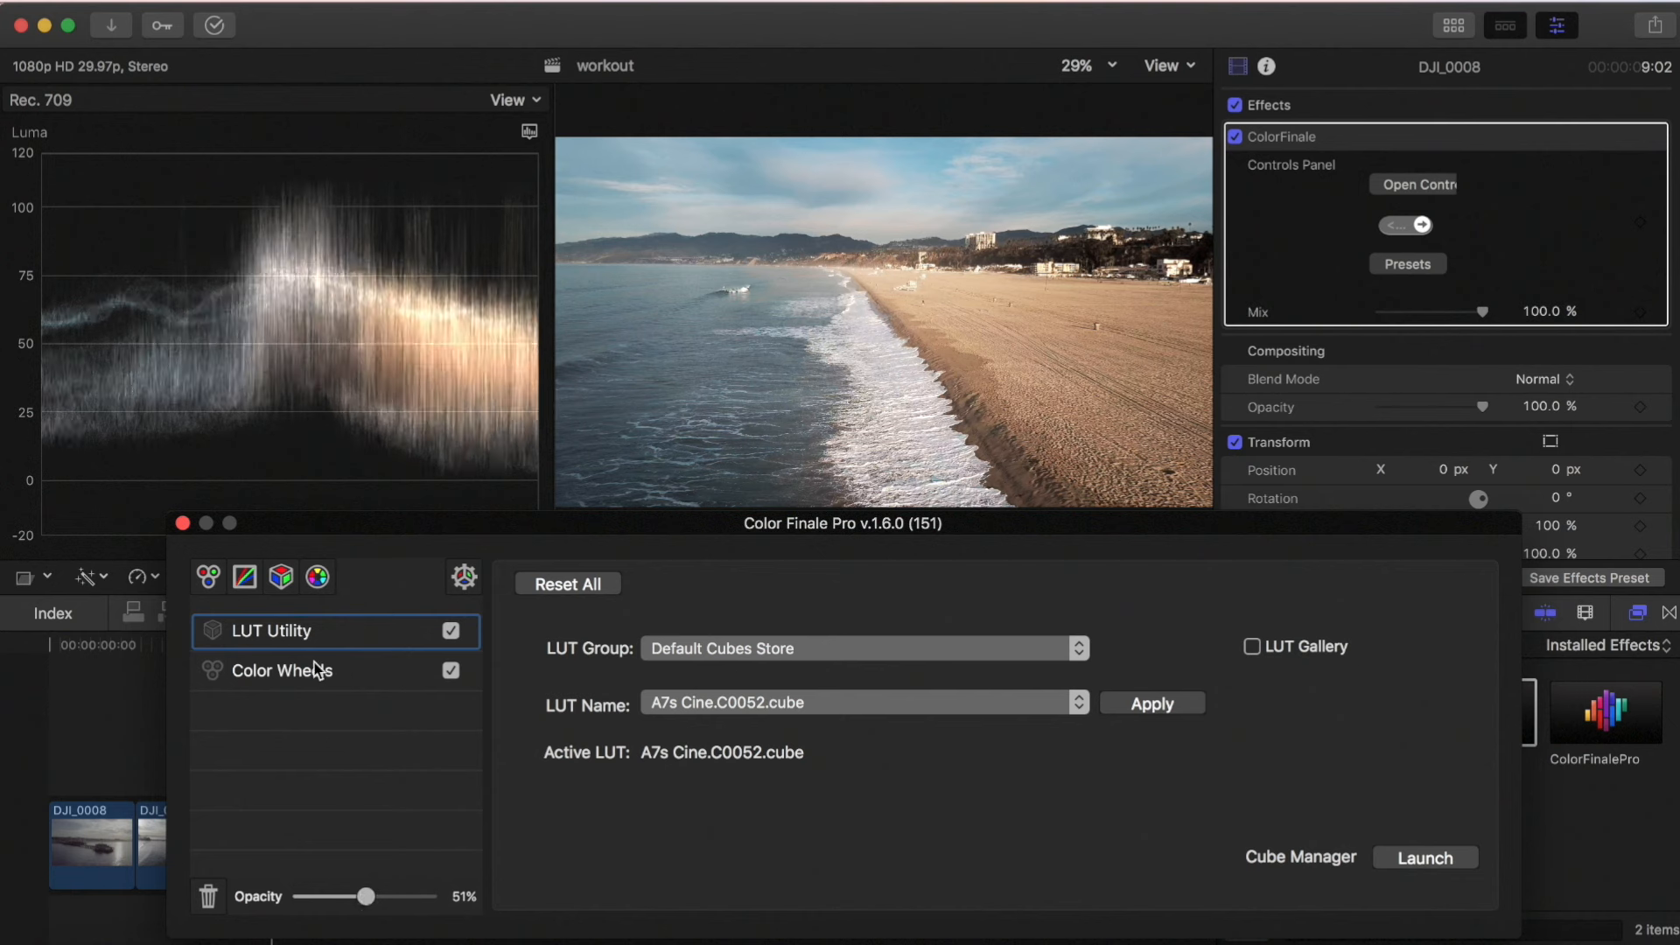
pyautogui.click(285, 670)
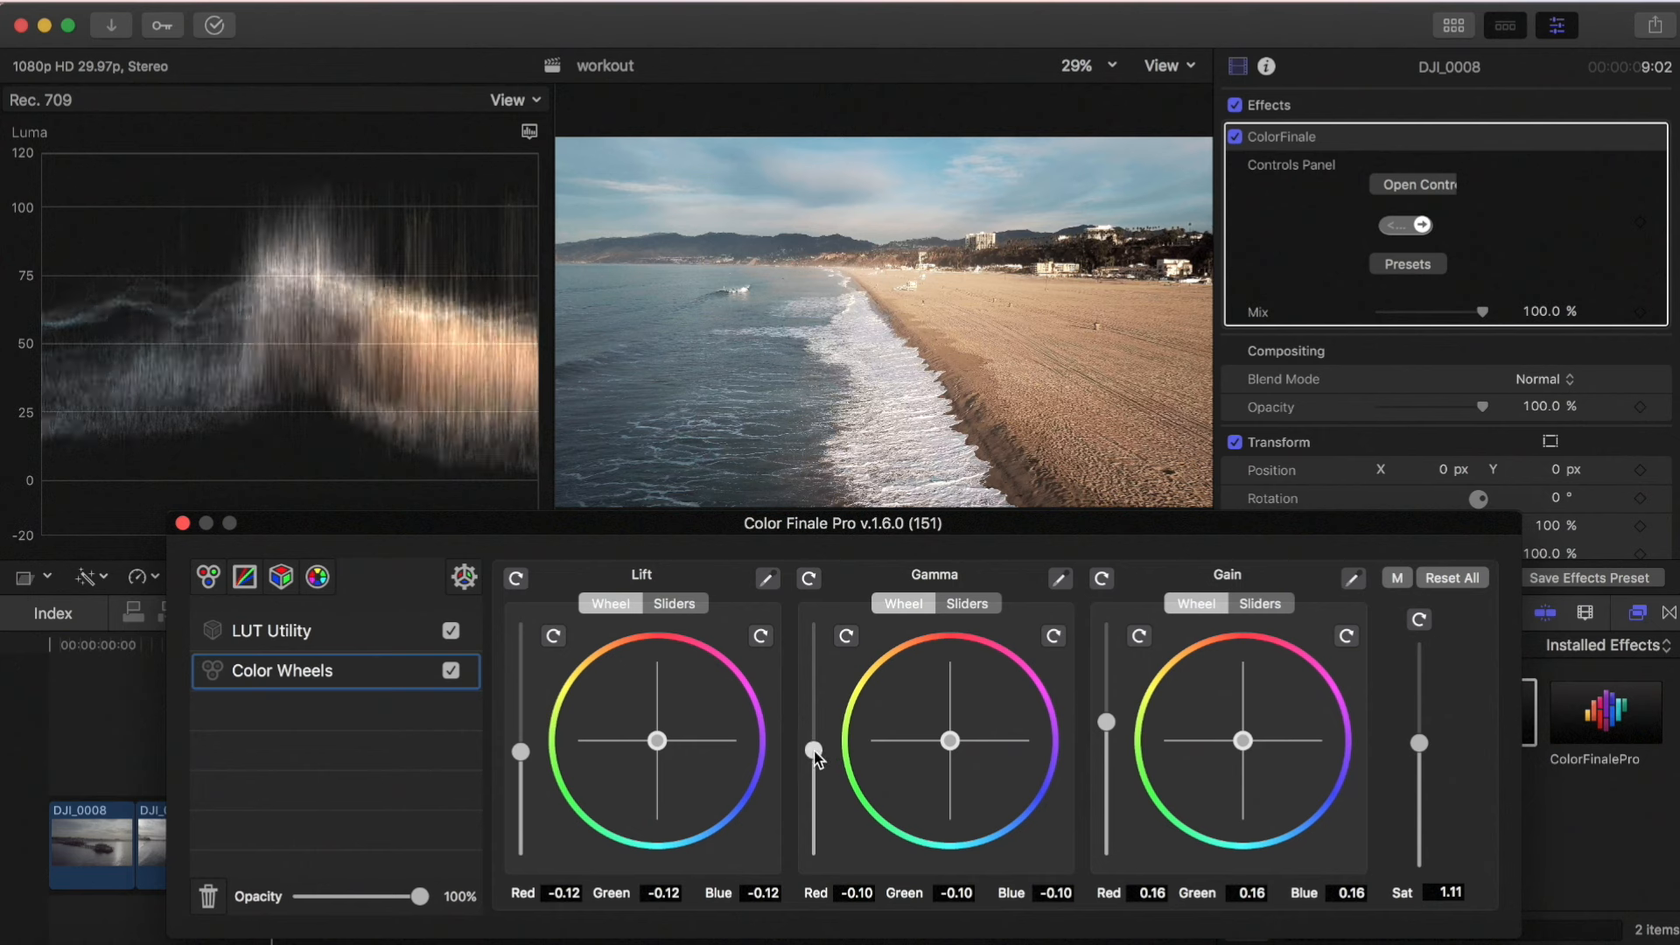
# Drag DJI_0008's Gamma down to -0.15 and Sat down to 1.07
pyautogui.moveTo(813, 750); pyautogui.dragTo(813, 760)
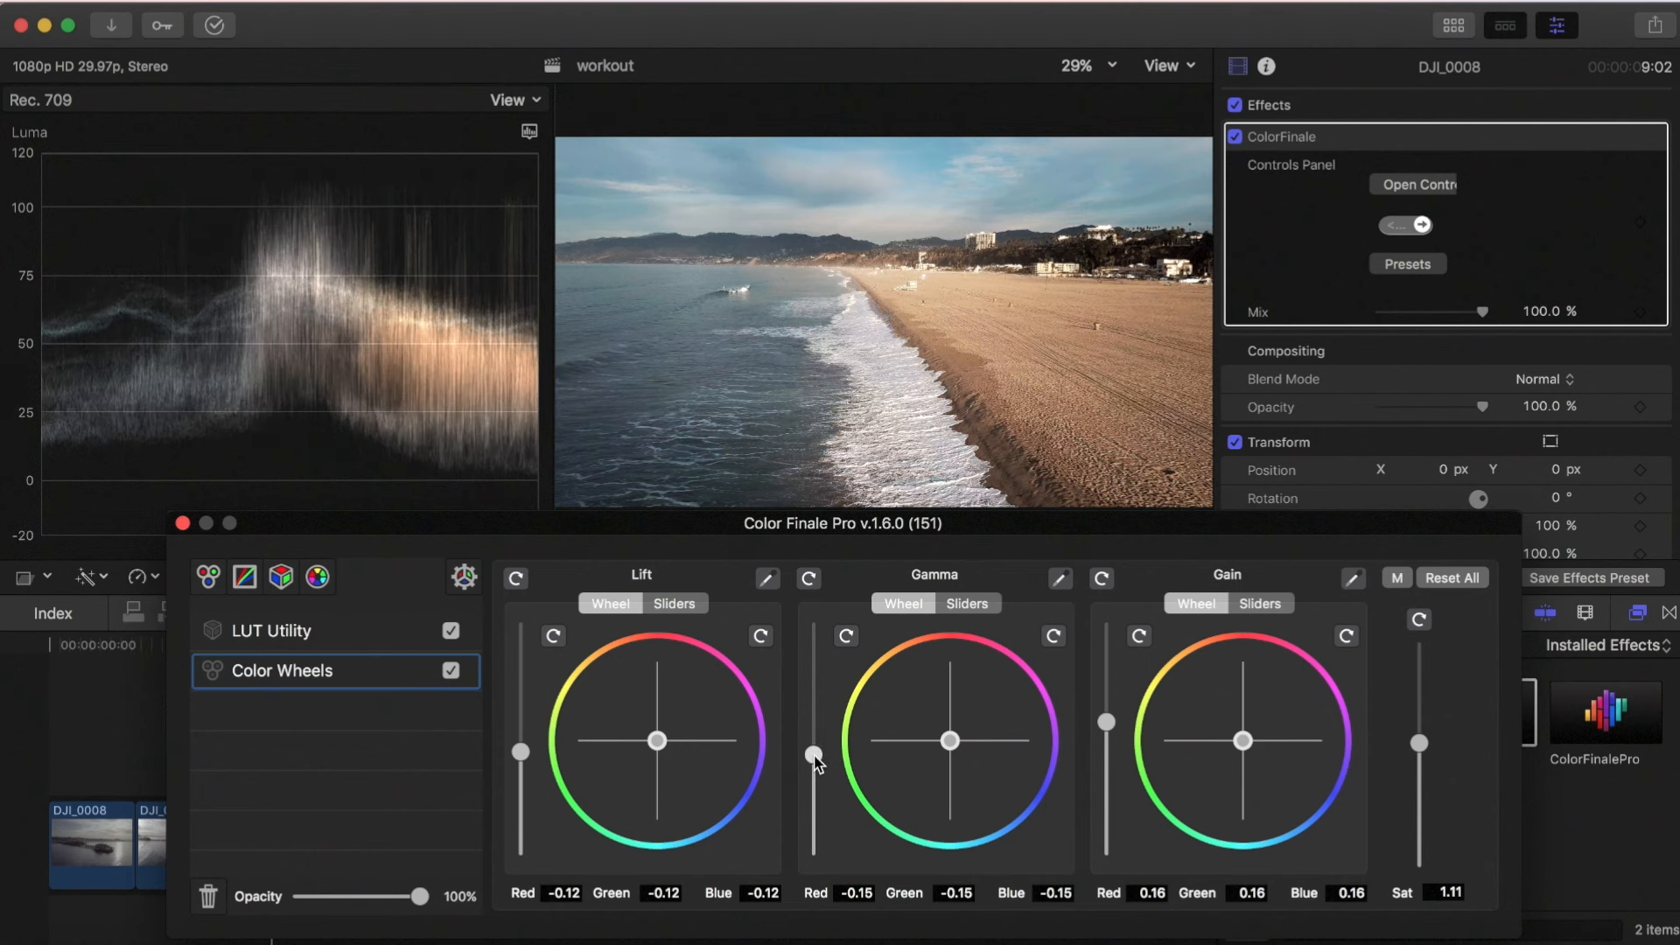
pyautogui.moveTo(1418, 742); pyautogui.dragTo(1419, 748)
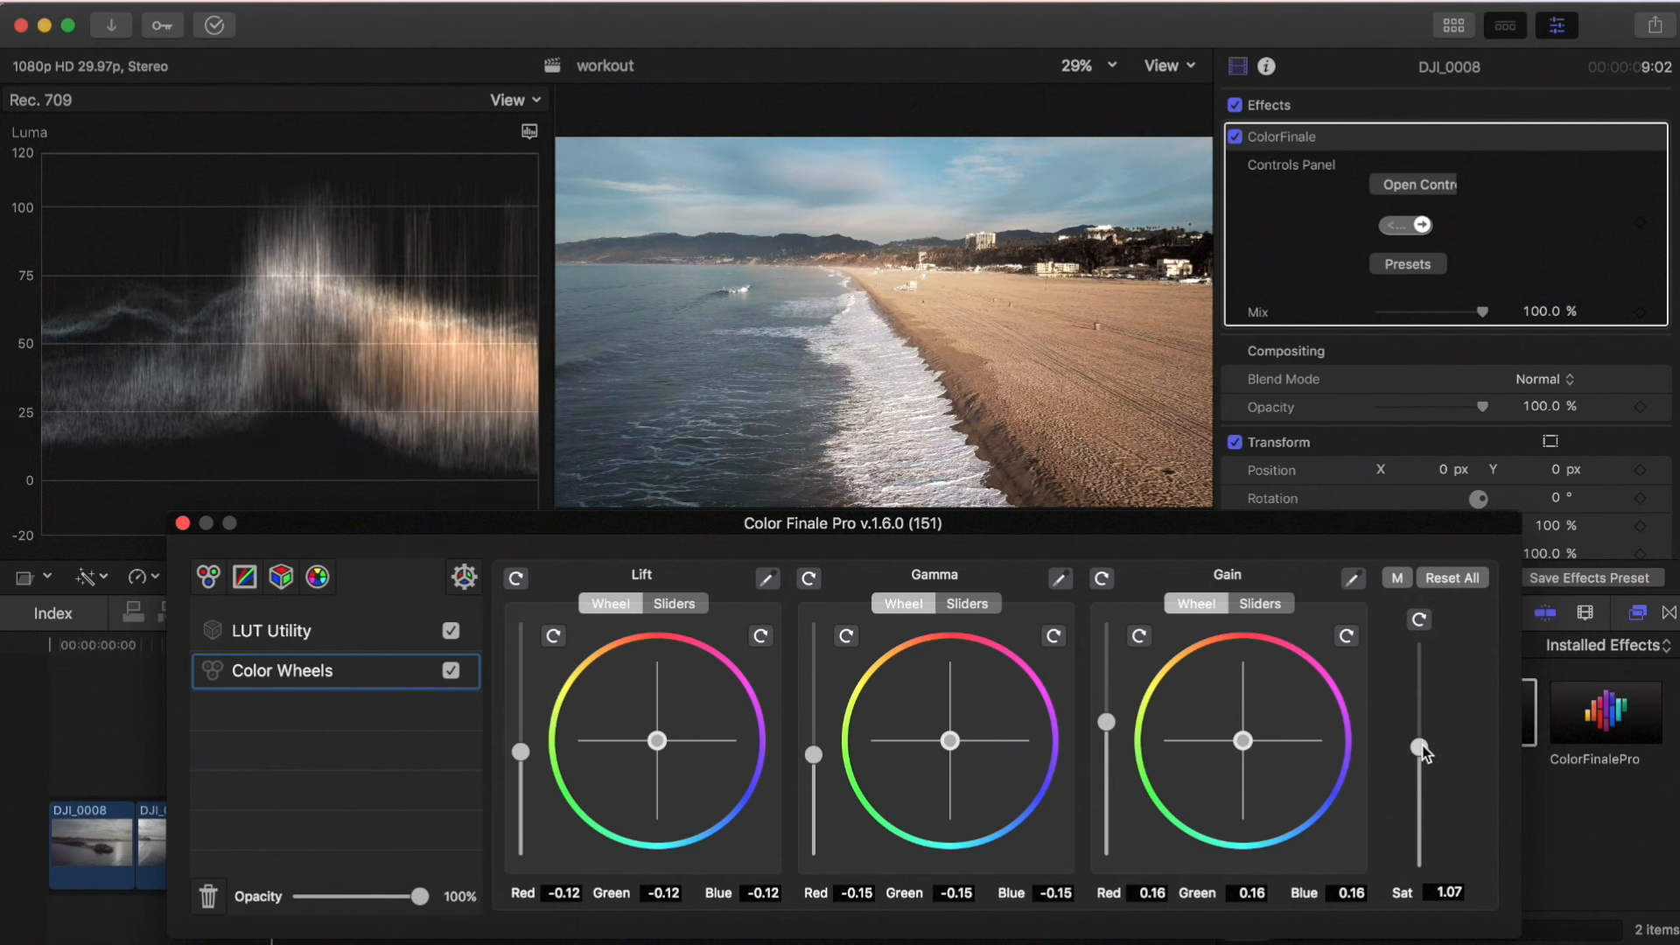
pyautogui.moveTo(1419, 750); pyautogui.dragTo(1414, 742)
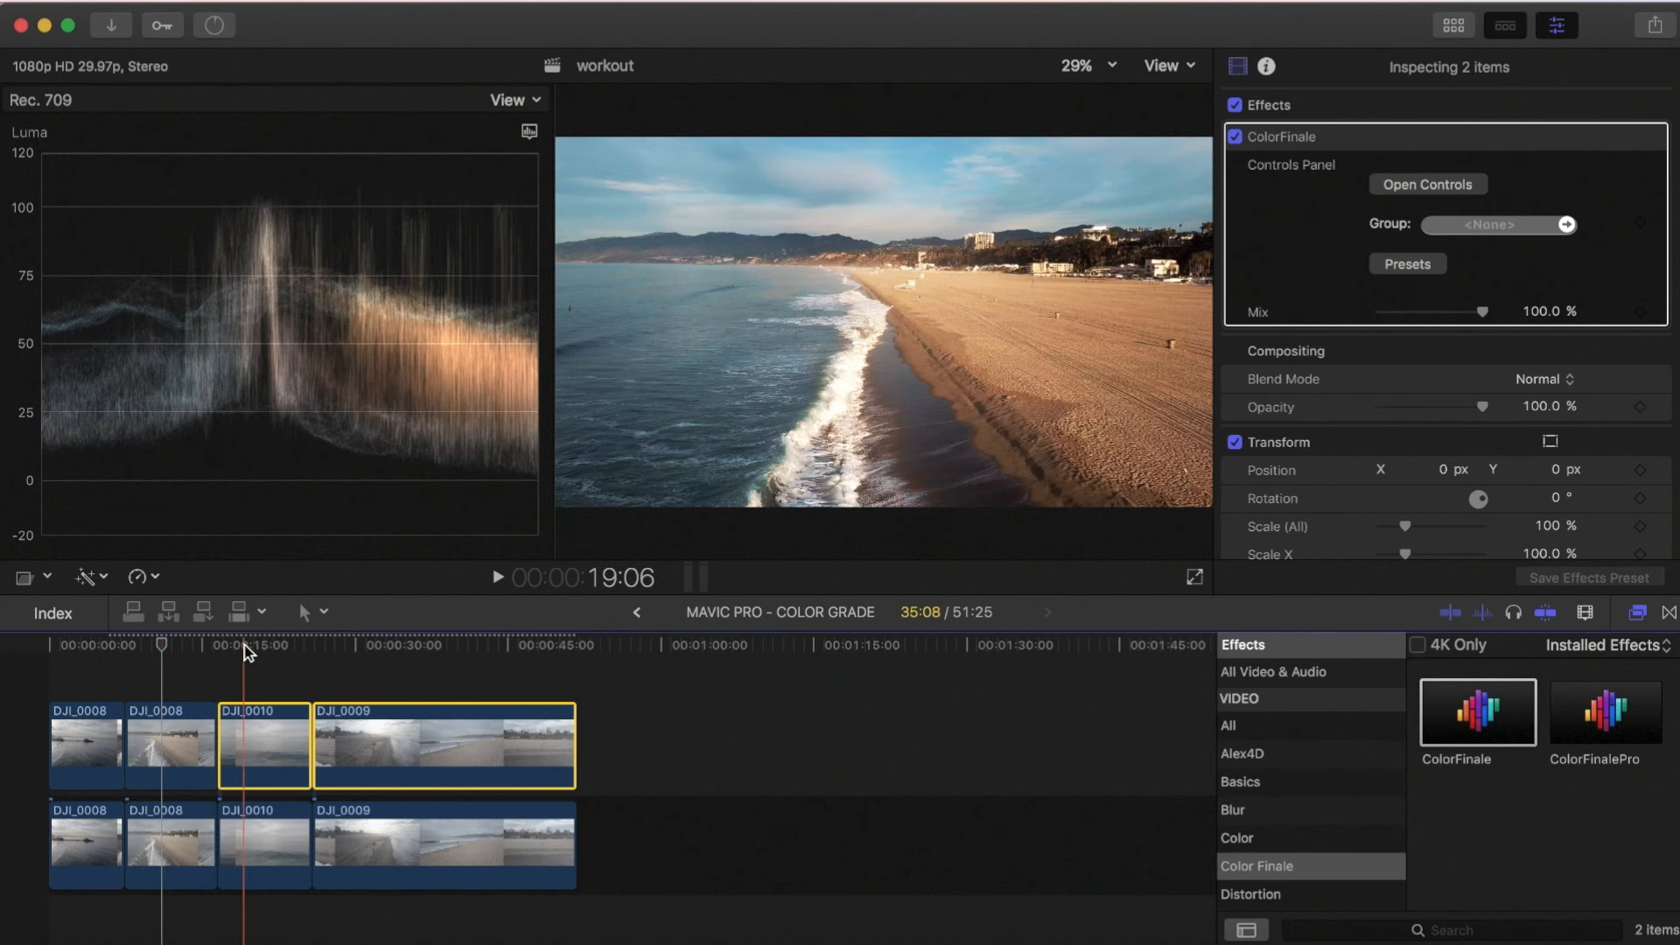
# Scrub back to the opening pier shot and select the first DJI_0008 clip
pyautogui.moveTo(243, 651); pyautogui.dragTo(158, 650)
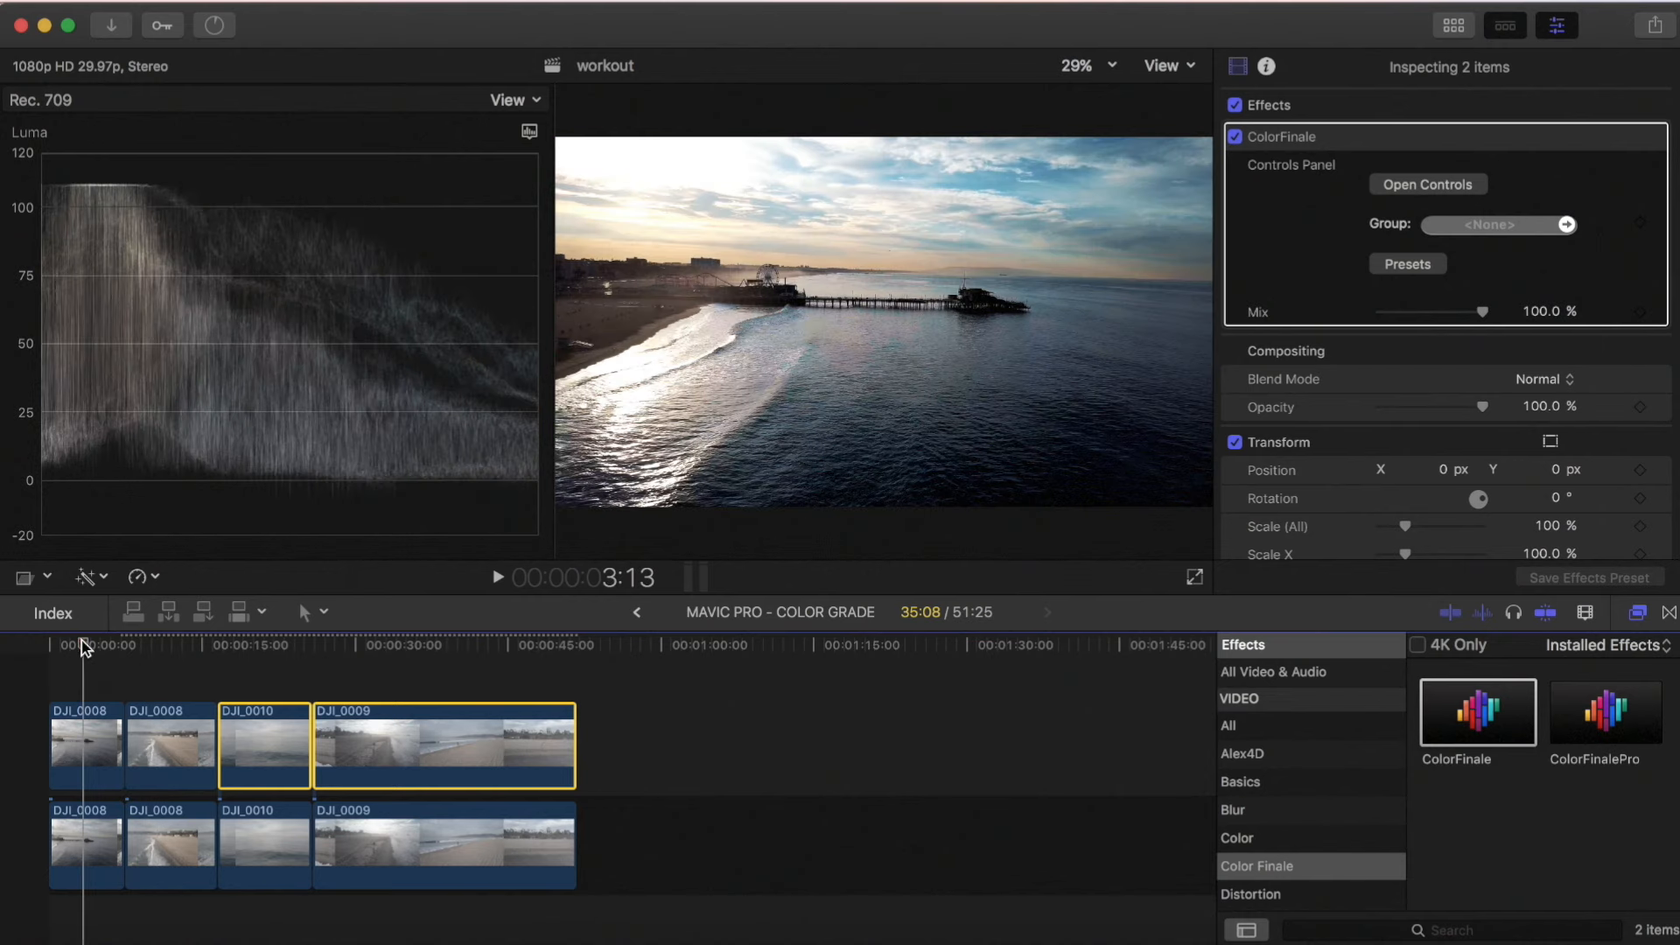
pyautogui.click(85, 745)
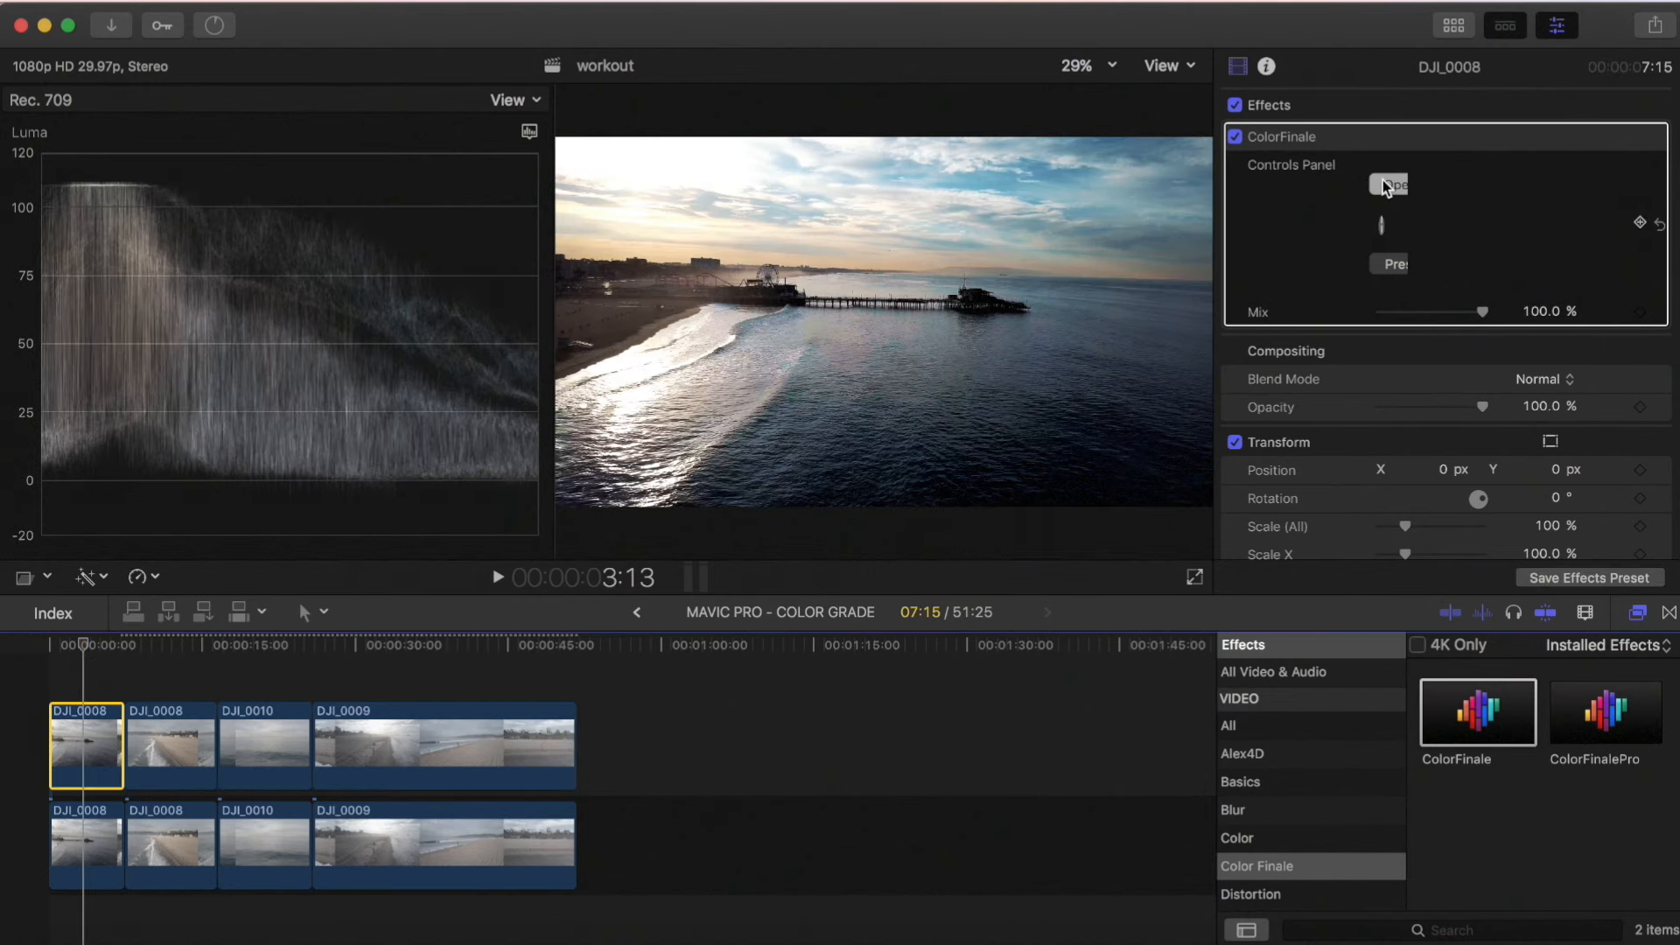
# Open Color Wheels for the pier clip and settle Lift at -0.08
pyautogui.click(1390, 185)
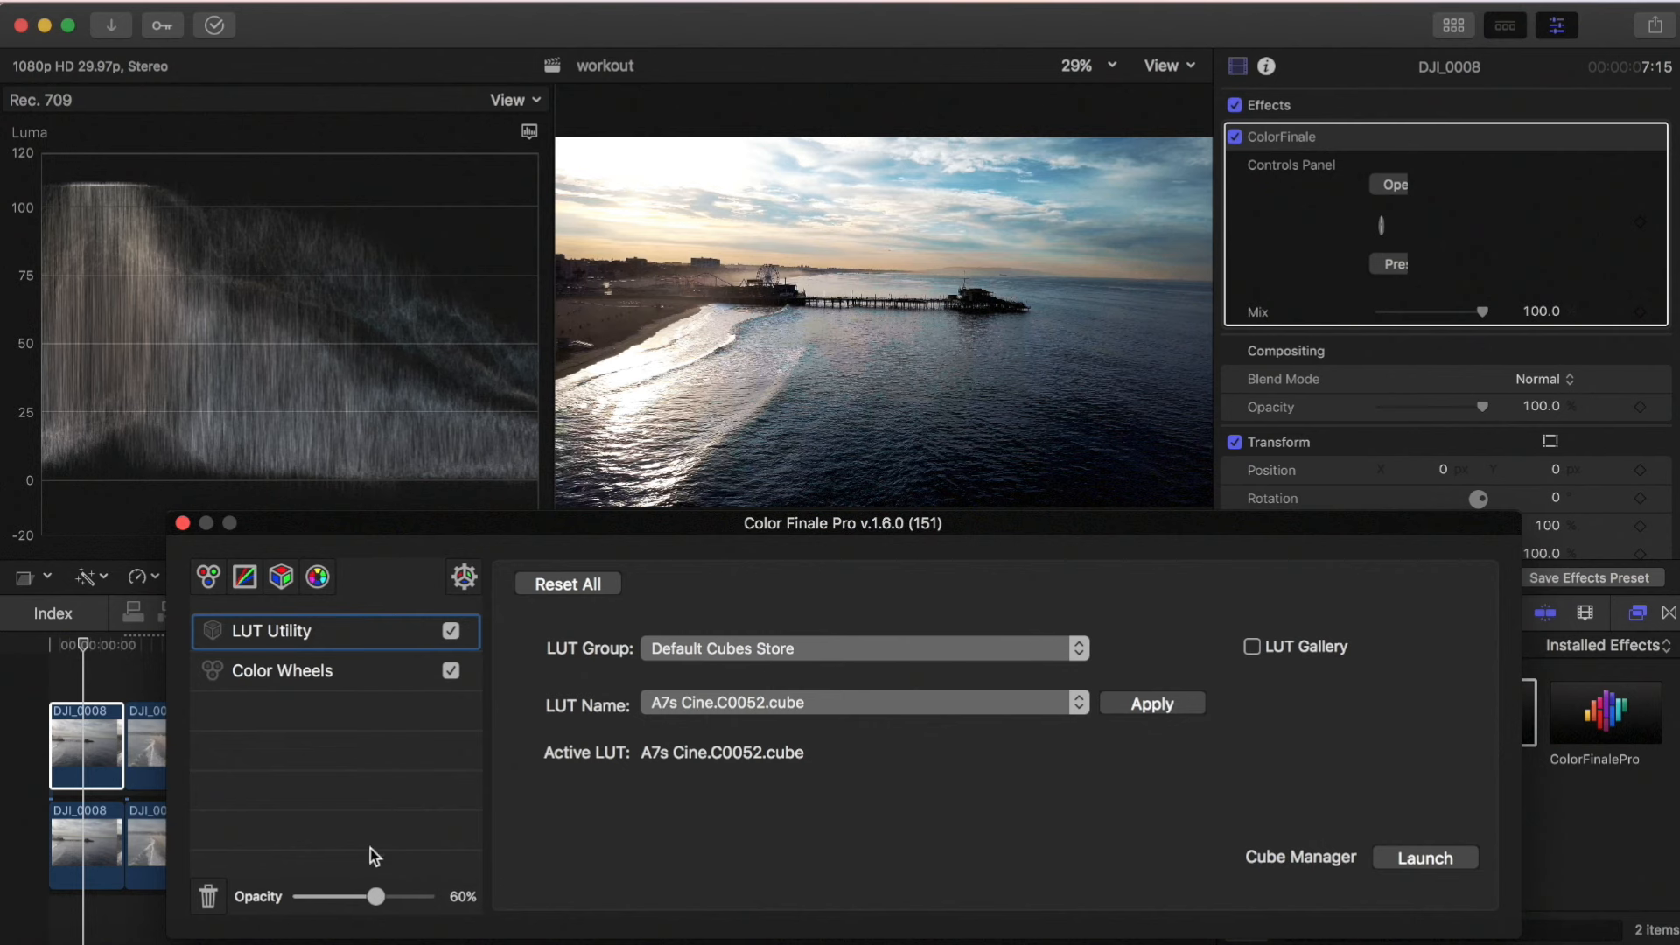
pyautogui.click(281, 671)
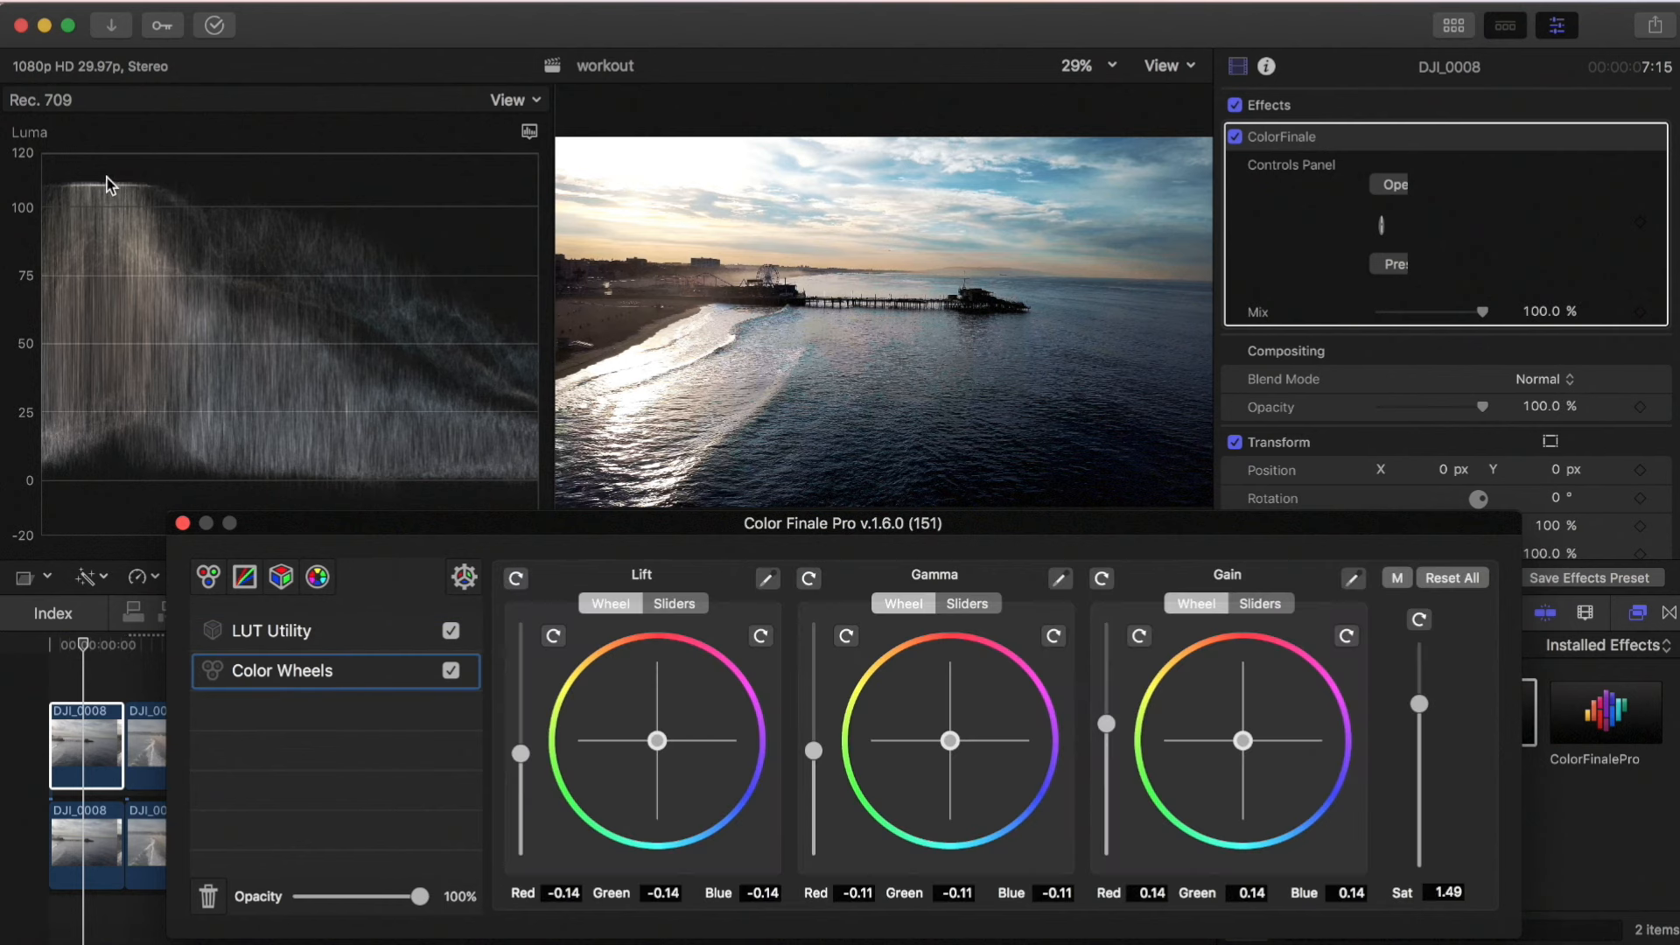
pyautogui.moveTo(144, 242)
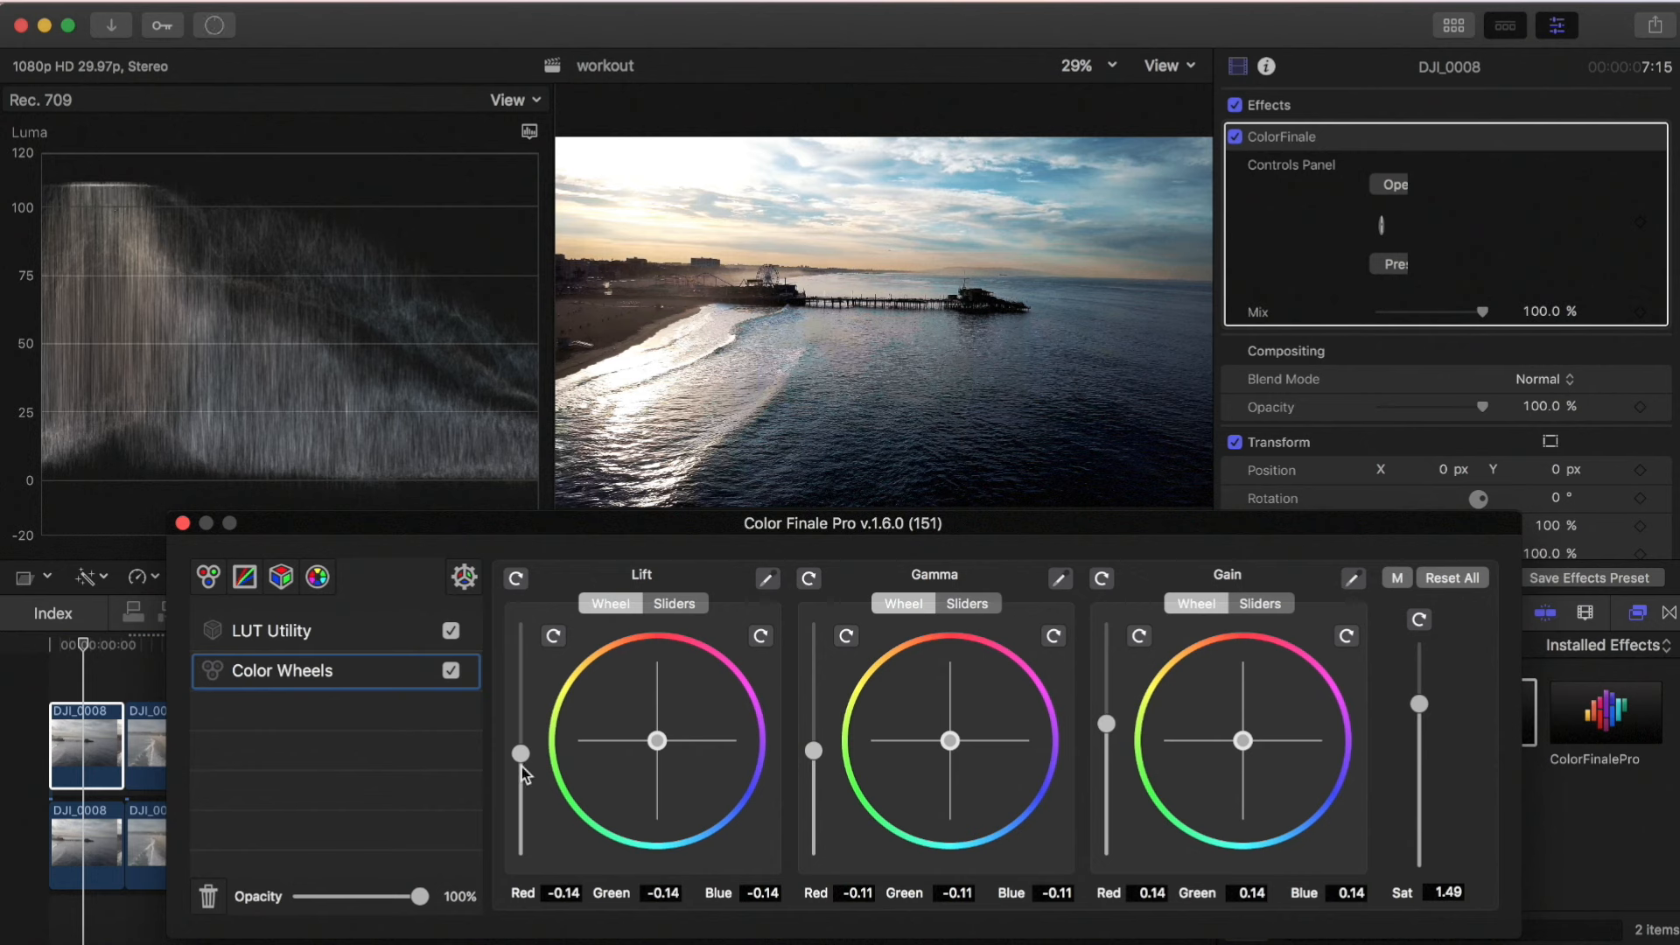
pyautogui.moveTo(519, 754); pyautogui.dragTo(519, 745)
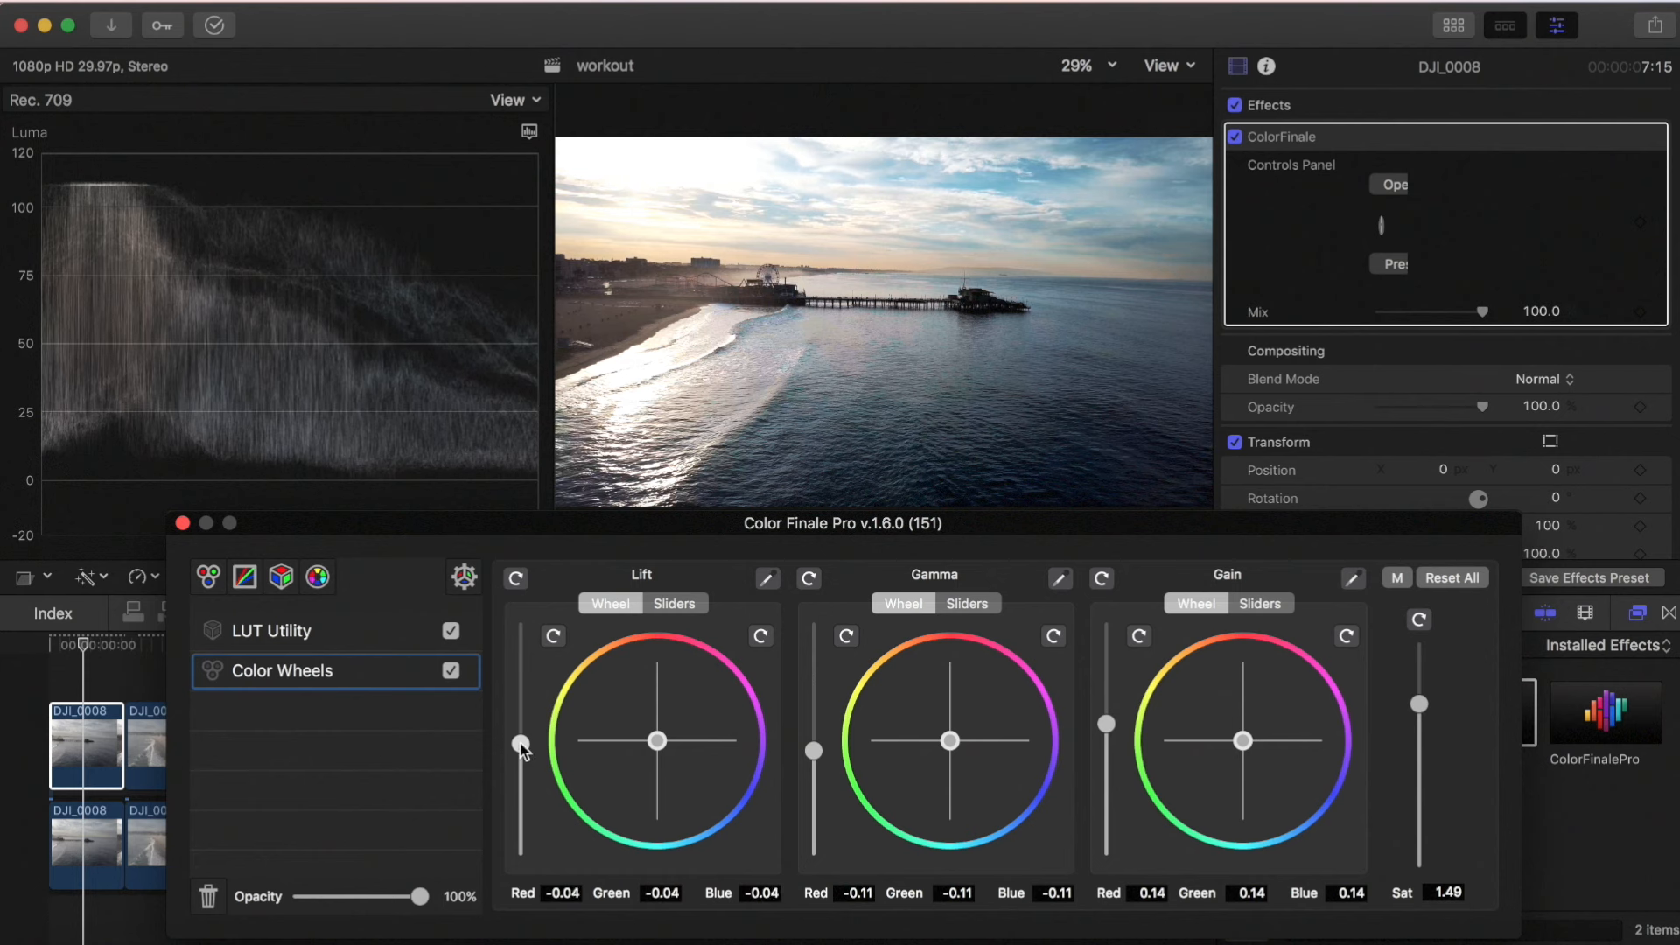
pyautogui.moveTo(519, 744); pyautogui.dragTo(519, 739)
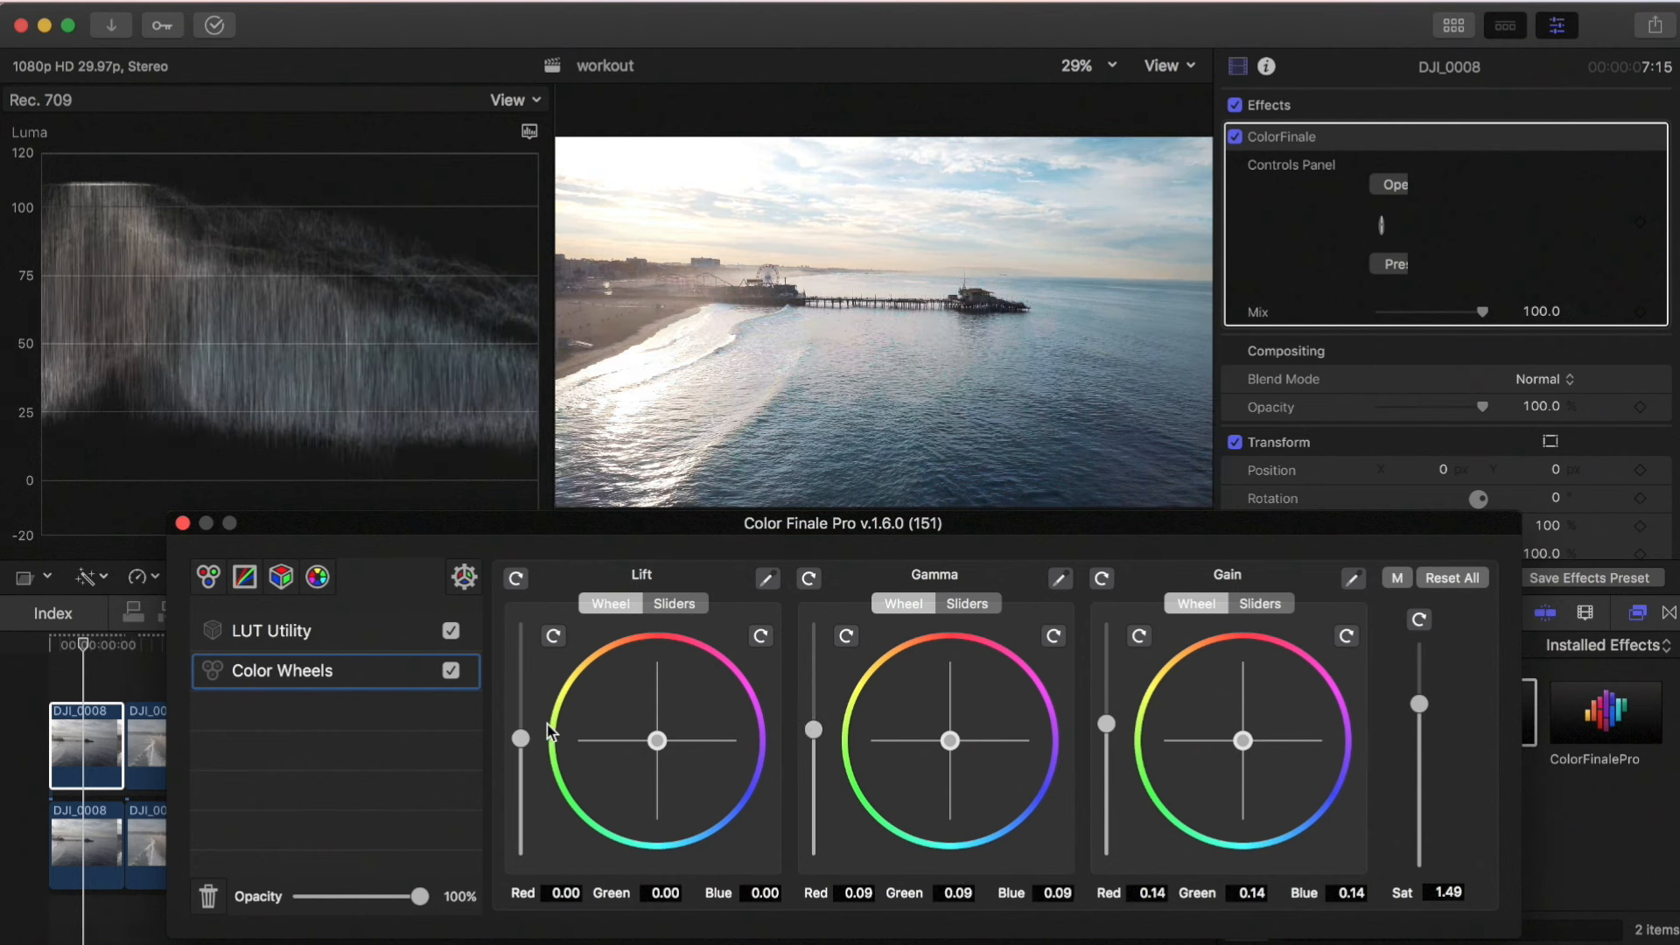
pyautogui.moveTo(520, 740); pyautogui.dragTo(519, 746)
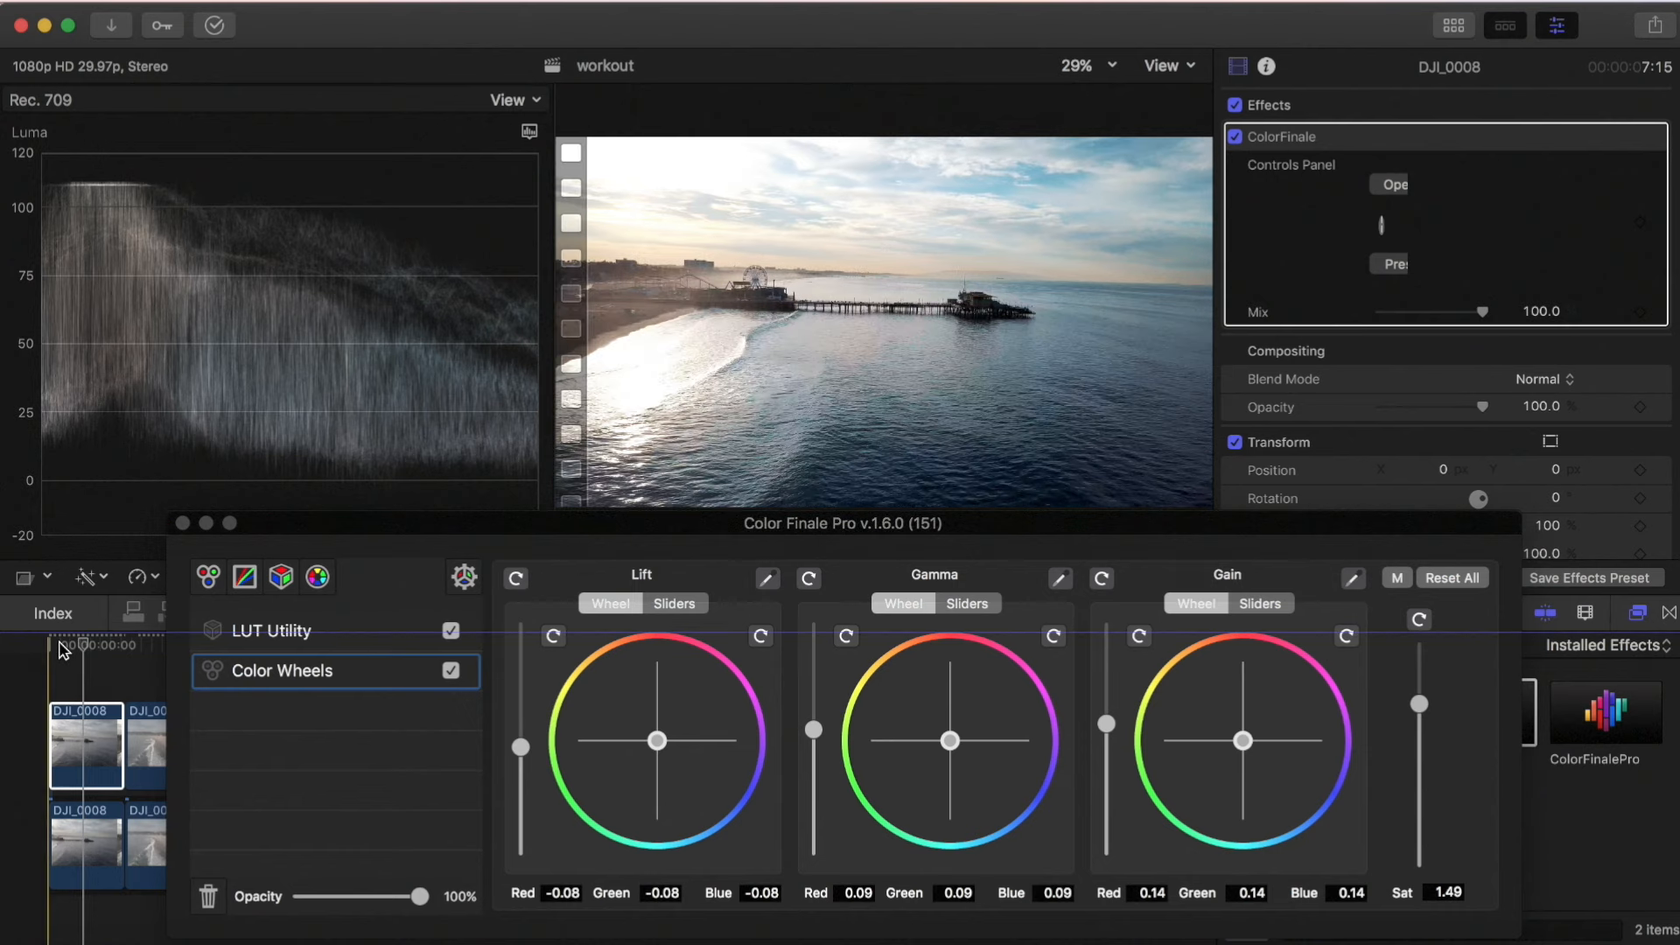
# Open Color Wheels for DJI_0010 and nudge its Gain slider up
pyautogui.click(264, 745)
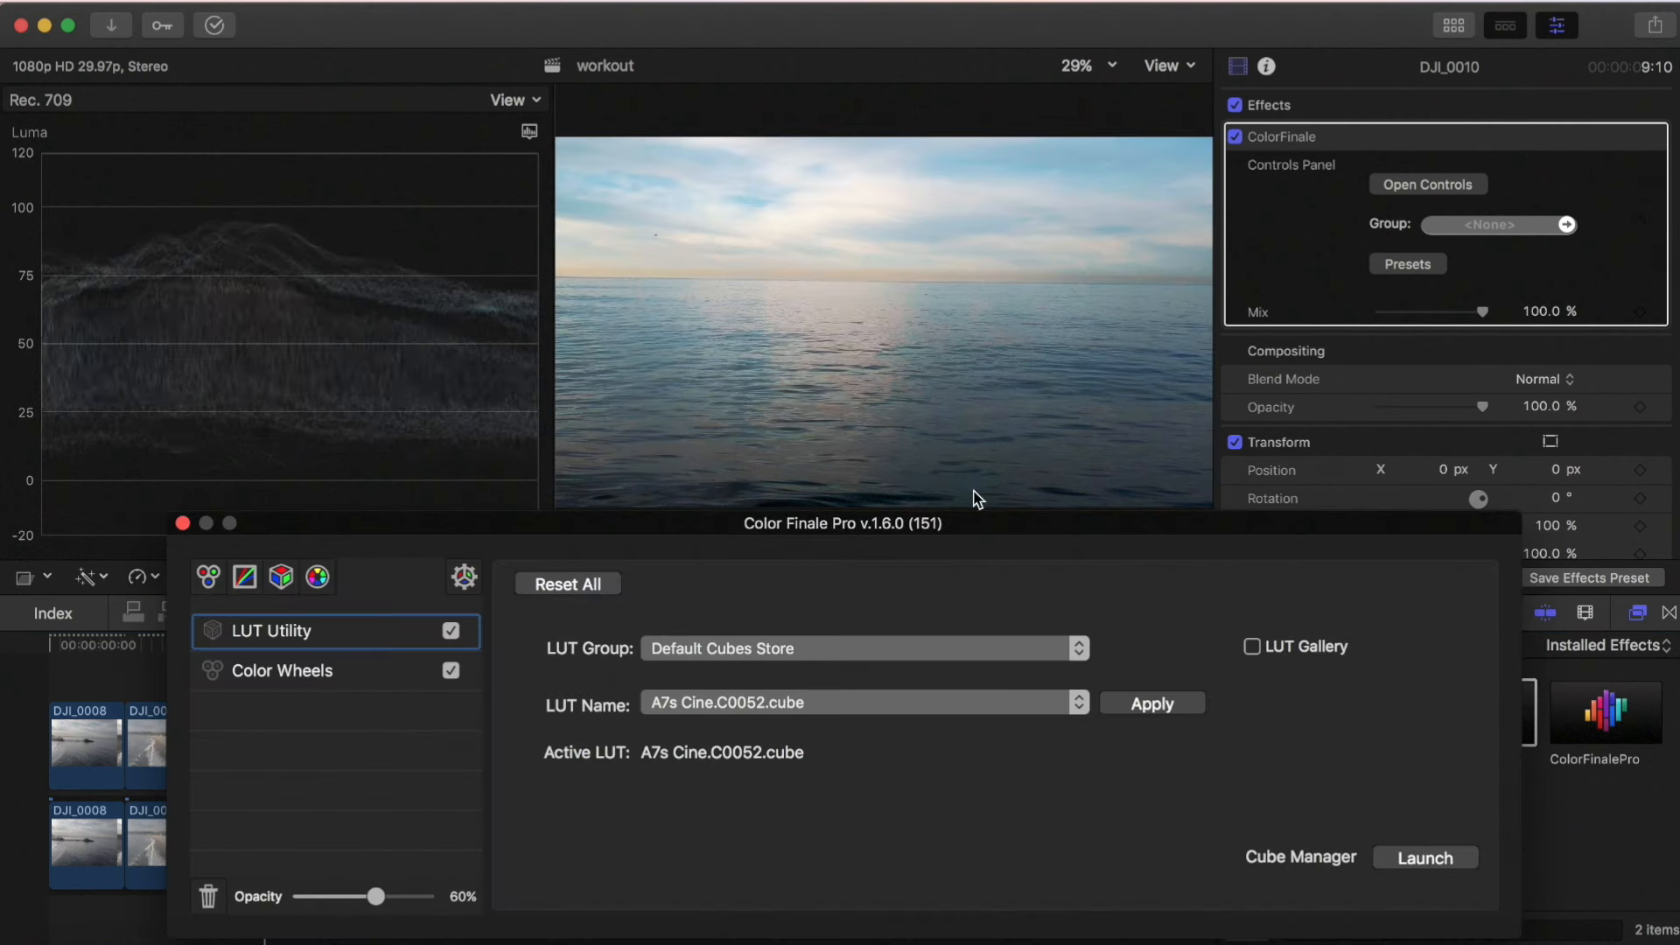
pyautogui.click(281, 671)
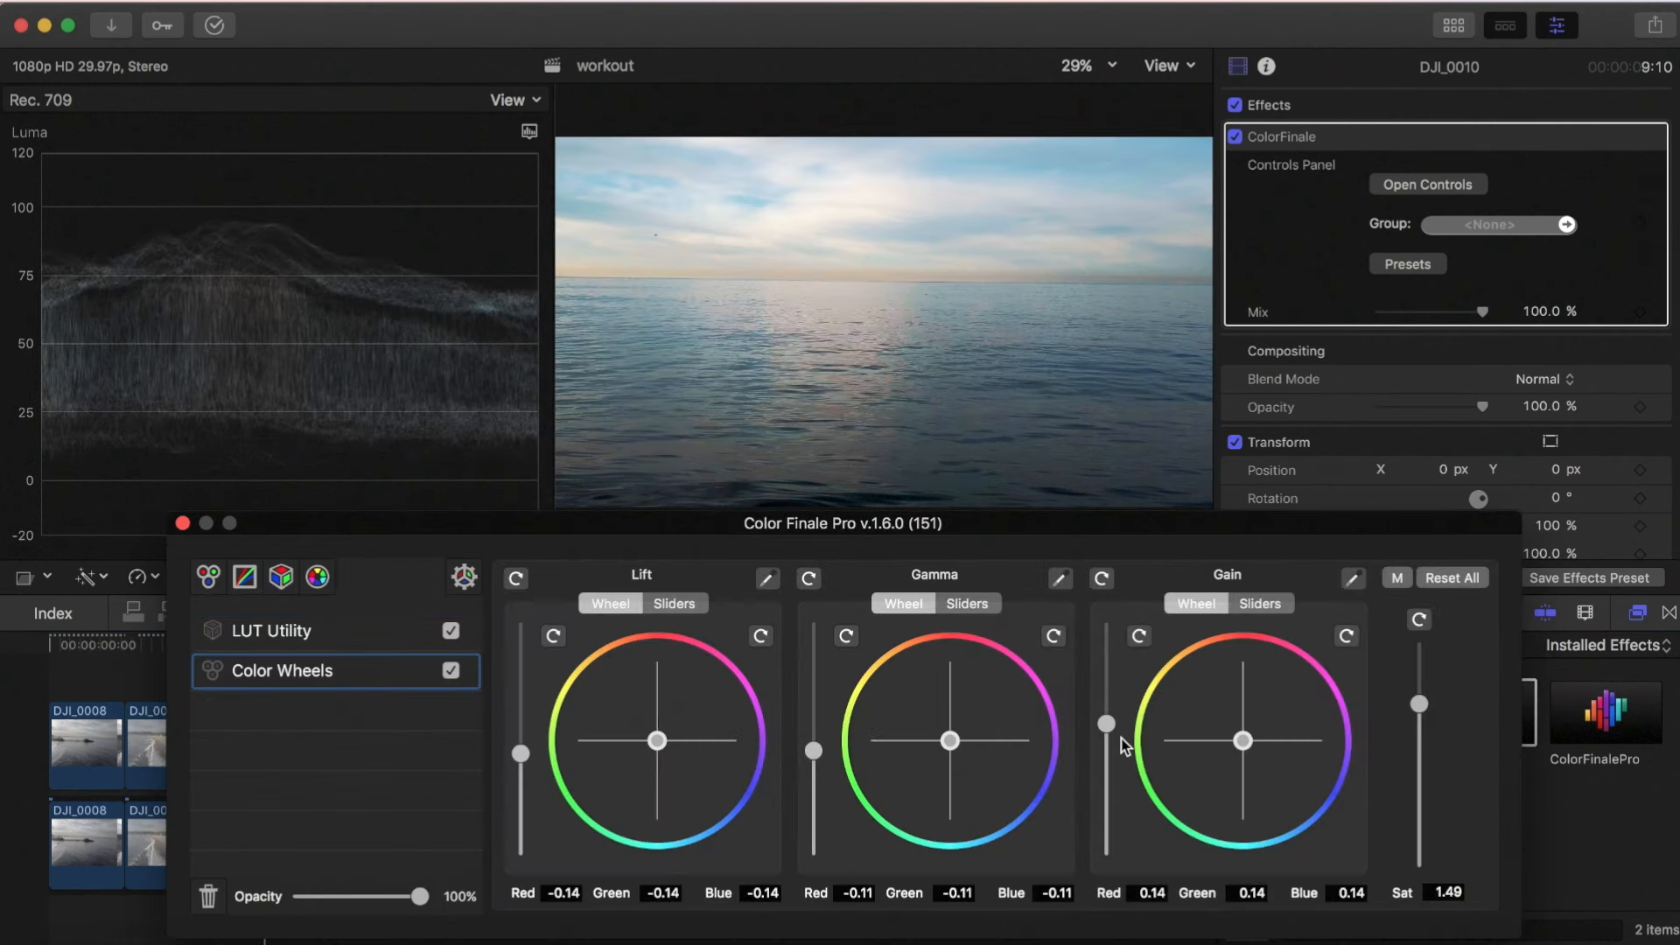
pyautogui.moveTo(1107, 724); pyautogui.dragTo(1107, 718)
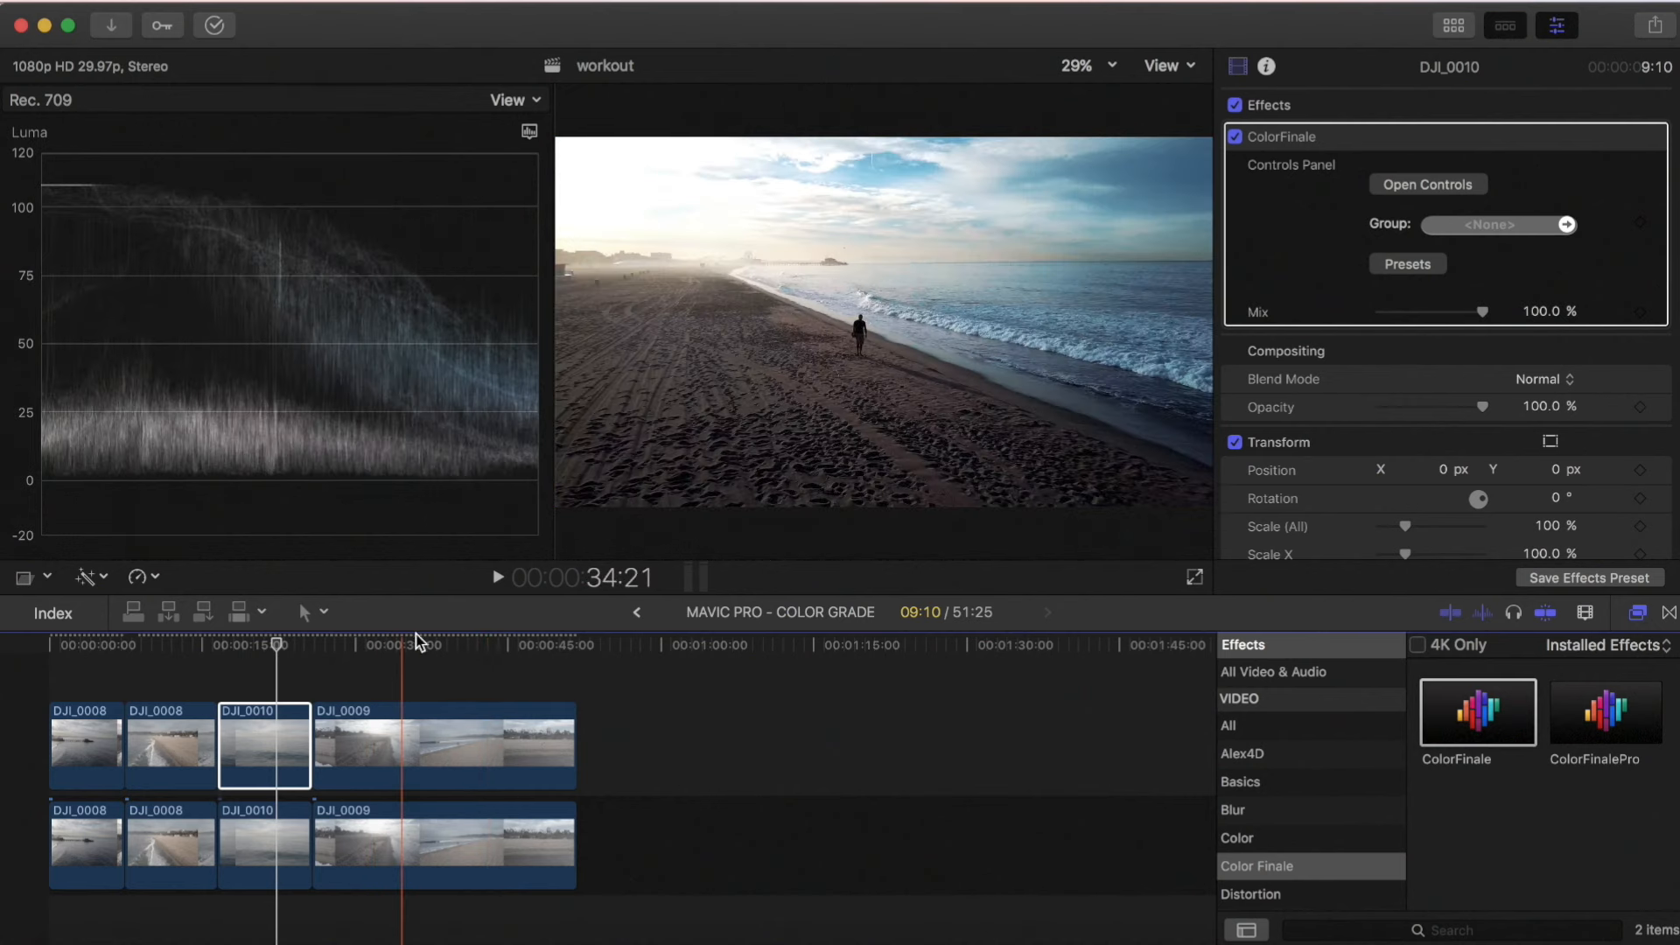
# Move the playhead into DJI_0009 and open its Color Finale grading controls
pyautogui.click(450, 644)
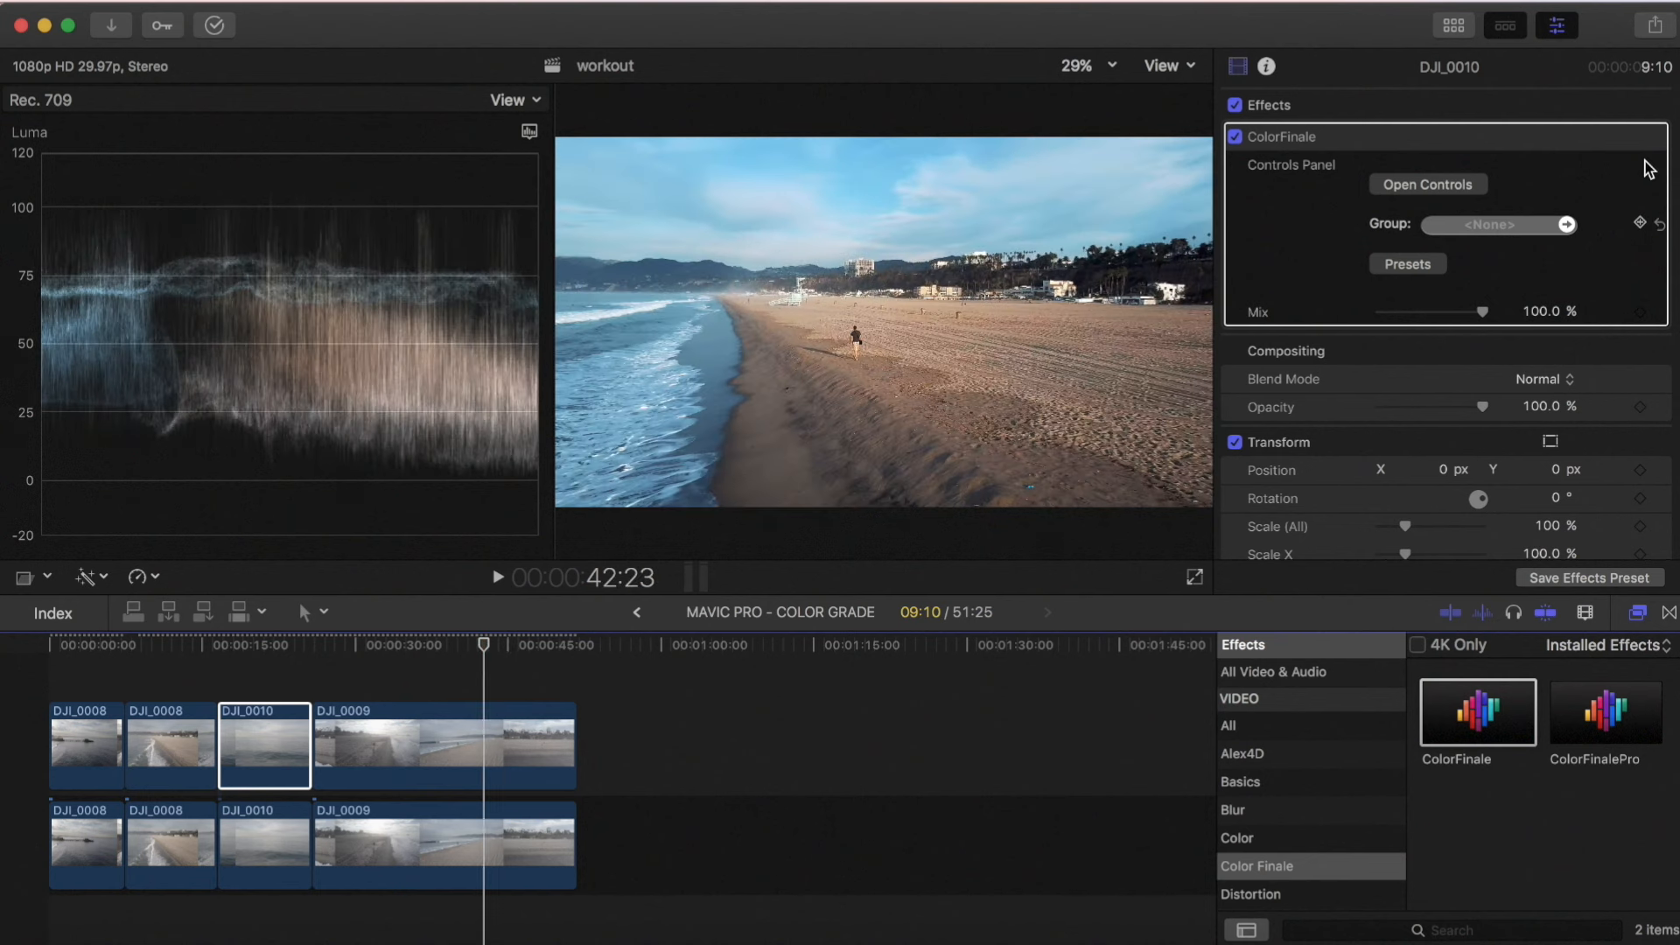
pyautogui.click(1427, 184)
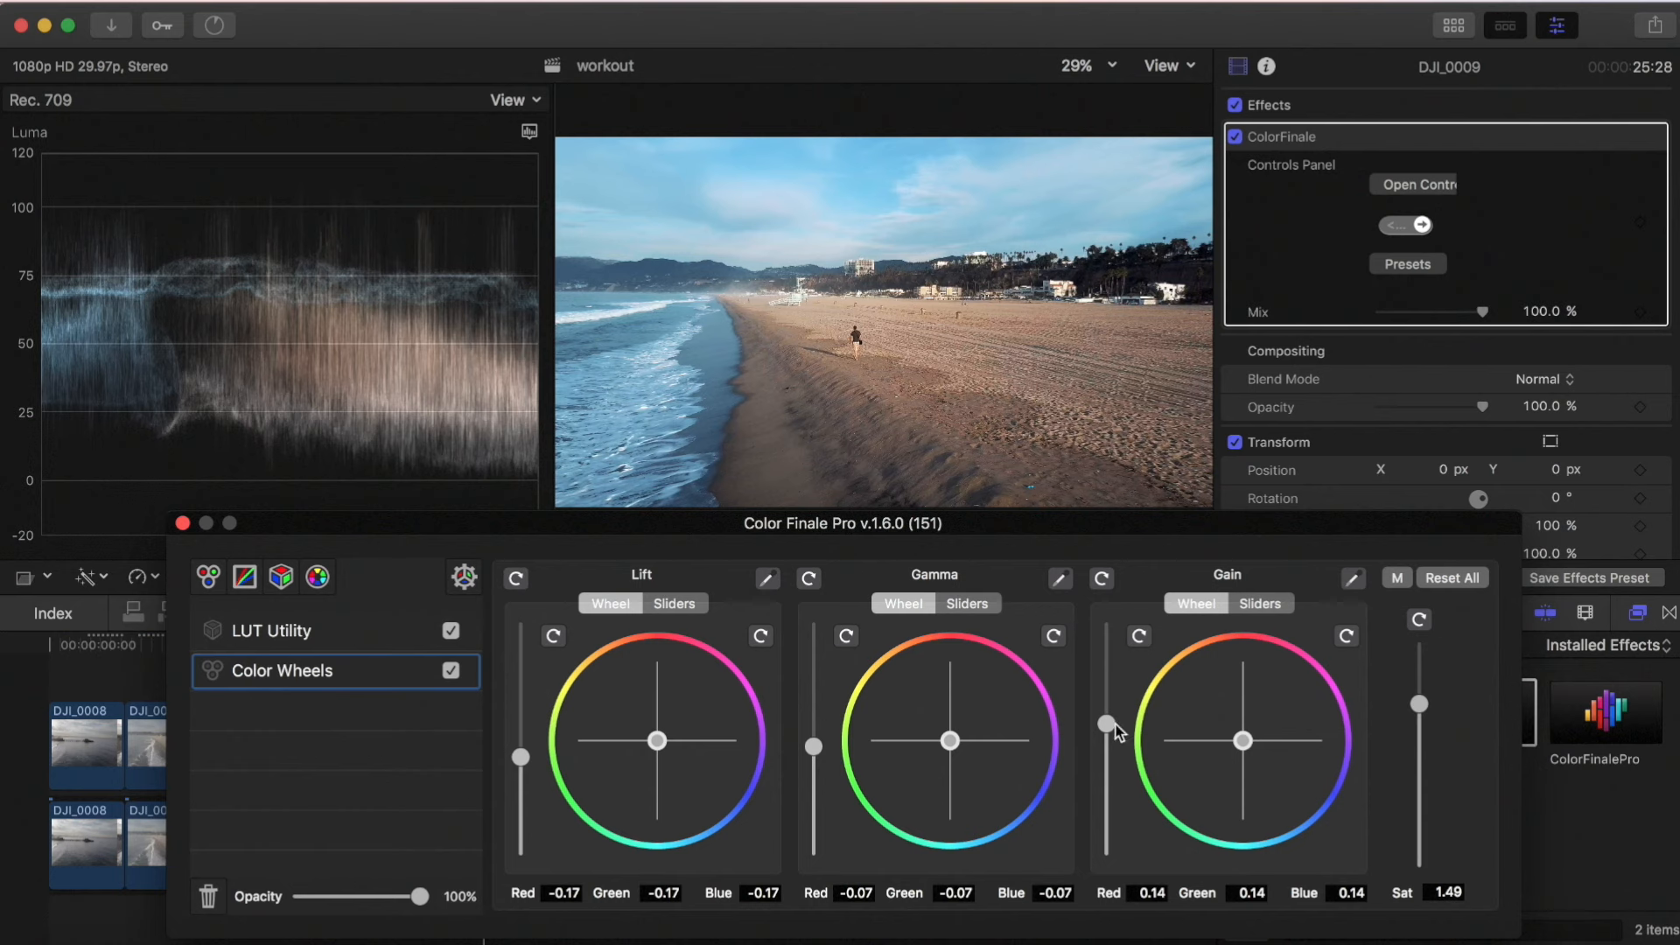
# Drag the Color Wheels Gain slider from 0.14 up to 0.17 on DJI_0009
pyautogui.moveTo(1107, 726); pyautogui.dragTo(1107, 720)
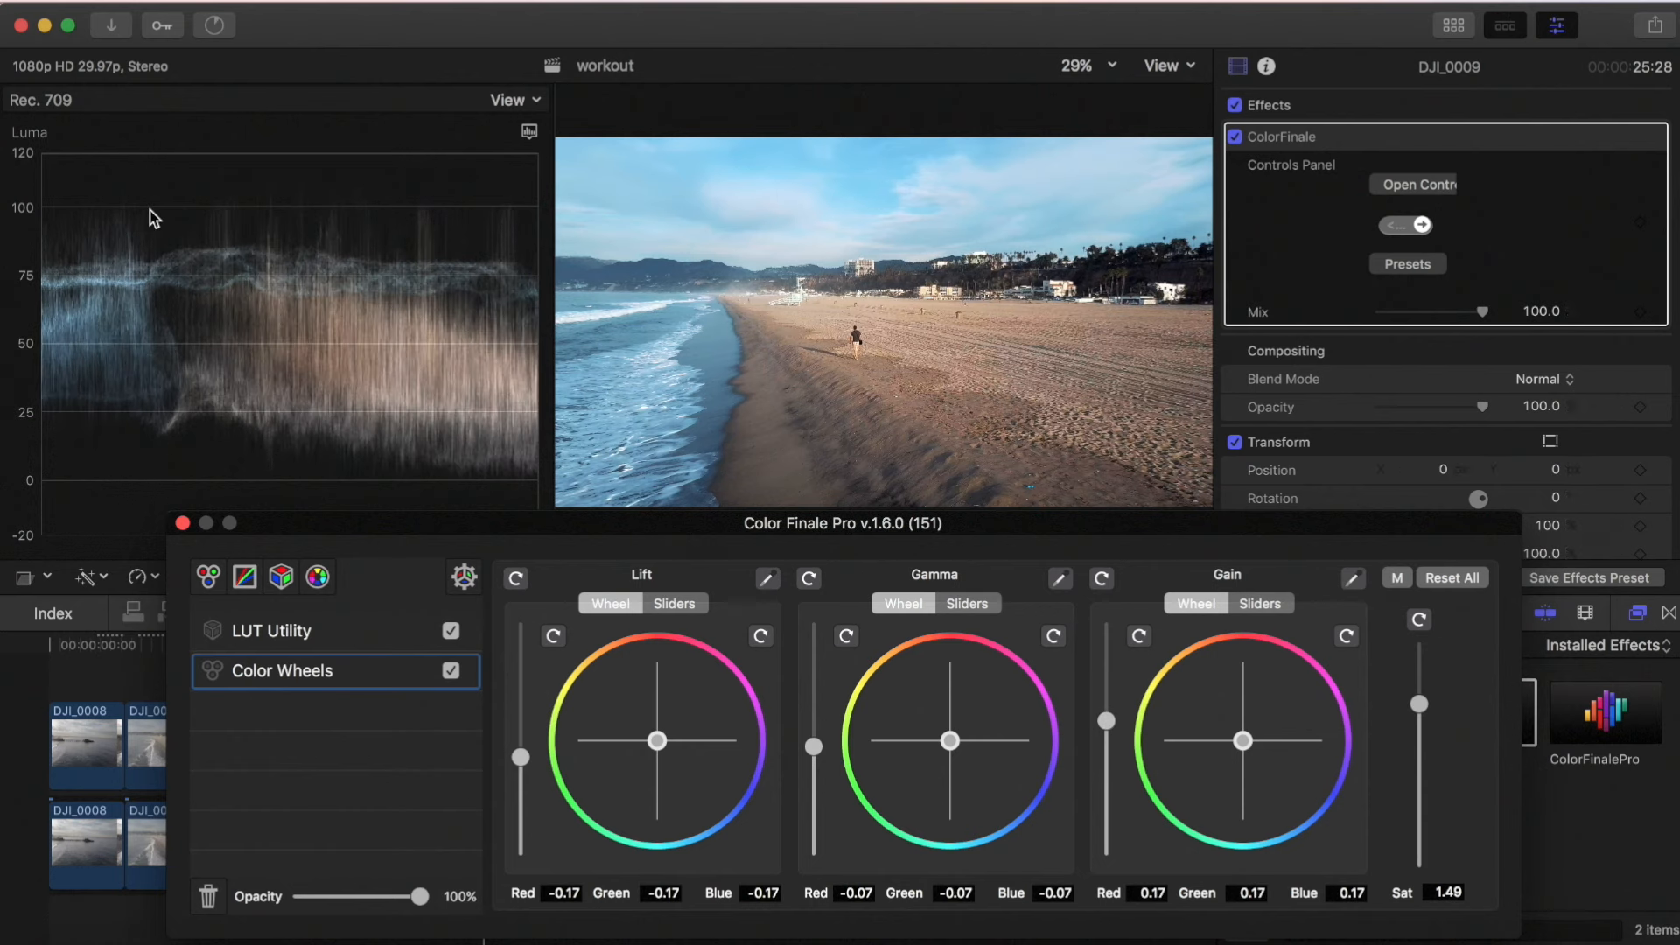
pyautogui.moveTo(106, 304)
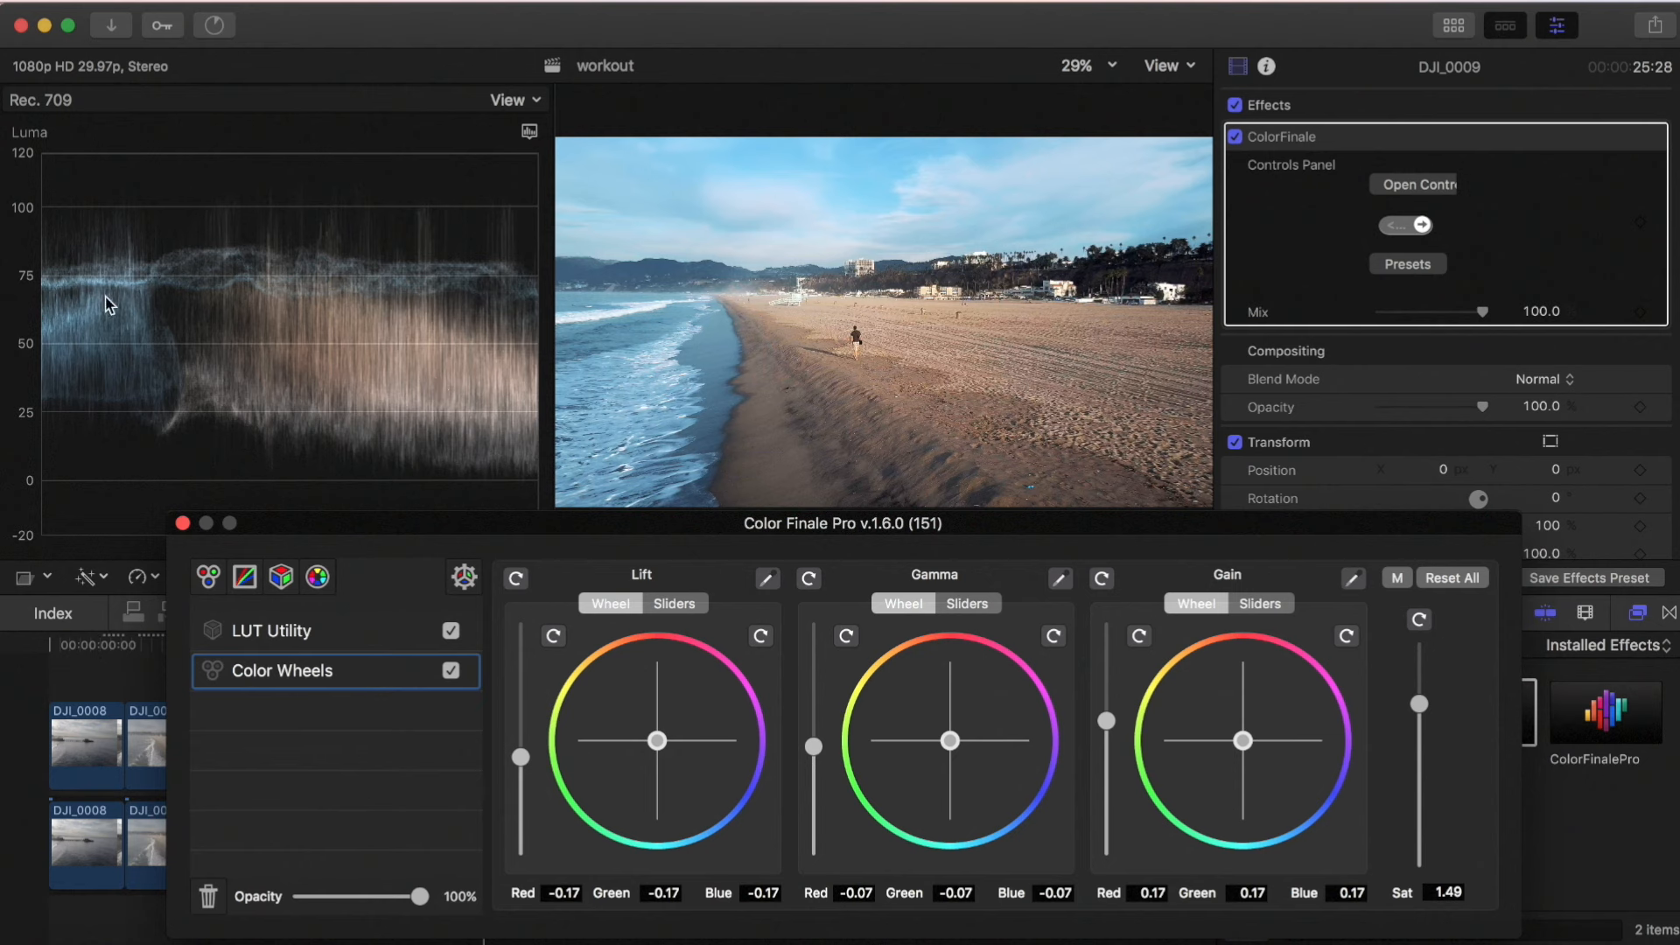
pyautogui.moveTo(487, 161)
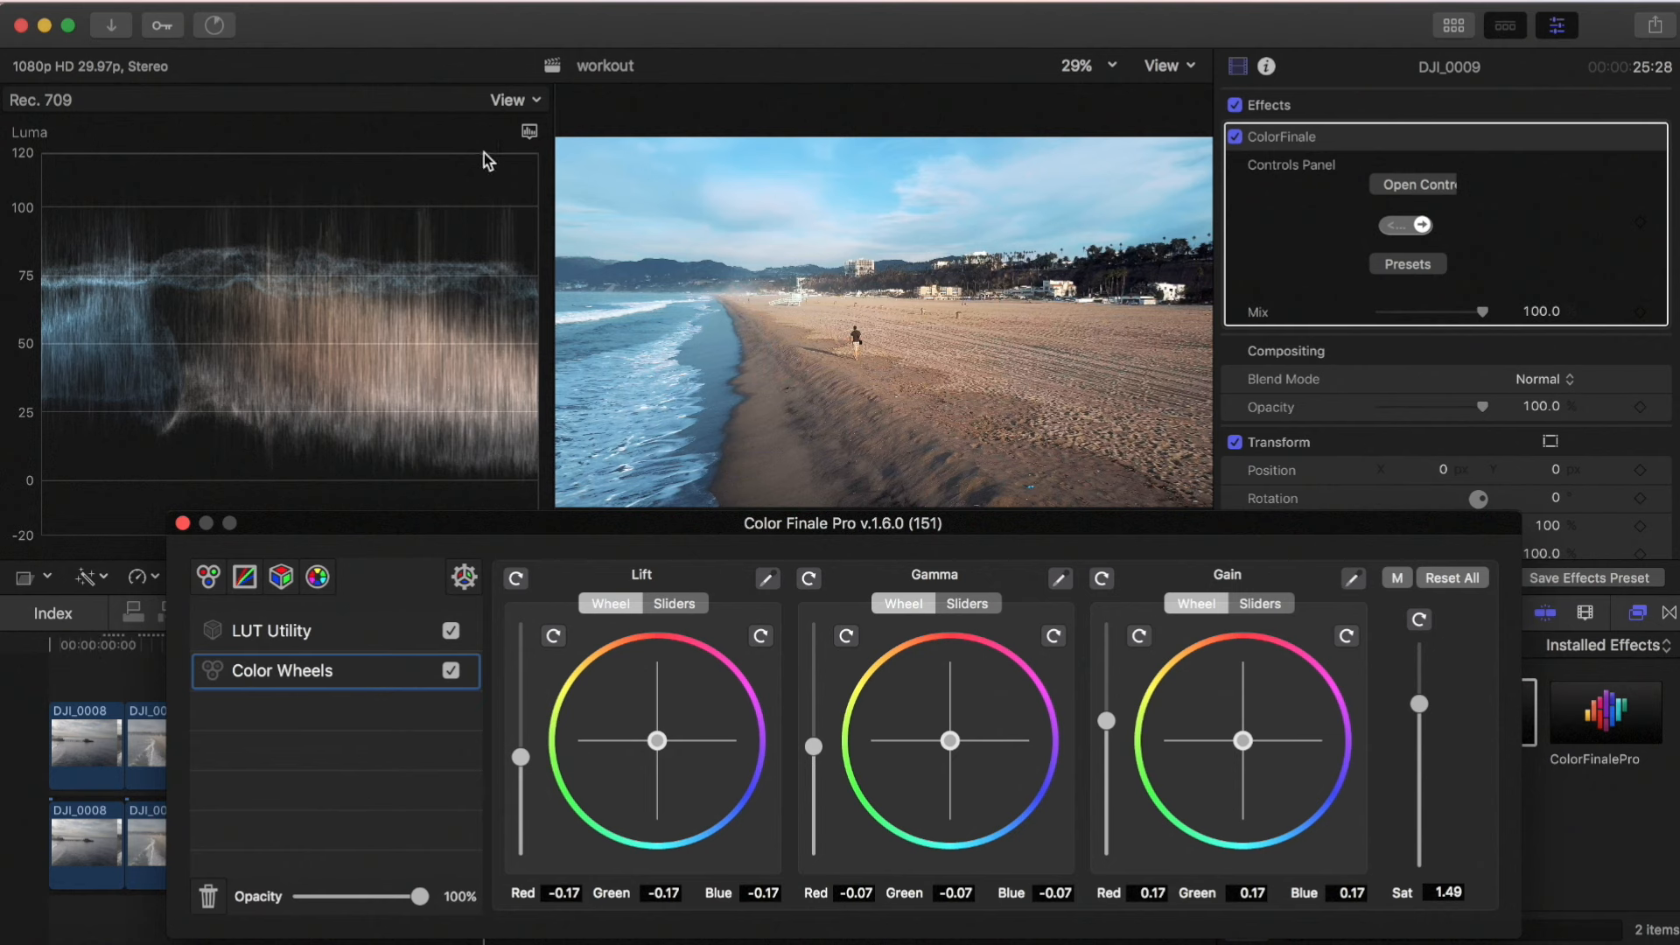
pyautogui.moveTo(468, 457)
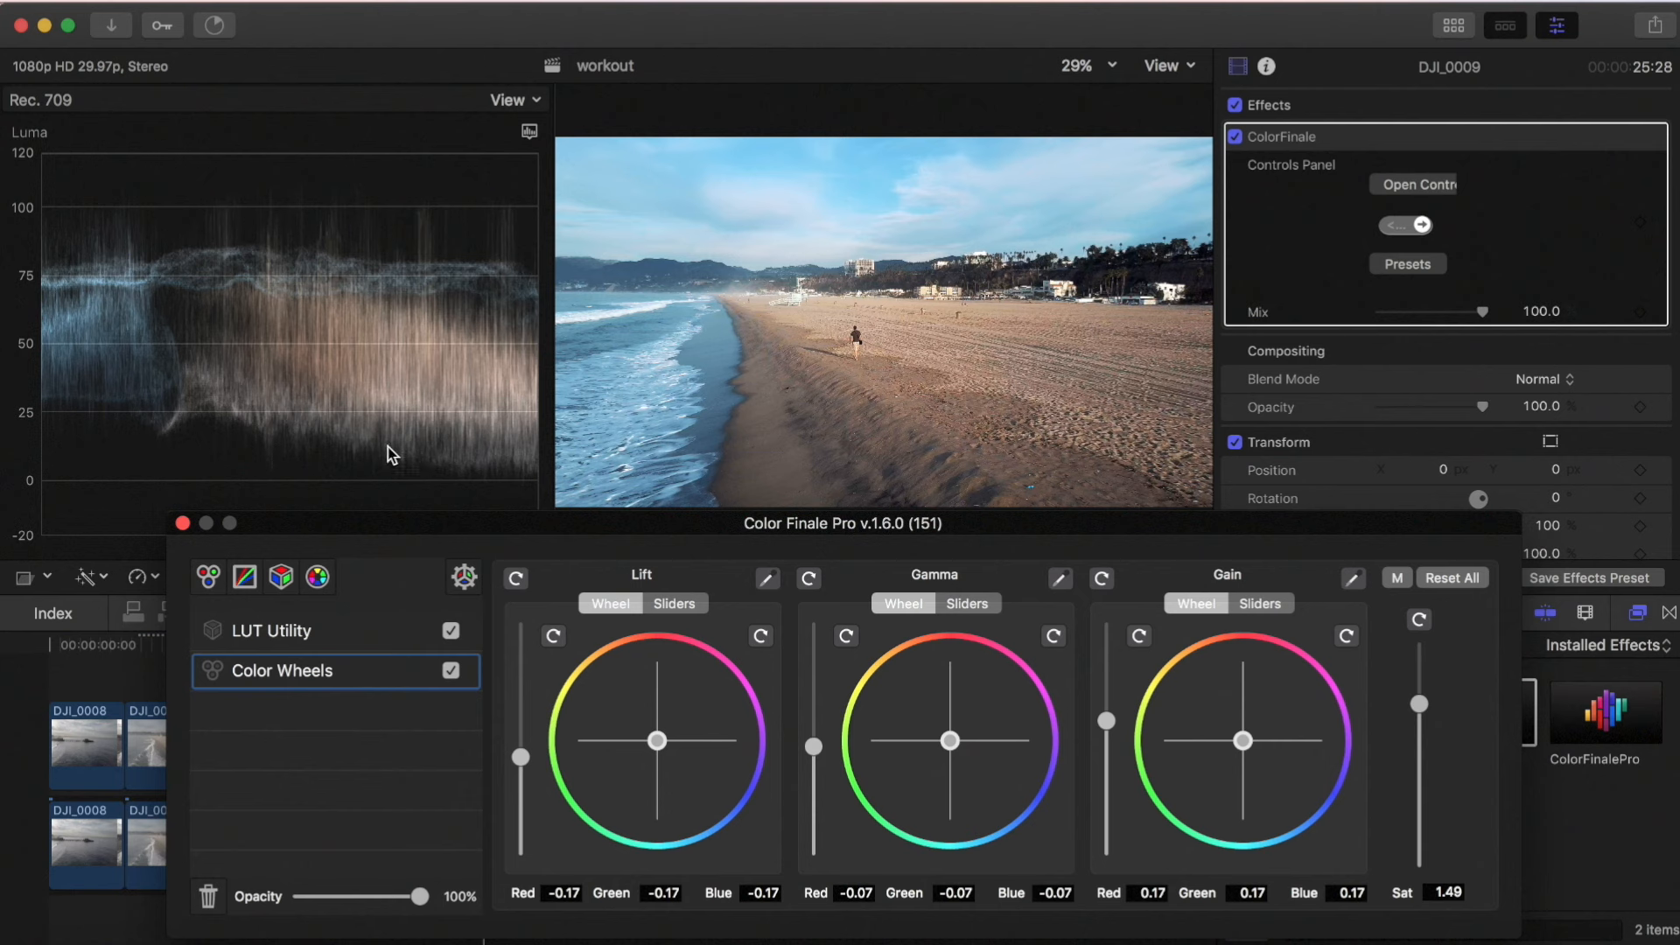
pyautogui.moveTo(211, 514)
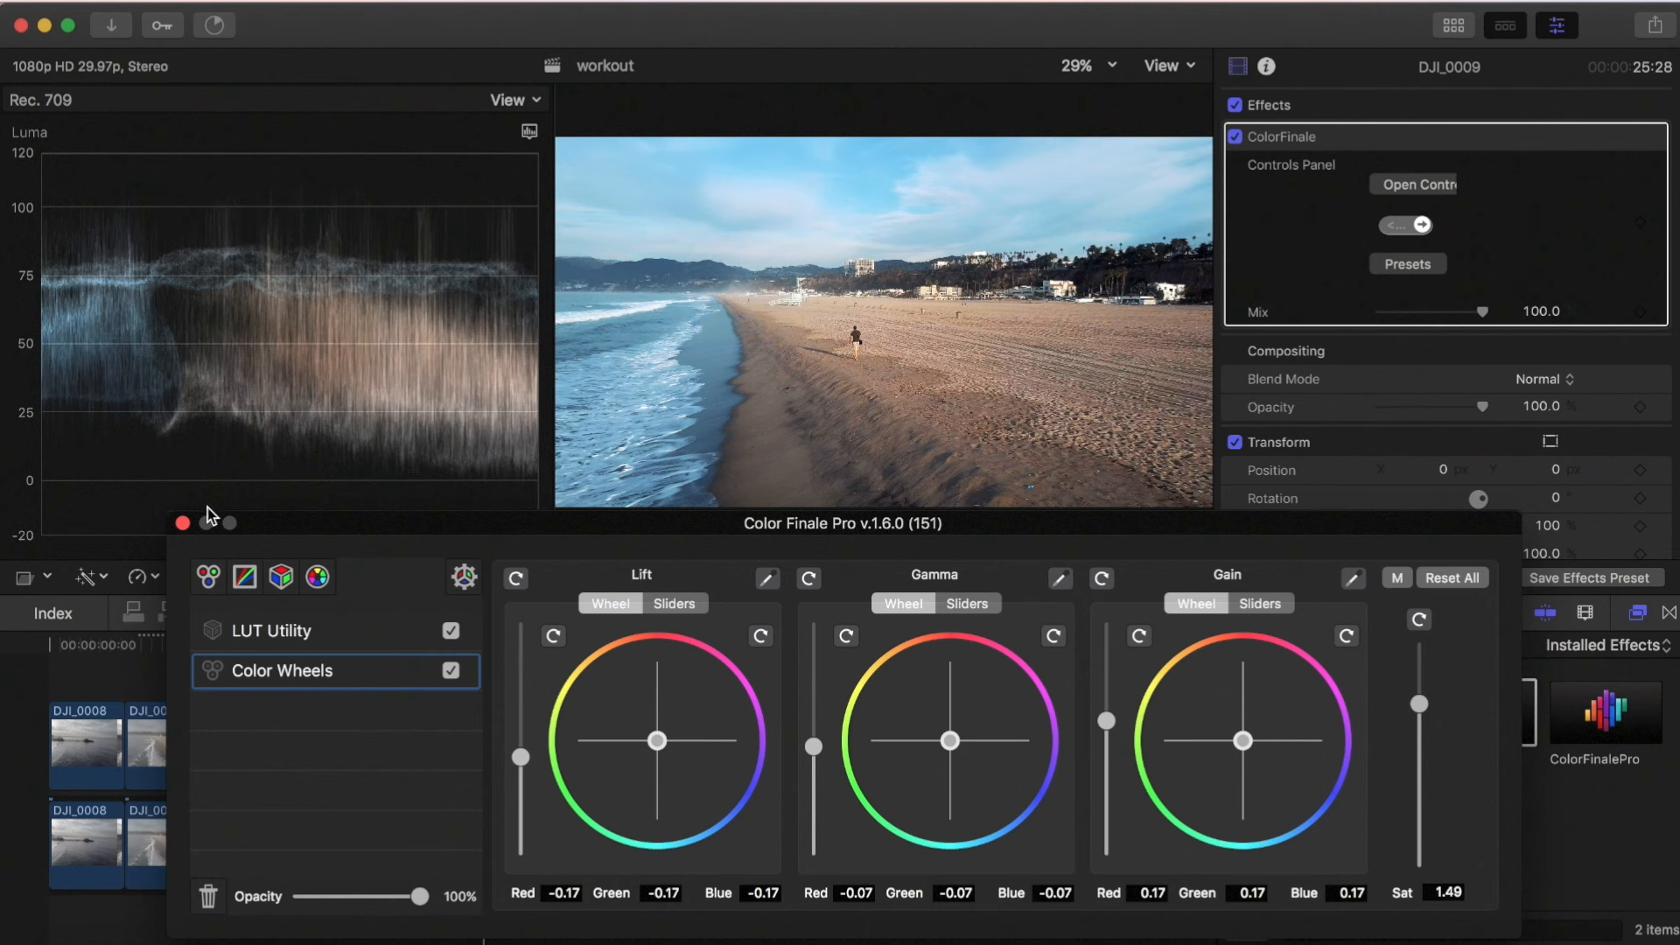